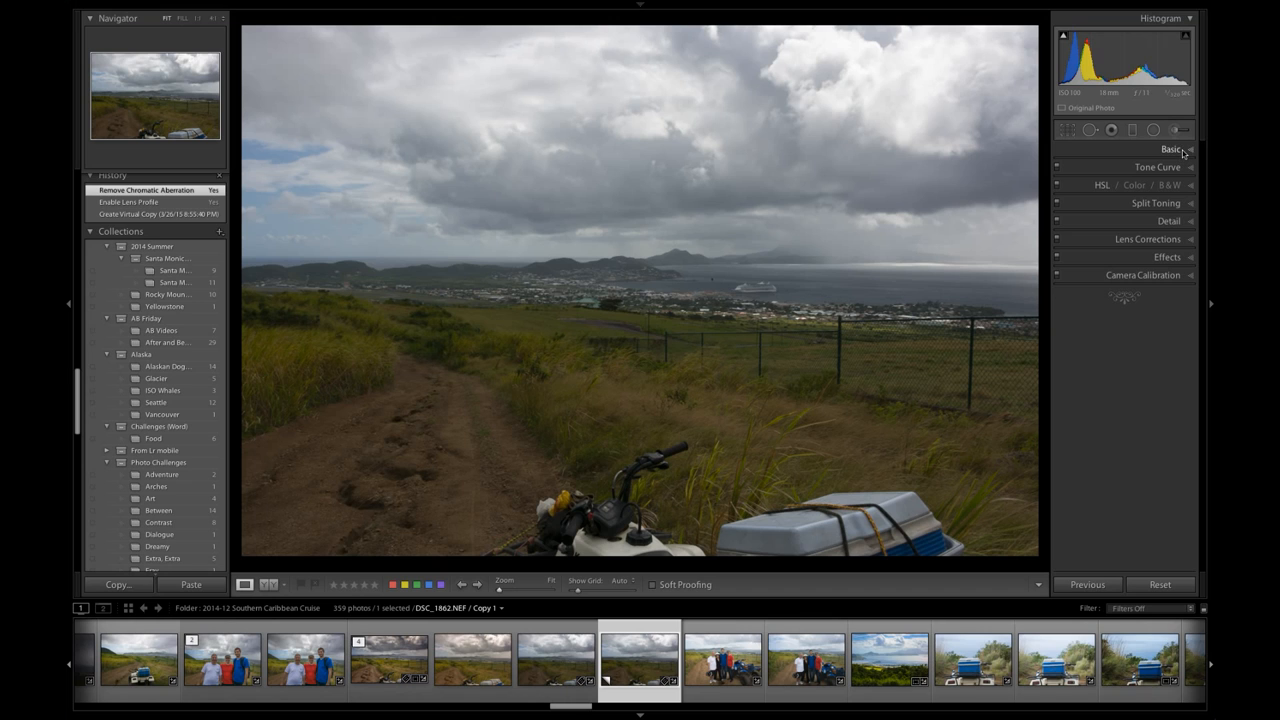
- Set the photo's white balance to the Cloudy preset in the Basic panel
click(1168, 148)
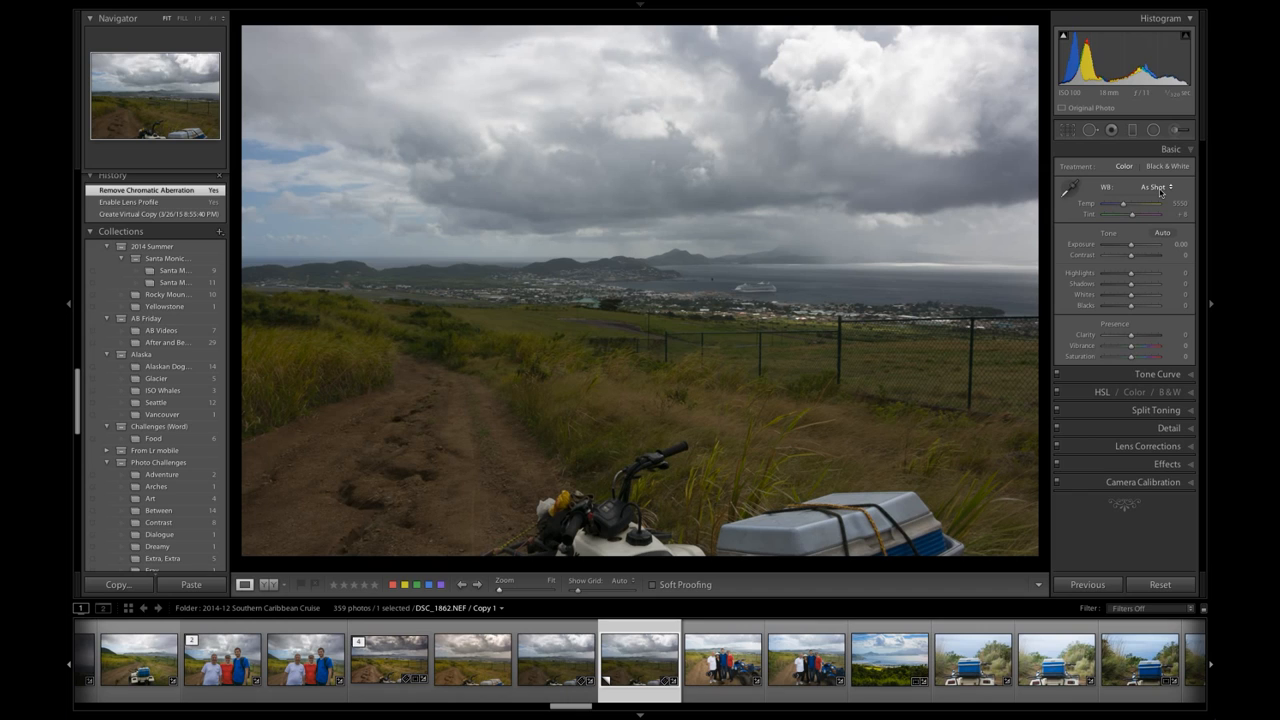
mouse_move(1156, 192)
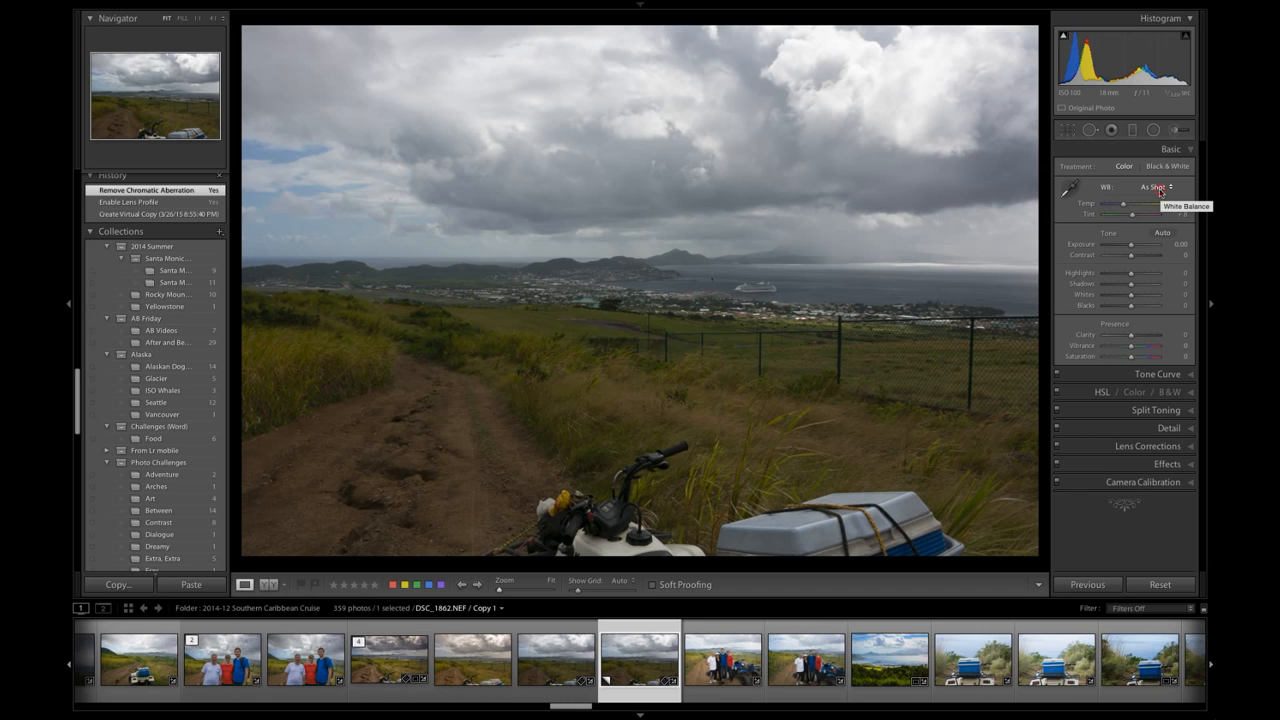
click(1152, 188)
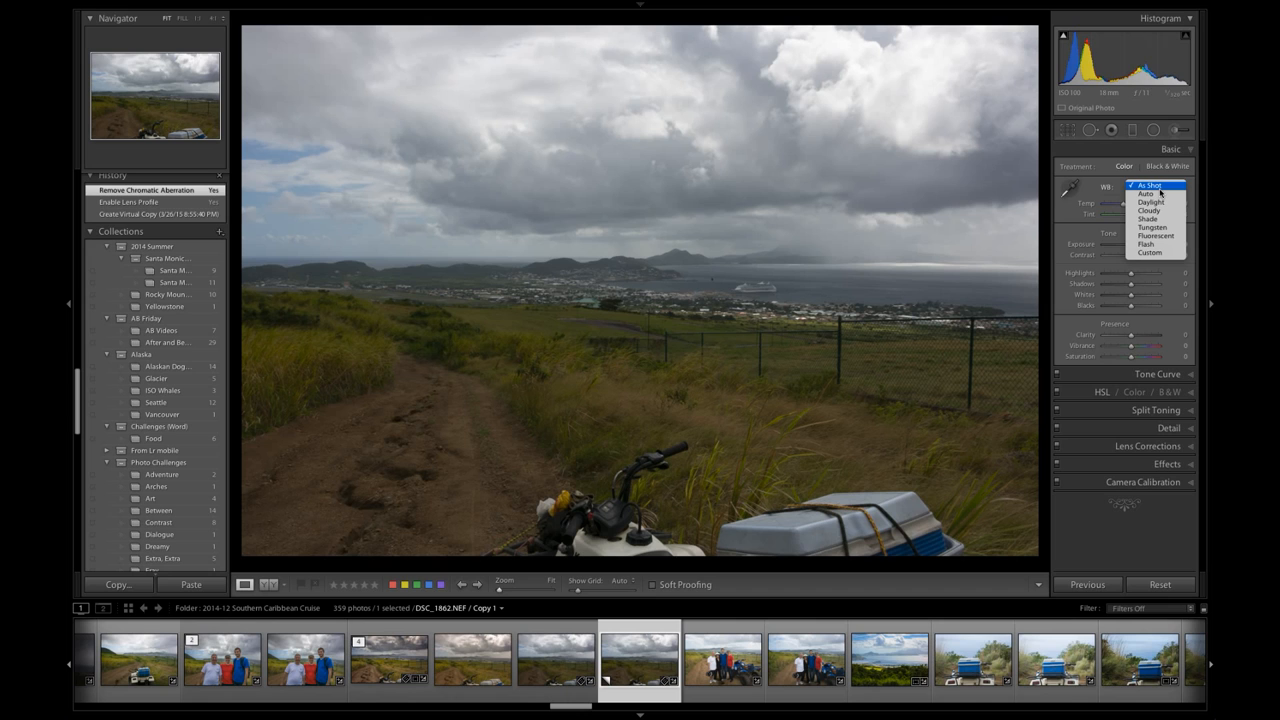
click(1152, 210)
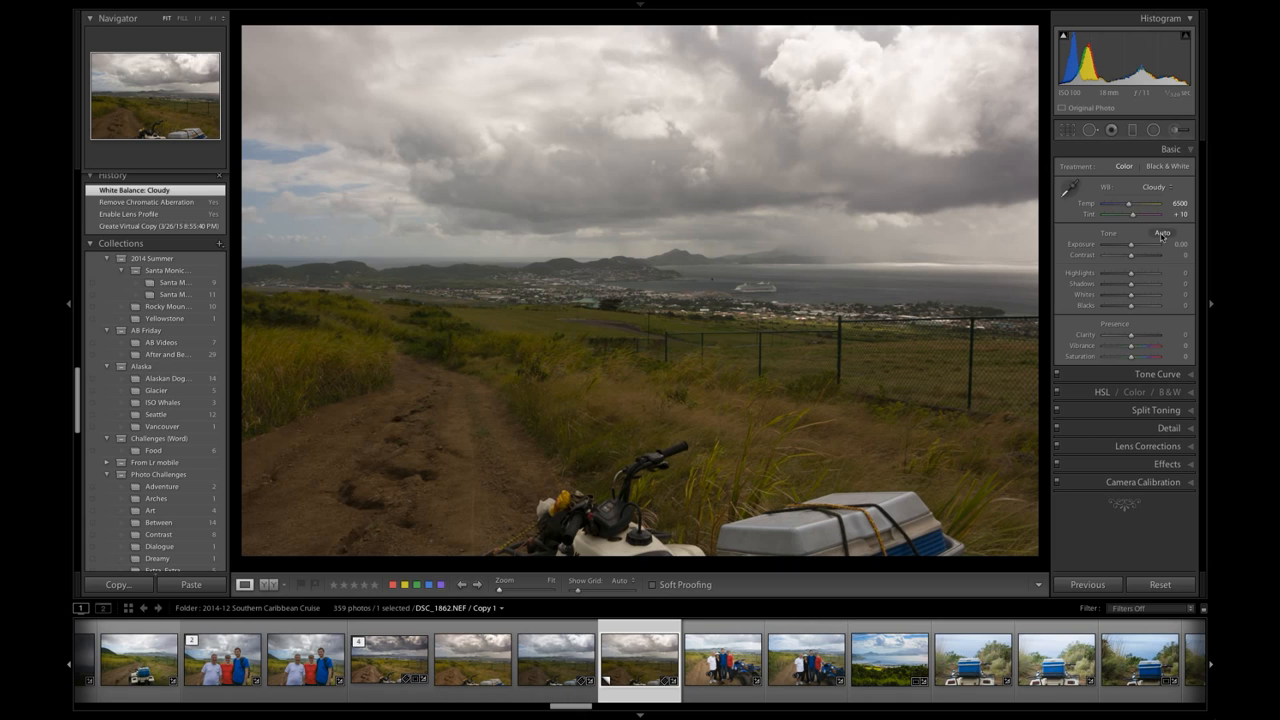
- Pull the Highlights down to recover the sky and lift the Shadows in the foreground
drag(1130, 272, 1104, 272)
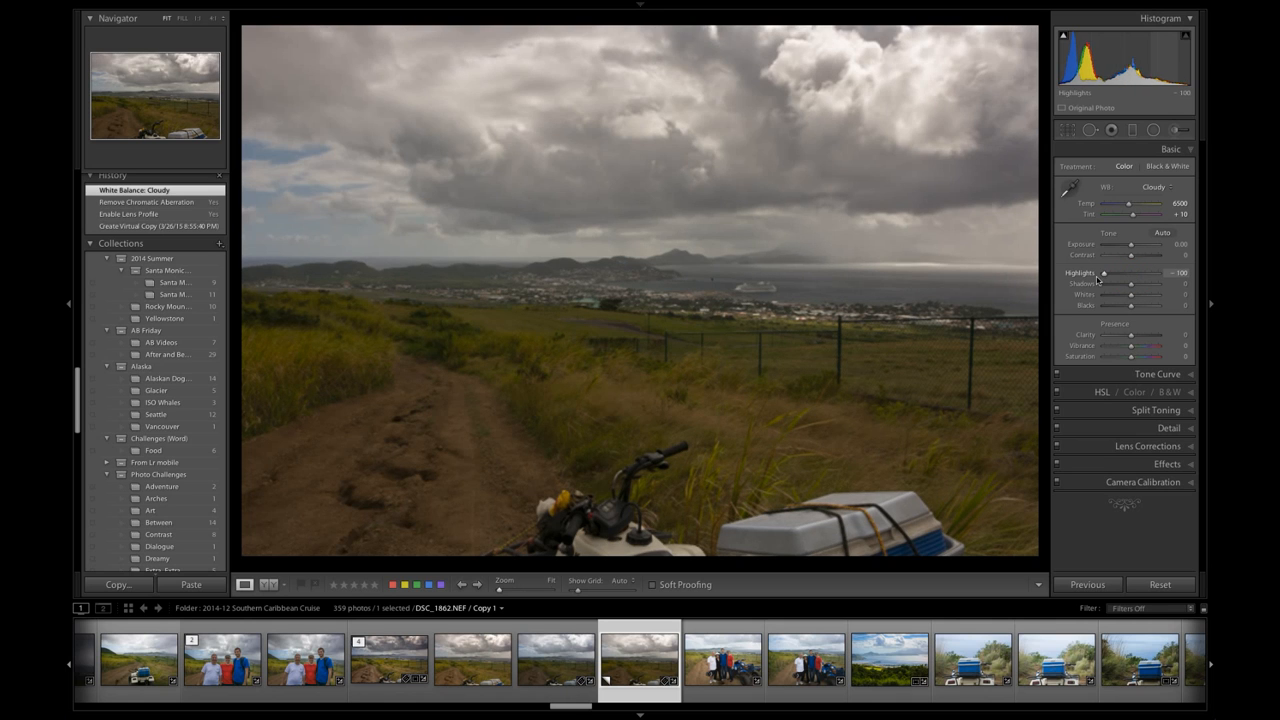
drag(1132, 272, 1104, 272)
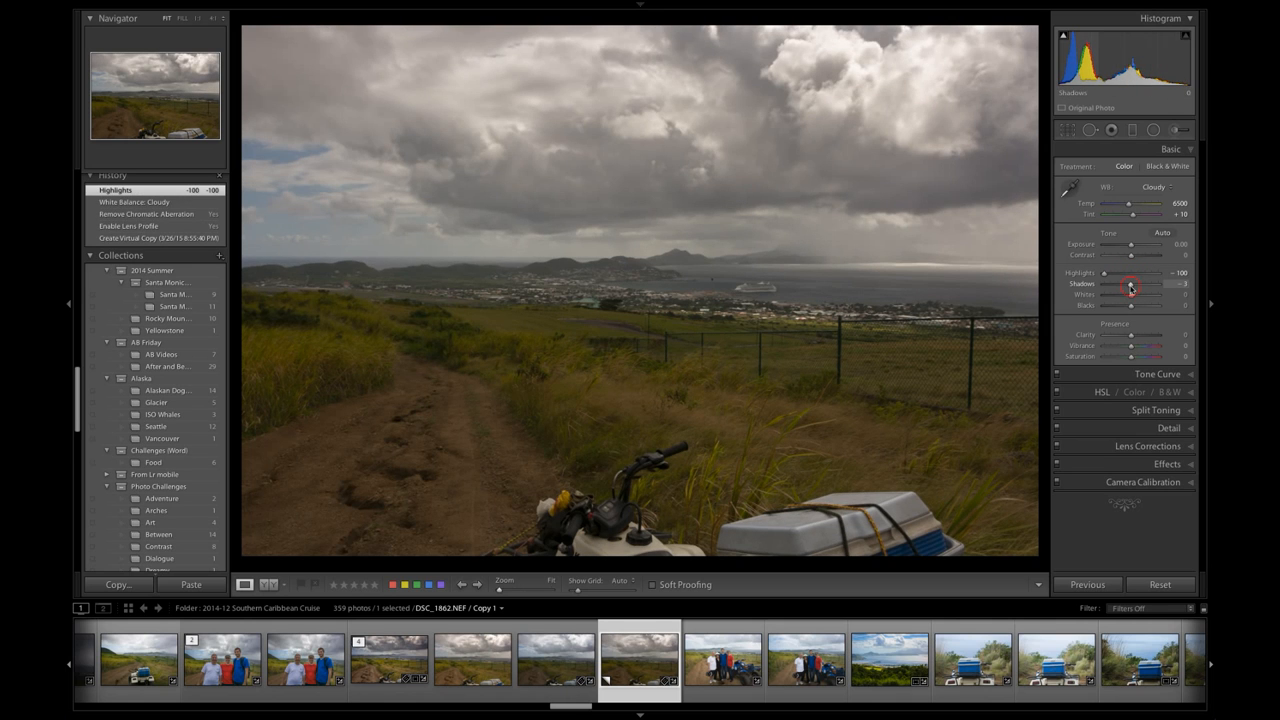
drag(1128, 284, 1138, 284)
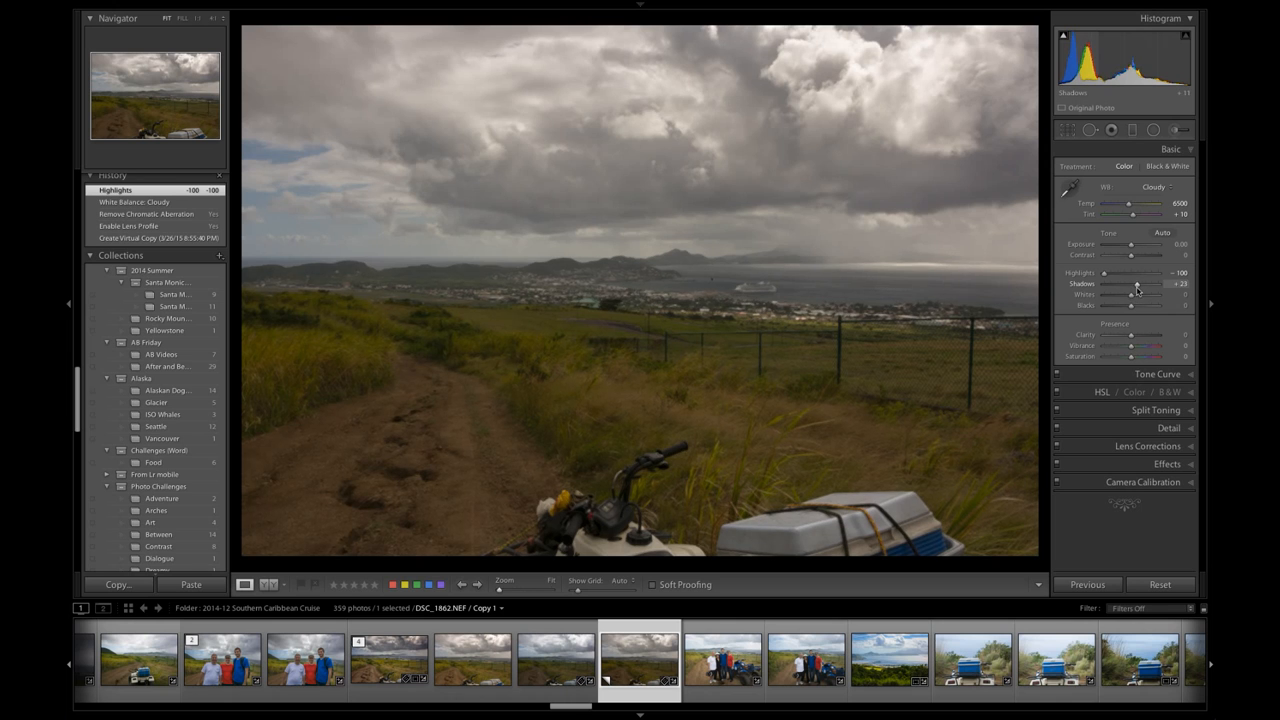
drag(1128, 284, 1152, 284)
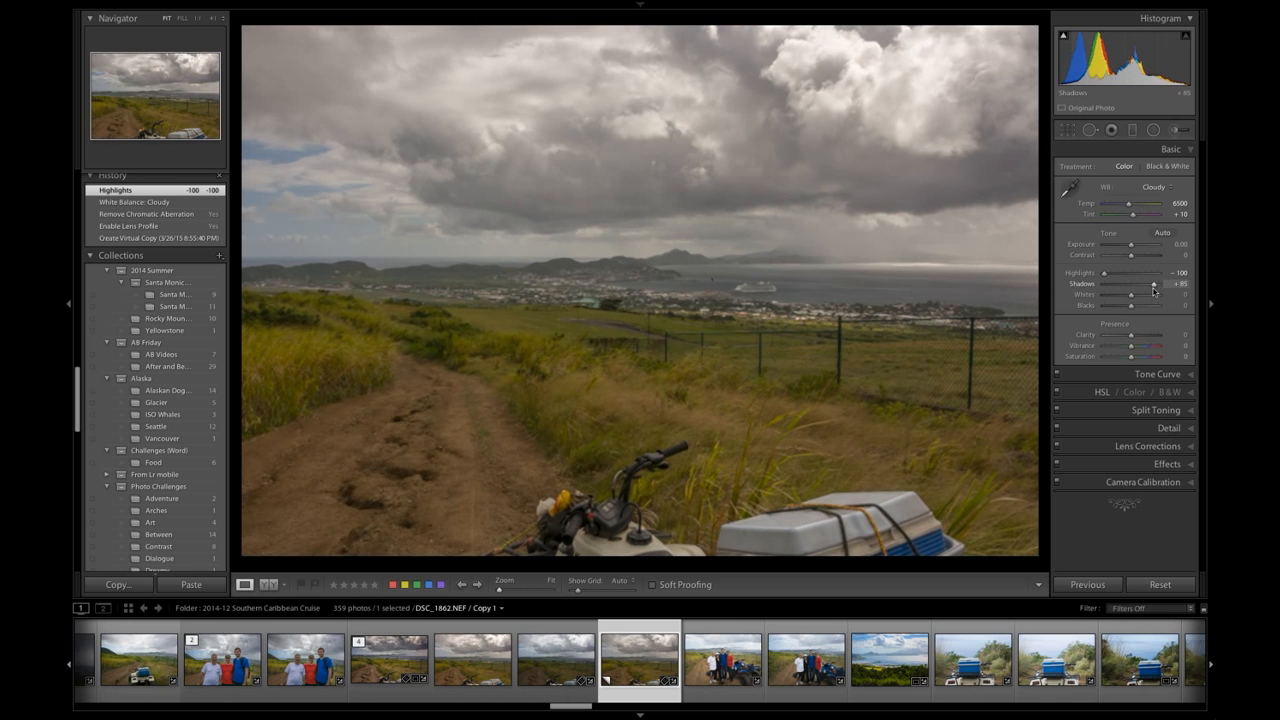
drag(1156, 284, 1150, 284)
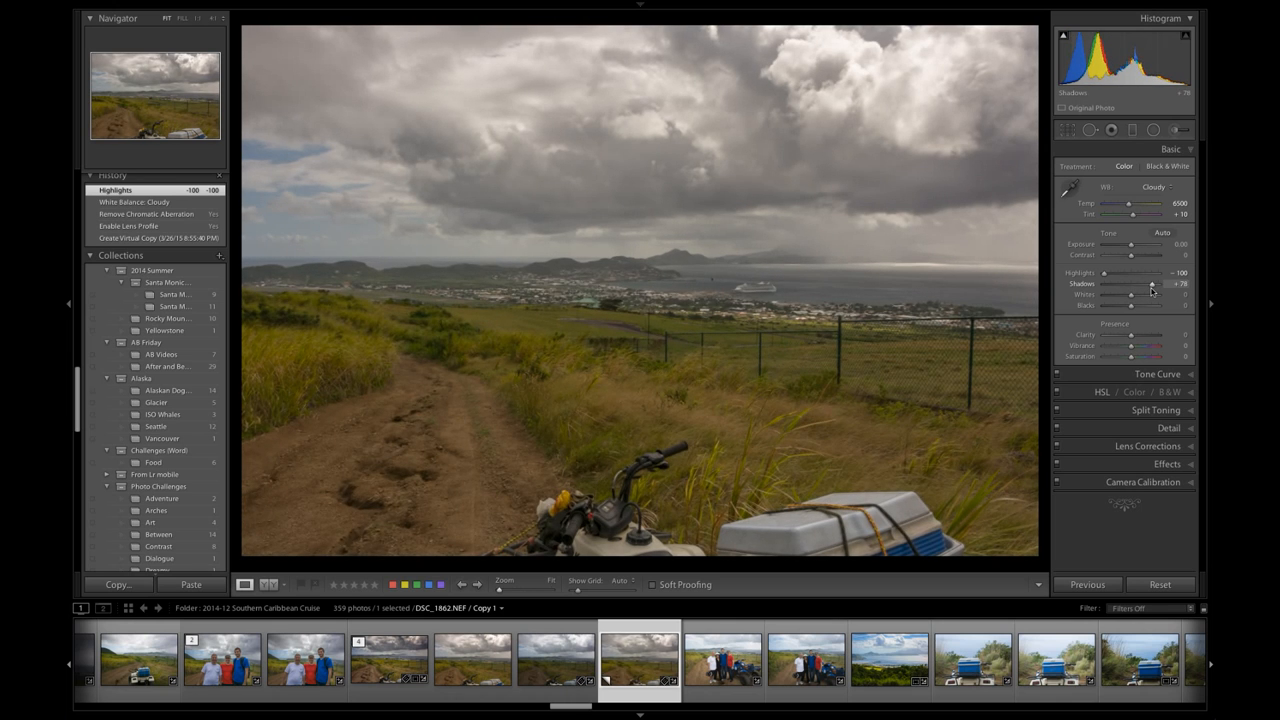
drag(1130, 284, 1150, 284)
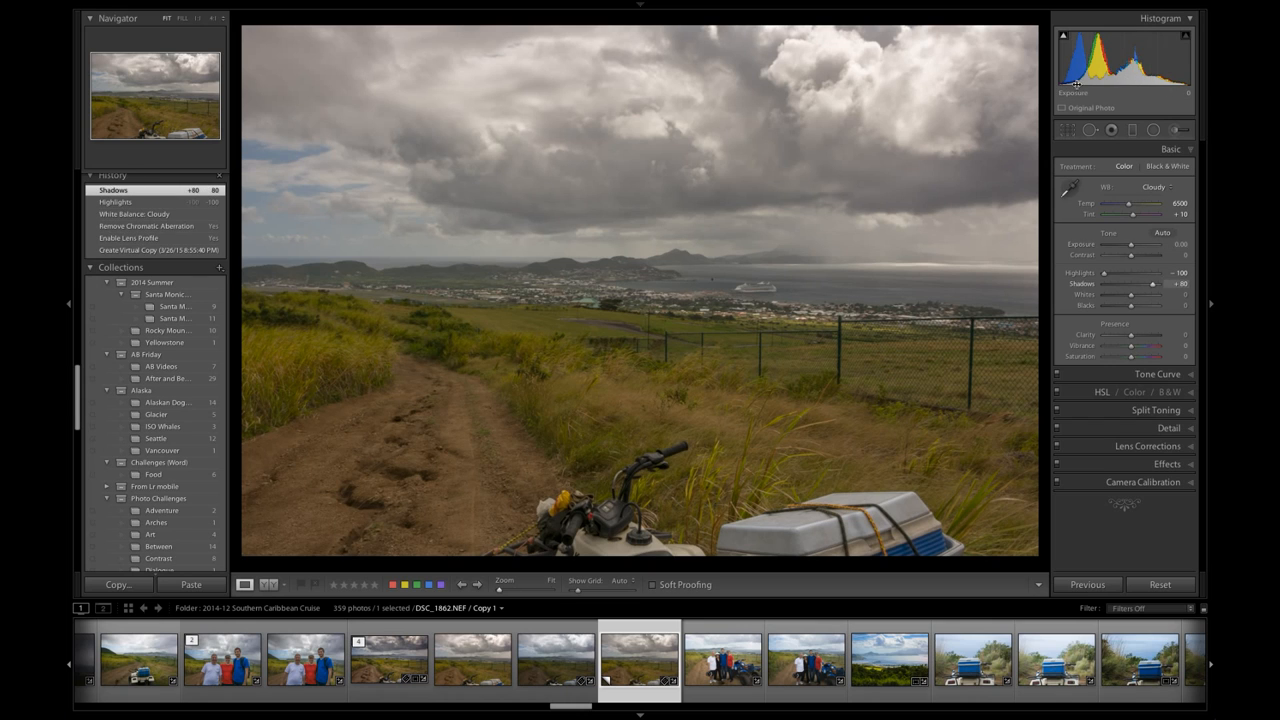
mouse_move(1116, 92)
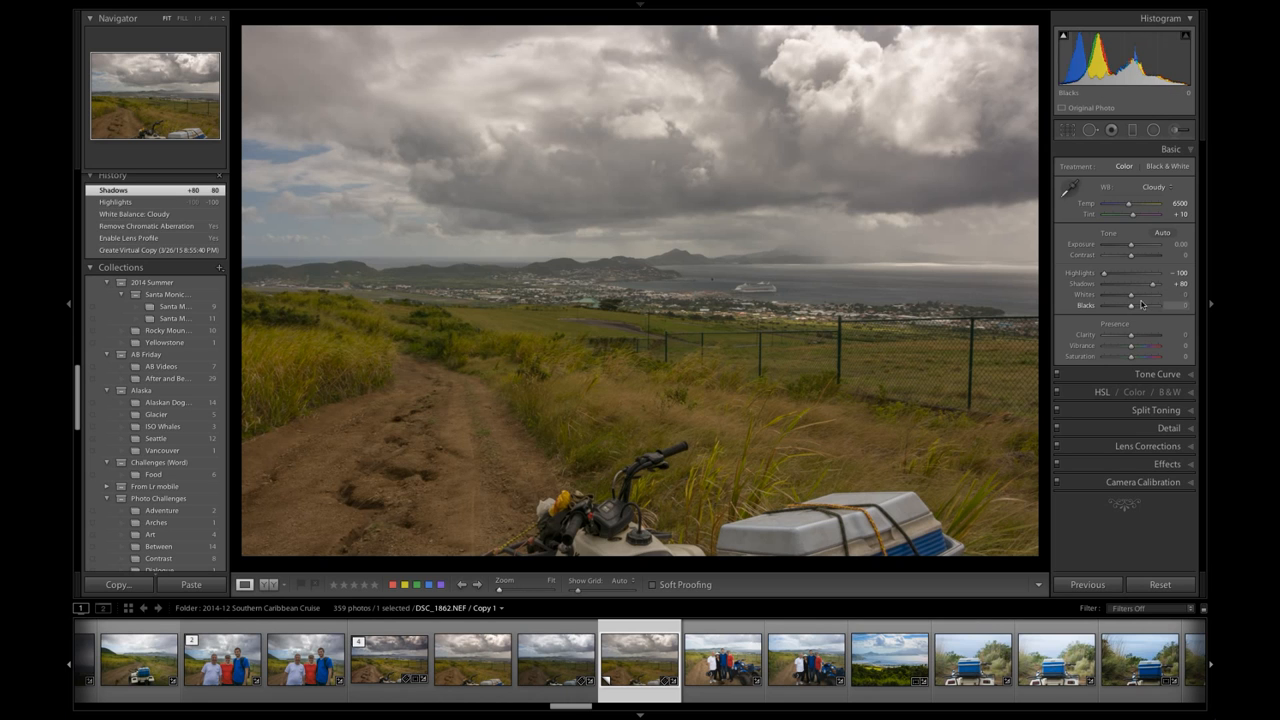
- Adjust the Whites and Blacks sliders for deeper tonal contrast
drag(1132, 294, 1152, 294)
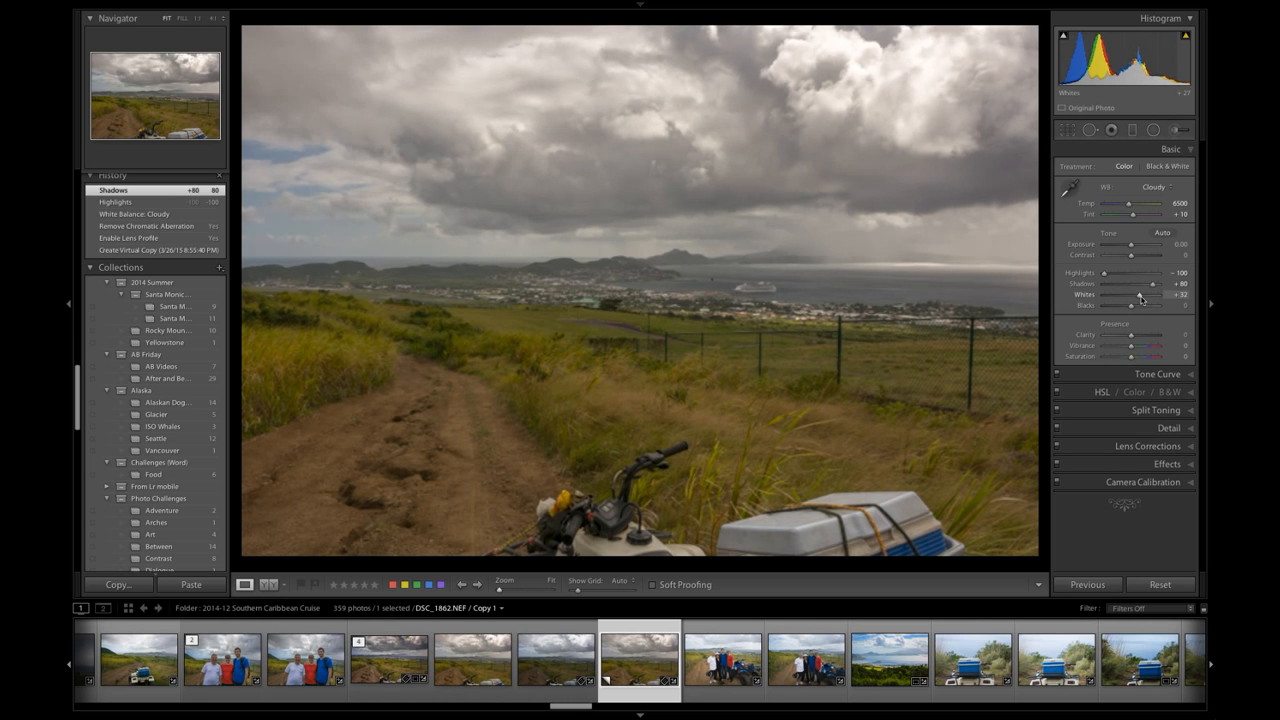
drag(1138, 304, 1144, 304)
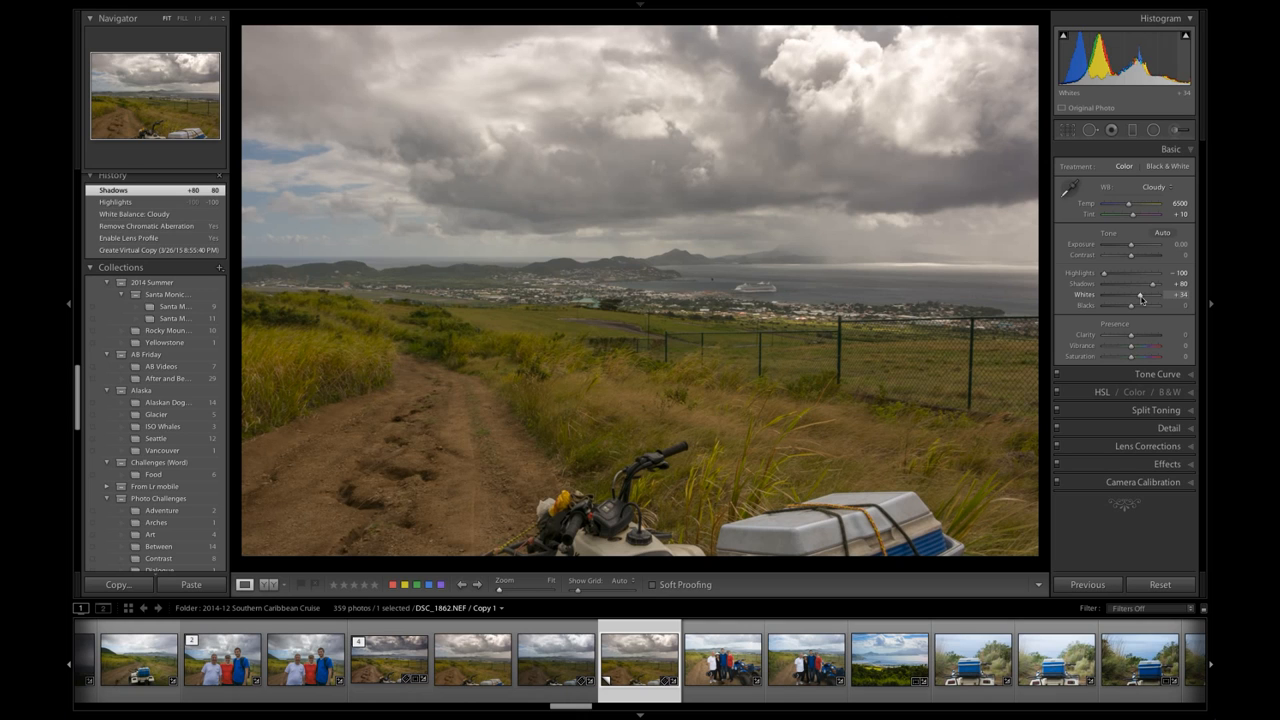
drag(1140, 294, 1130, 294)
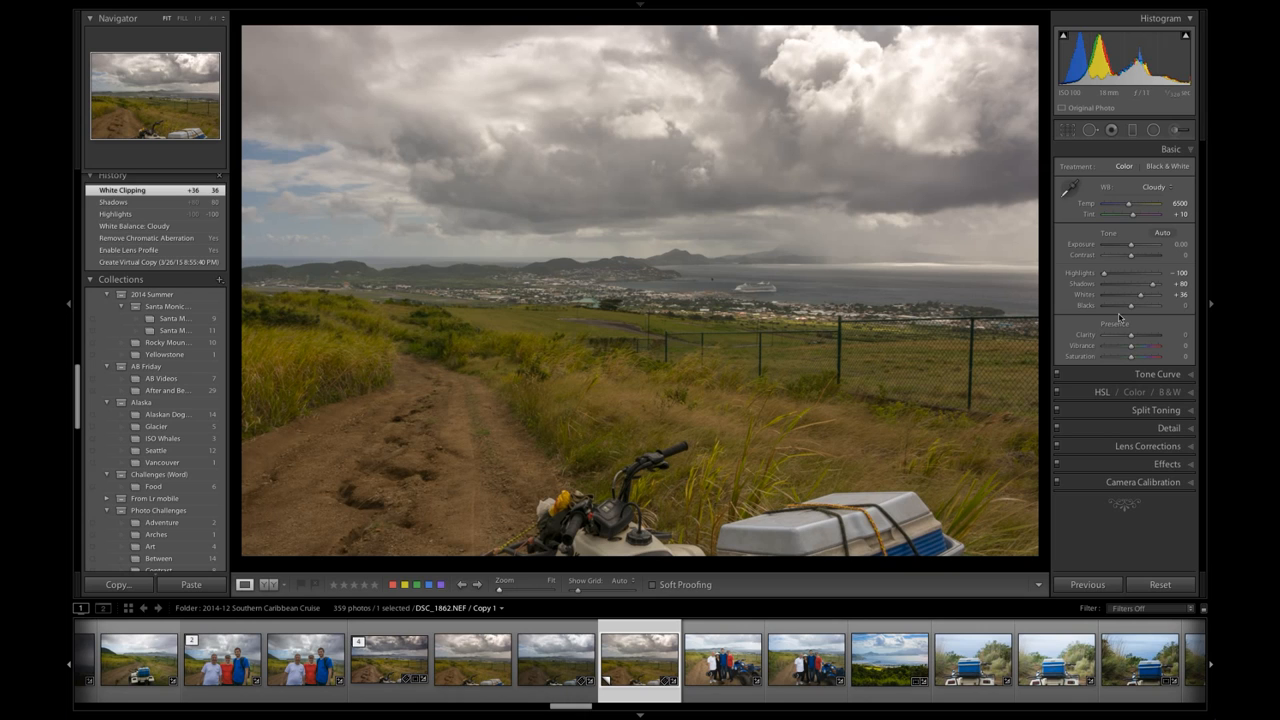
drag(1132, 304, 1132, 304)
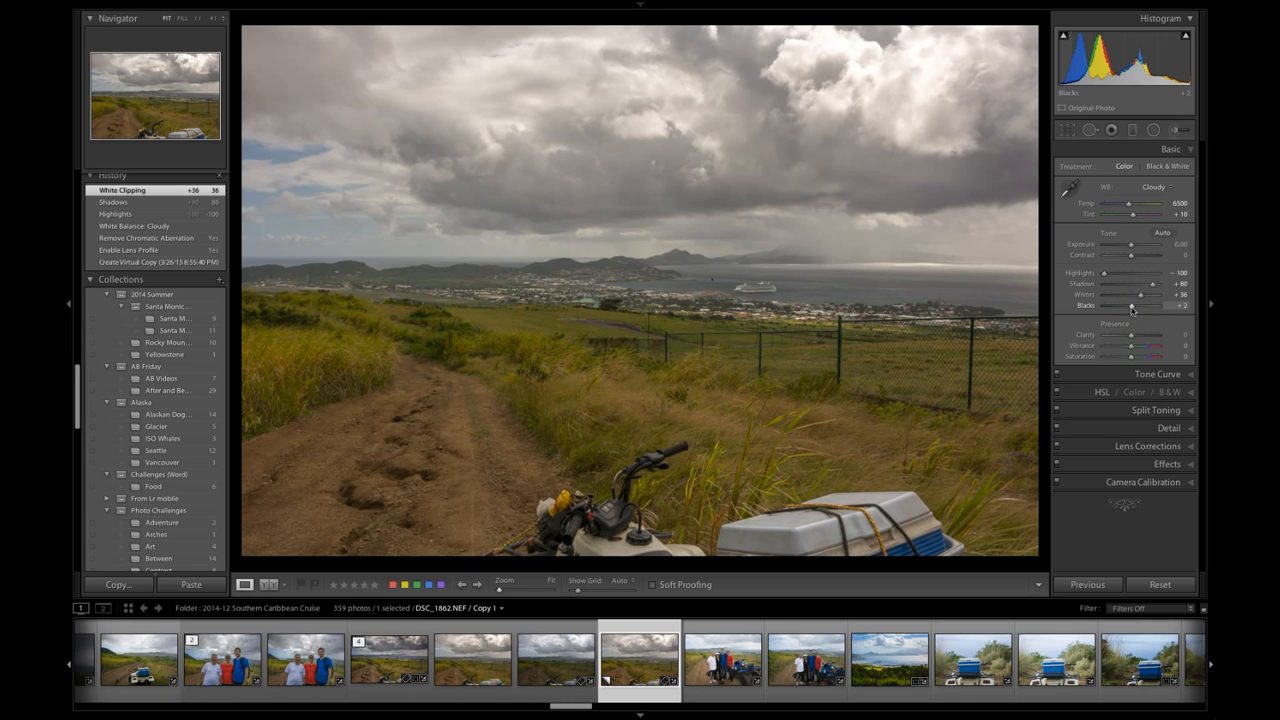
drag(1130, 304, 1124, 304)
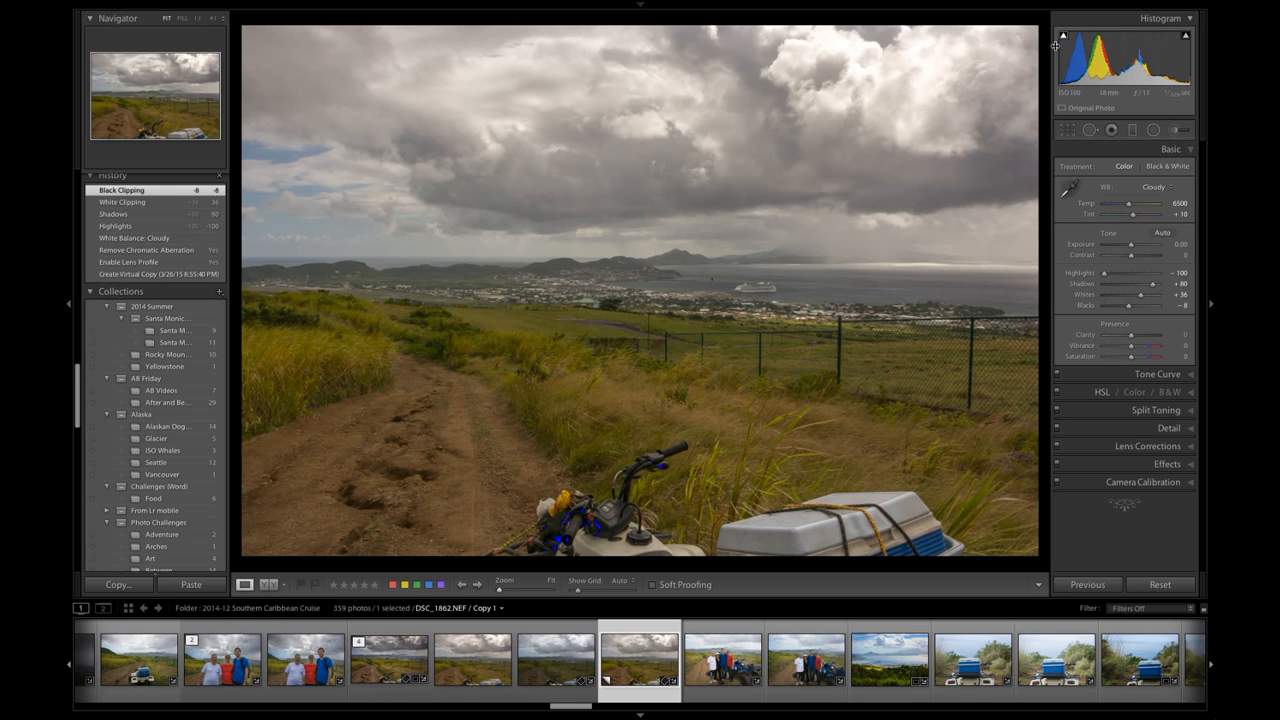
mouse_move(1068, 36)
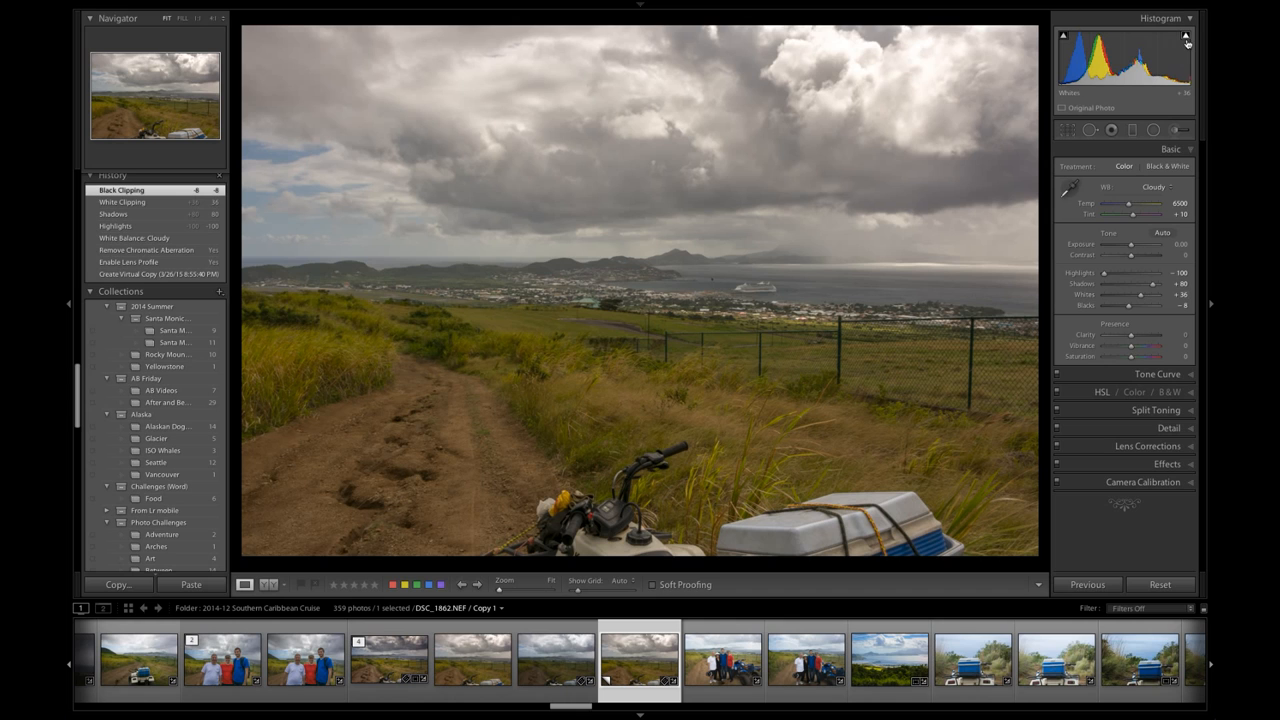
- Show highlight clipping and raise Clarity for crisper clouds, track and grass
click(1188, 36)
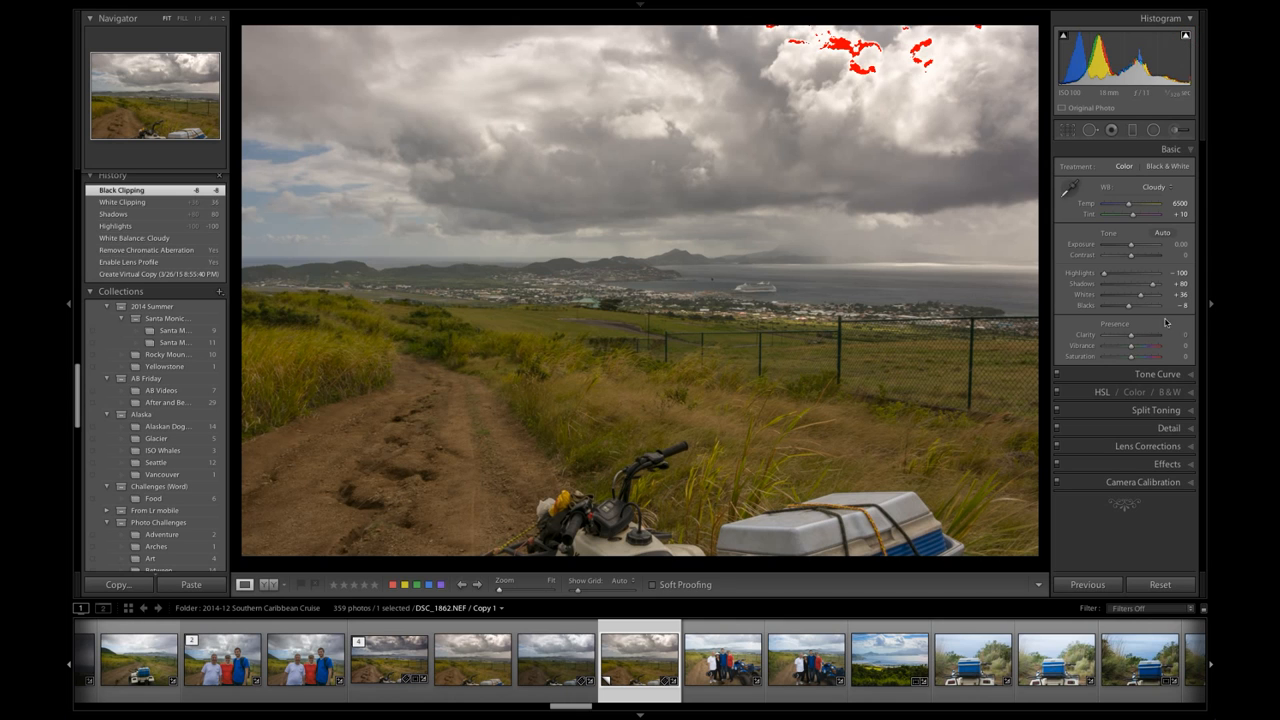
drag(1130, 336, 1144, 336)
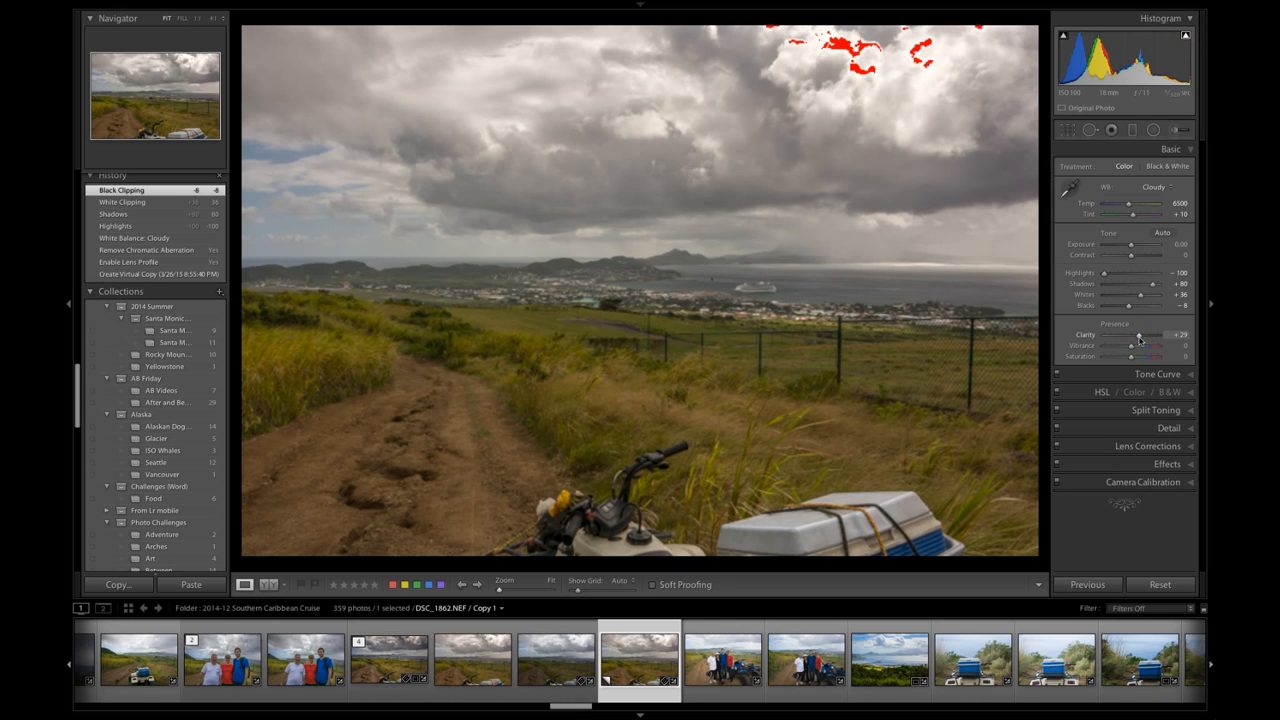
drag(1138, 334, 1156, 334)
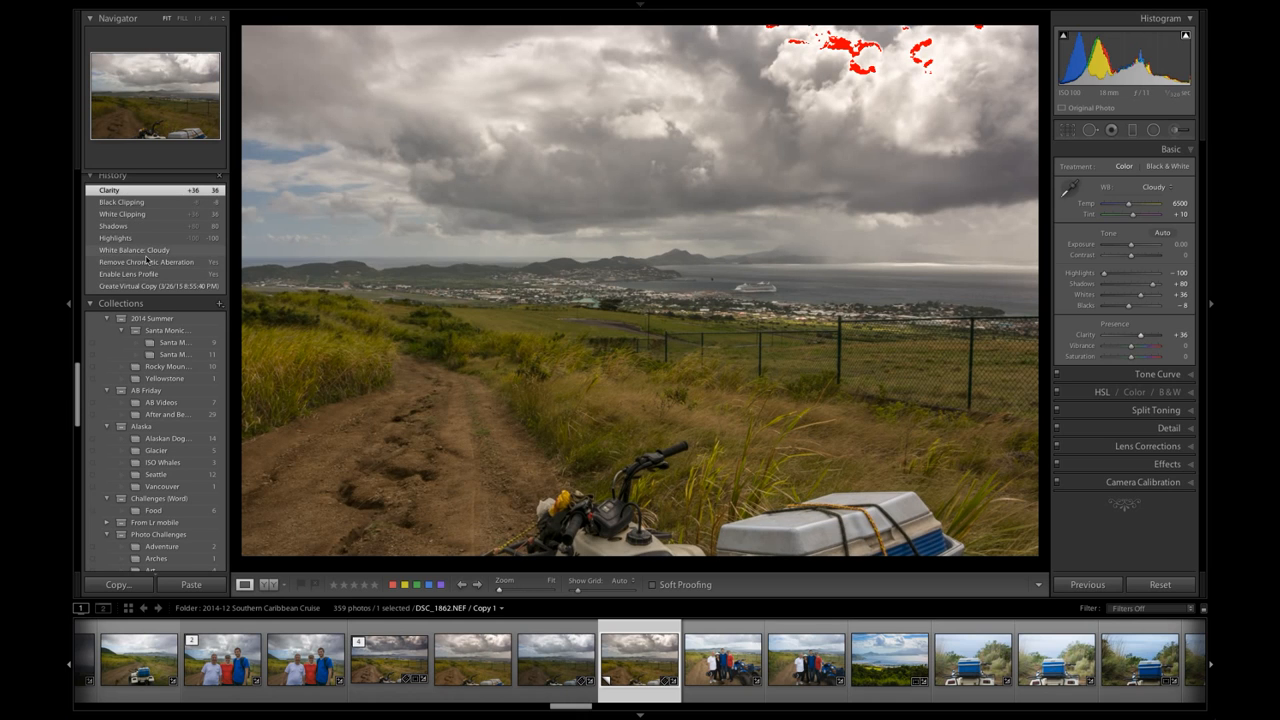
- Compare against earlier History stages, then return to the latest edited version
click(132, 248)
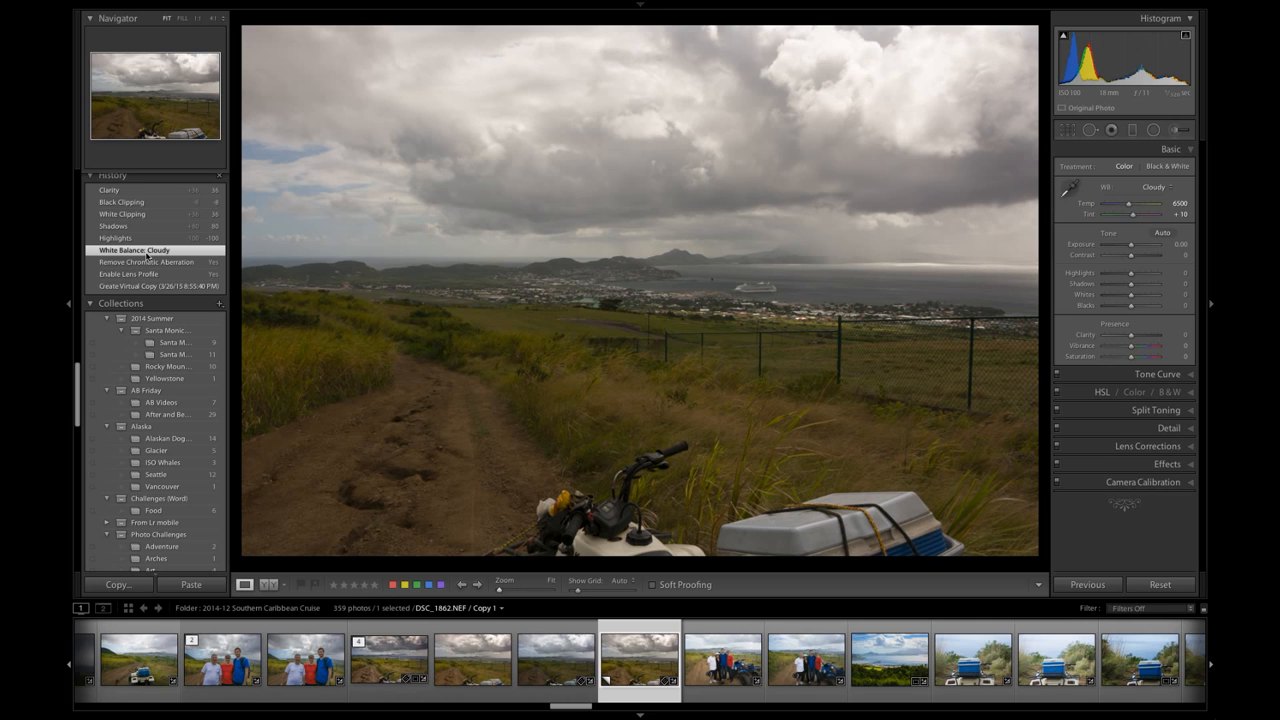
click(108, 188)
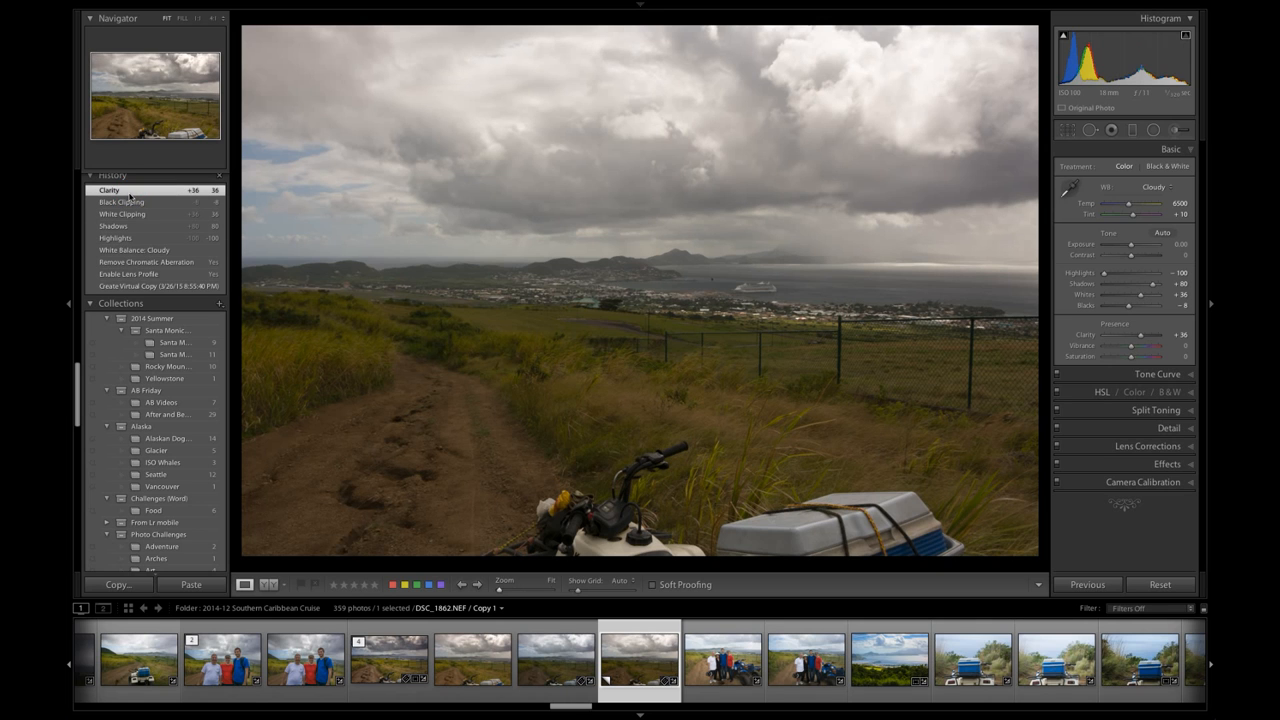
click(1186, 36)
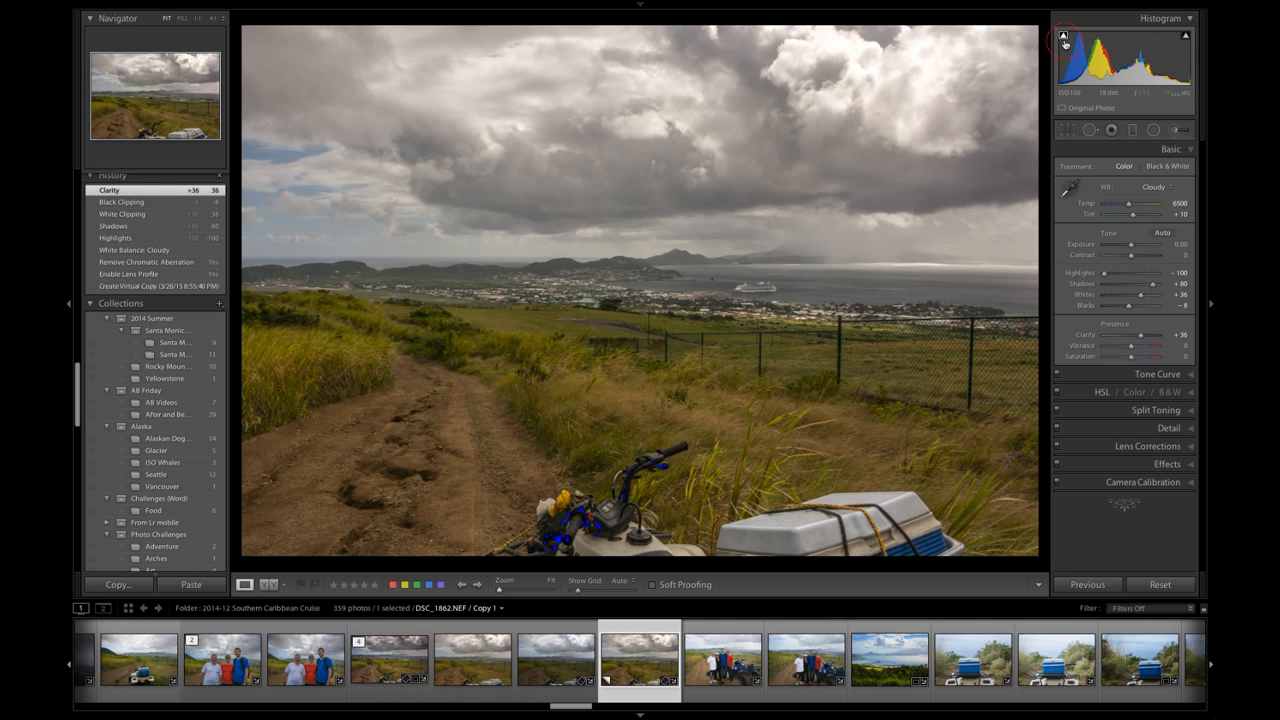
mouse_move(880, 418)
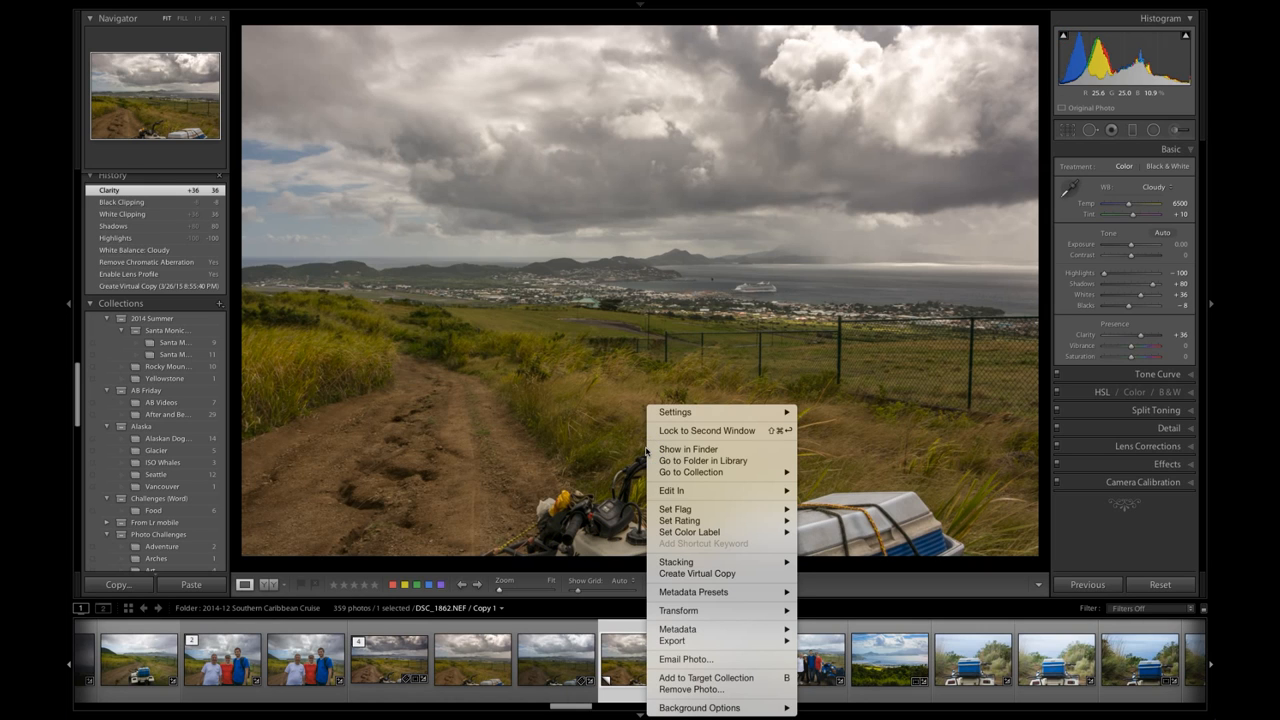
mouse_move(668, 490)
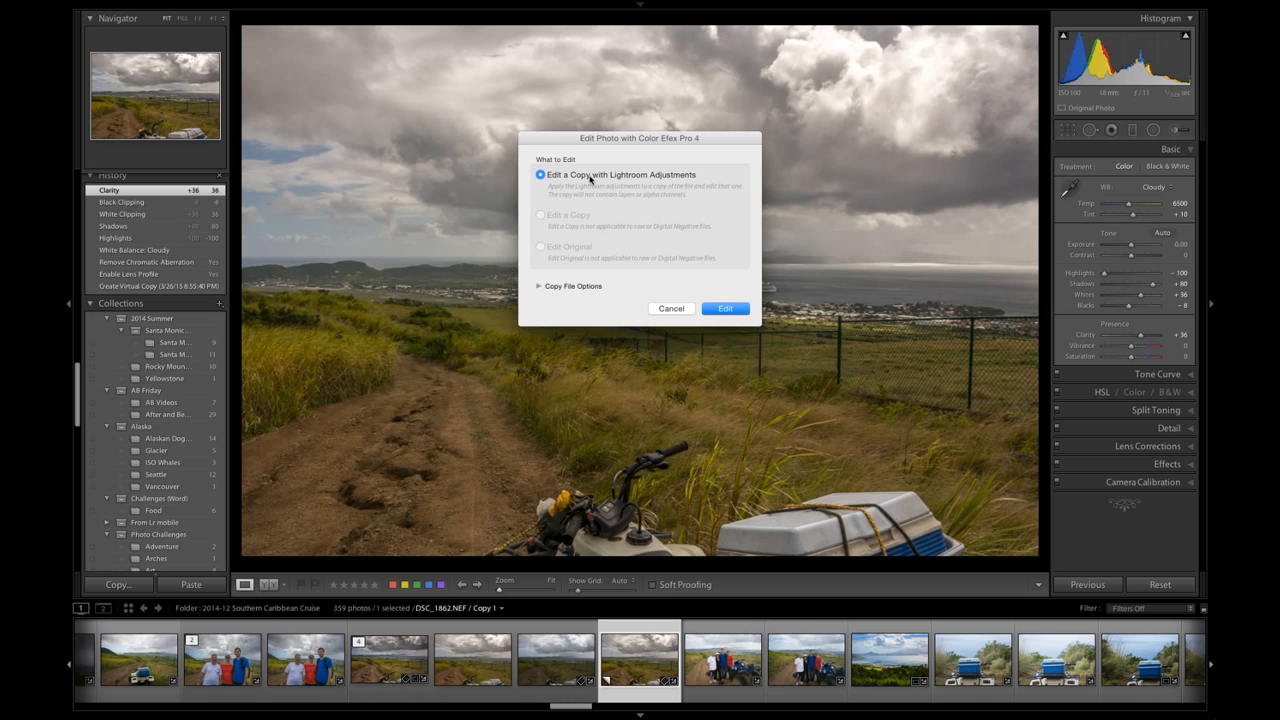
- Choose 'Edit a Copy with Lightroom Adjustments' to send the photo to Color Efex Pro 4
click(724, 308)
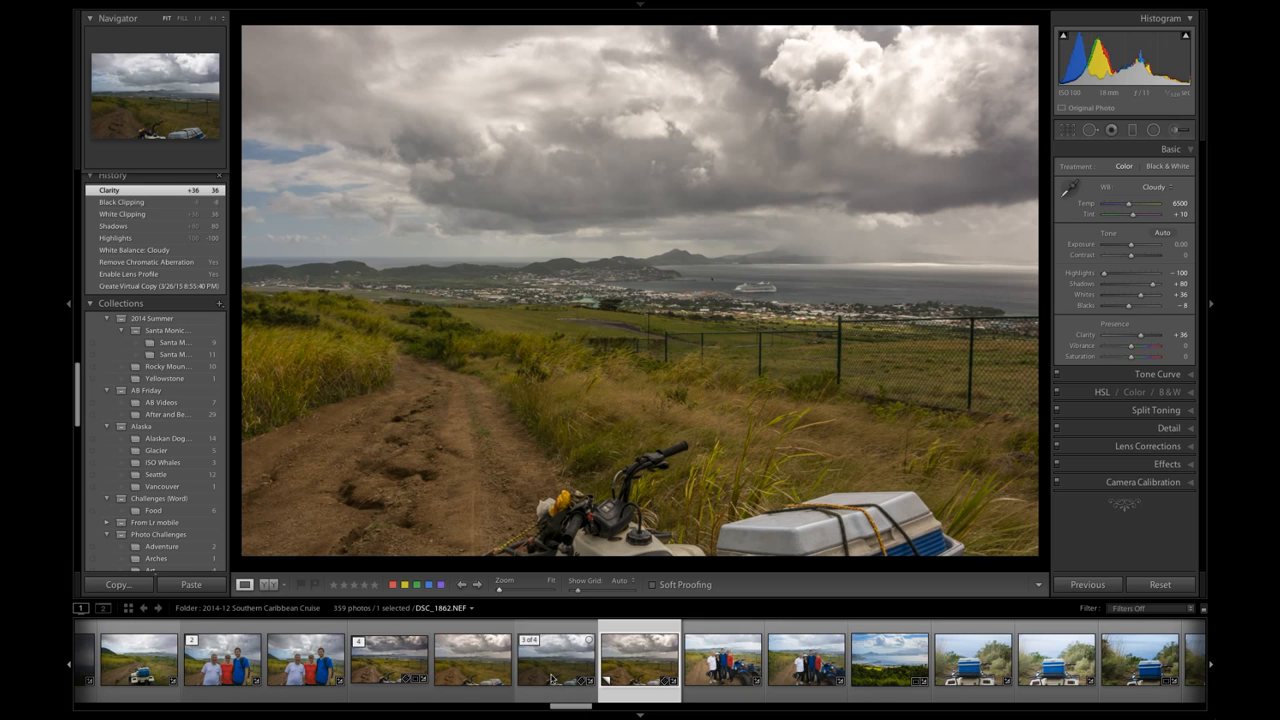
mouse_move(562, 696)
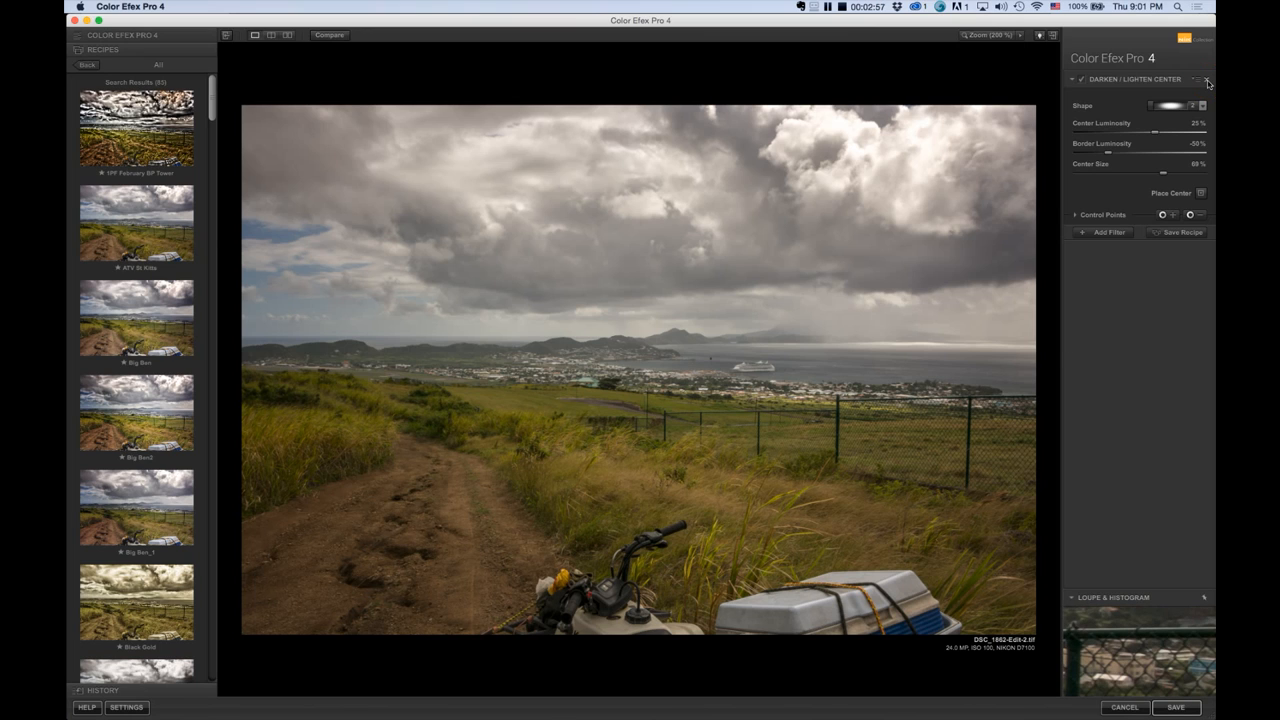
- Clear the starting filter from the stack and show the Pro Contrast presets
click(1204, 80)
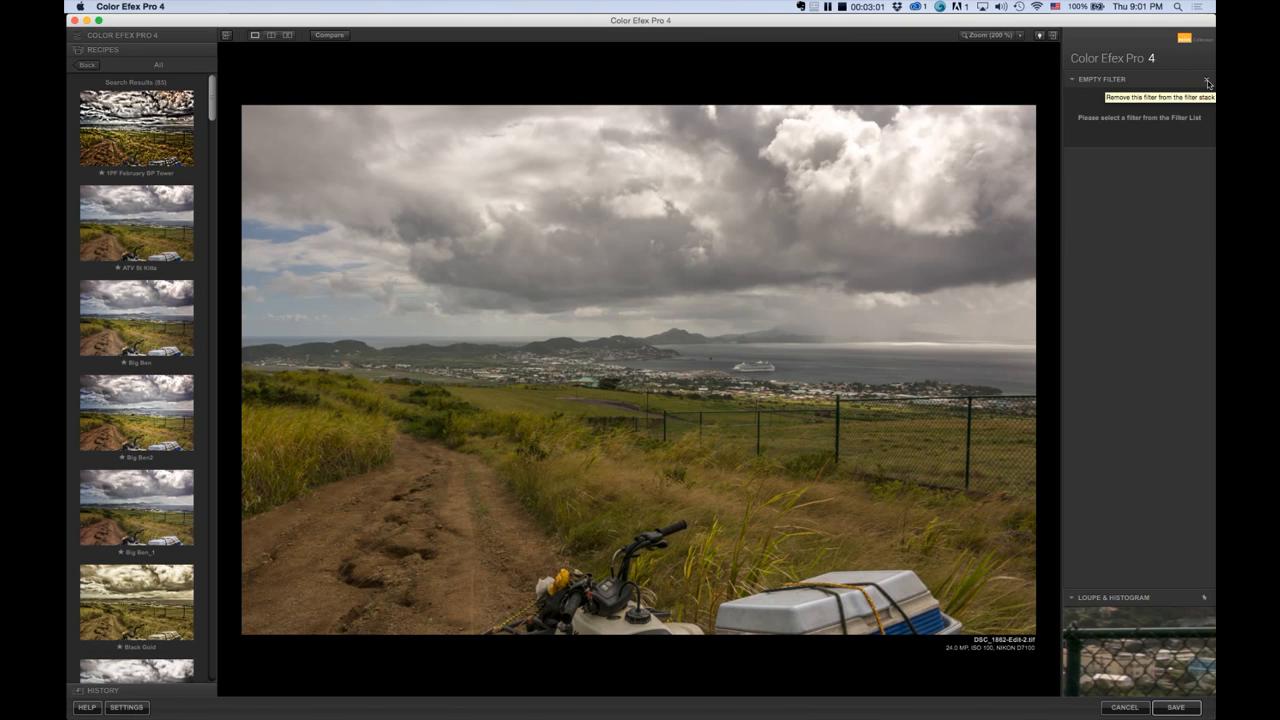
mouse_move(78, 48)
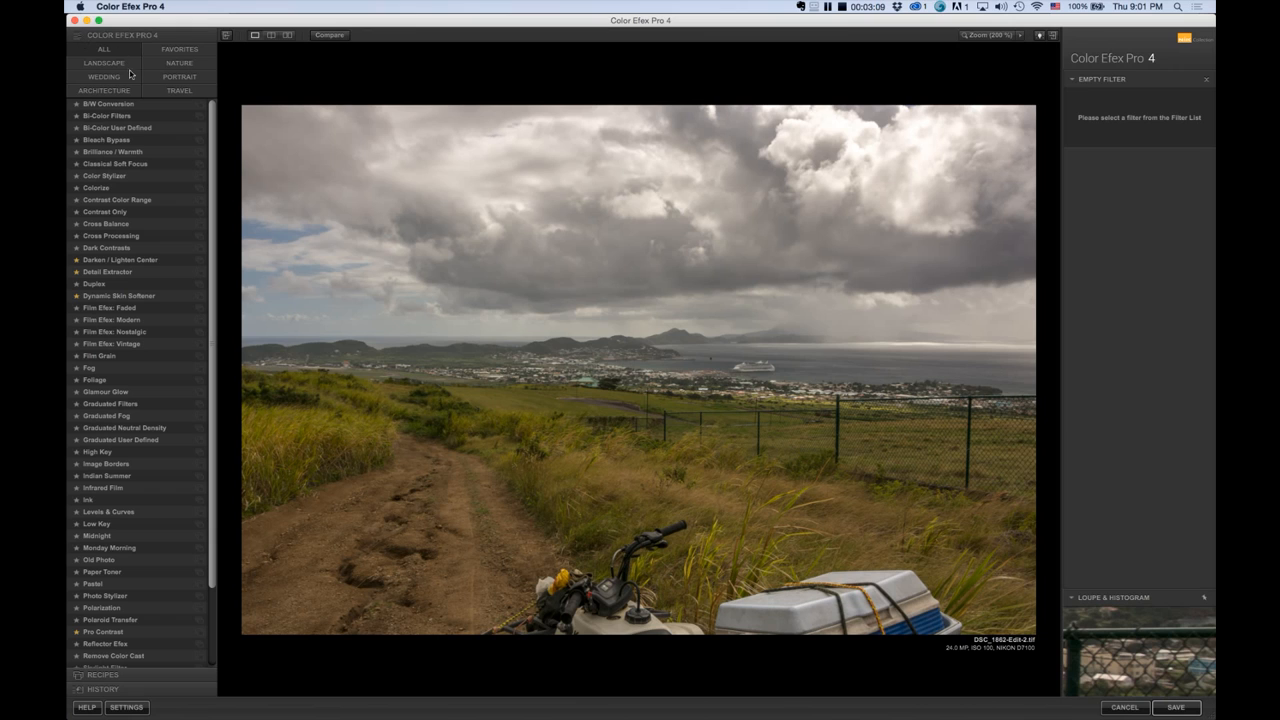
mouse_move(212, 174)
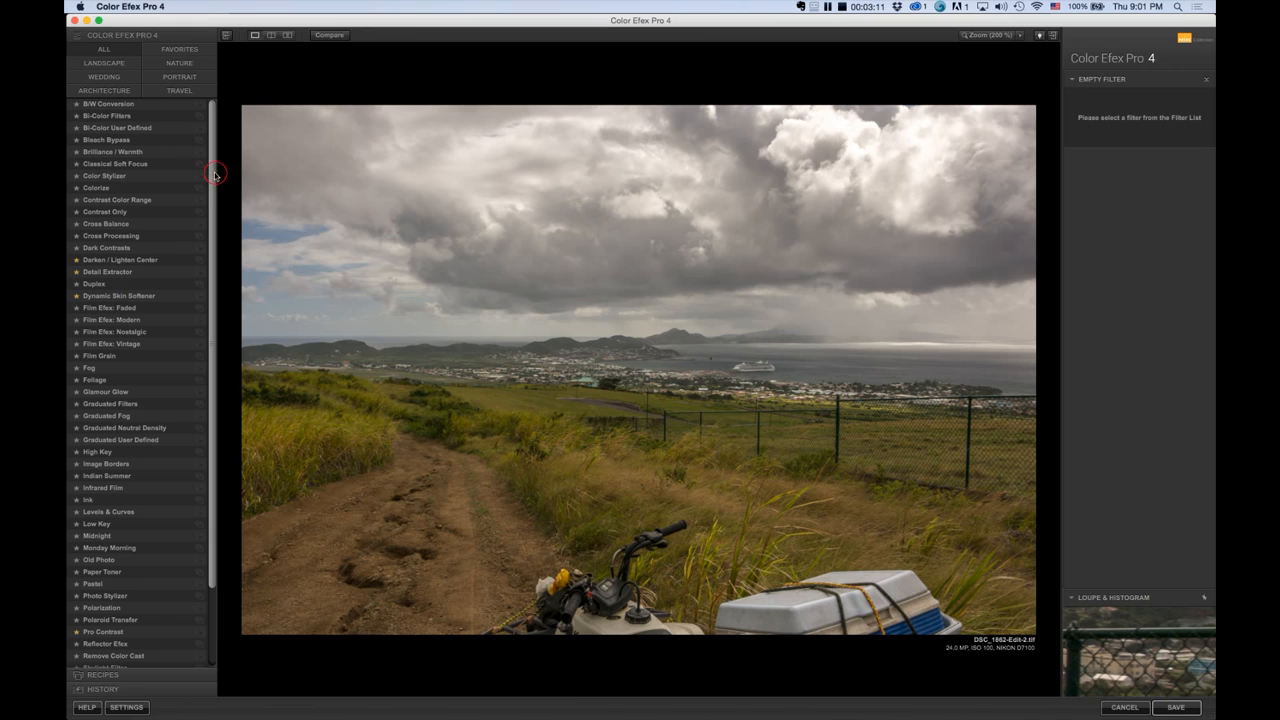
scroll(down, 3)
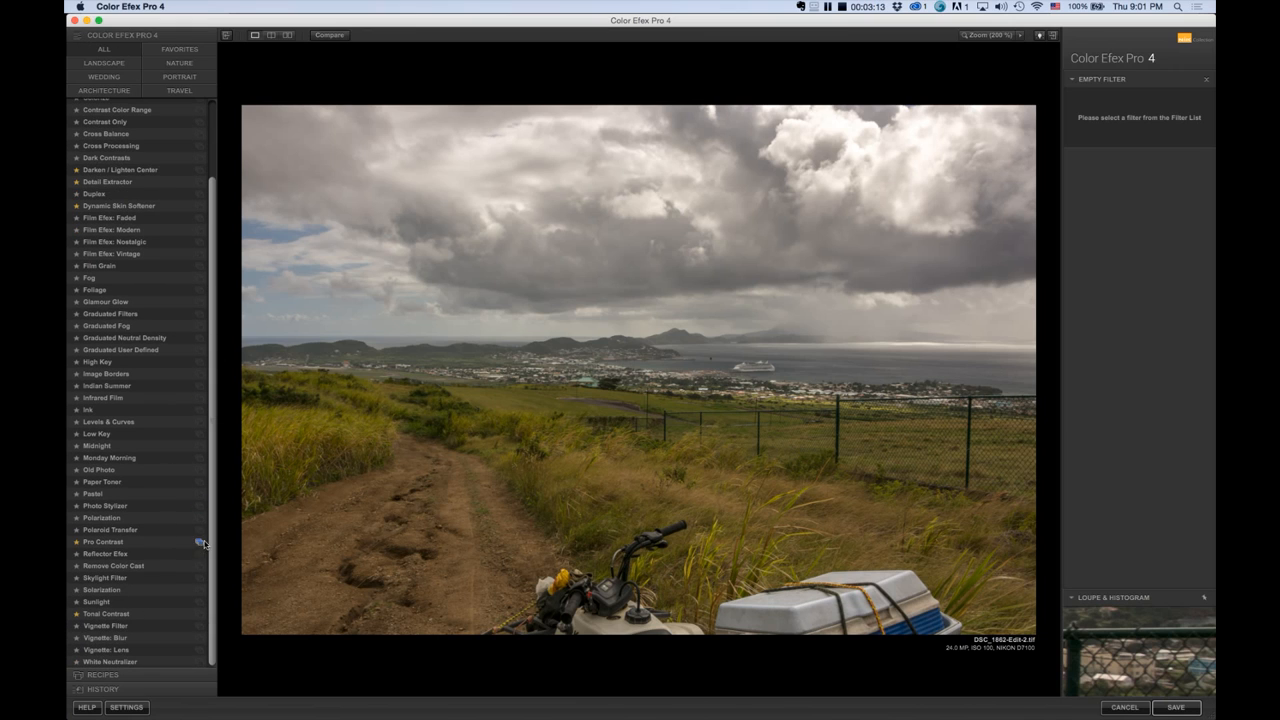
click(102, 540)
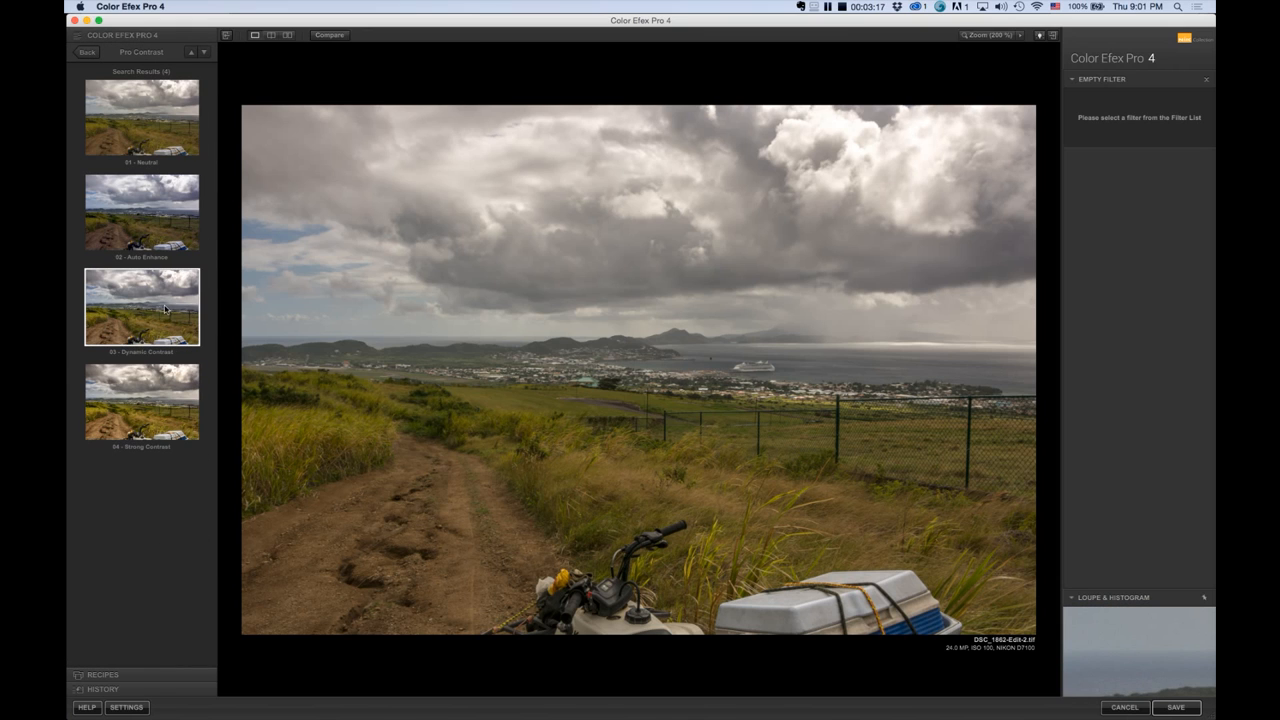
mouse_move(156, 308)
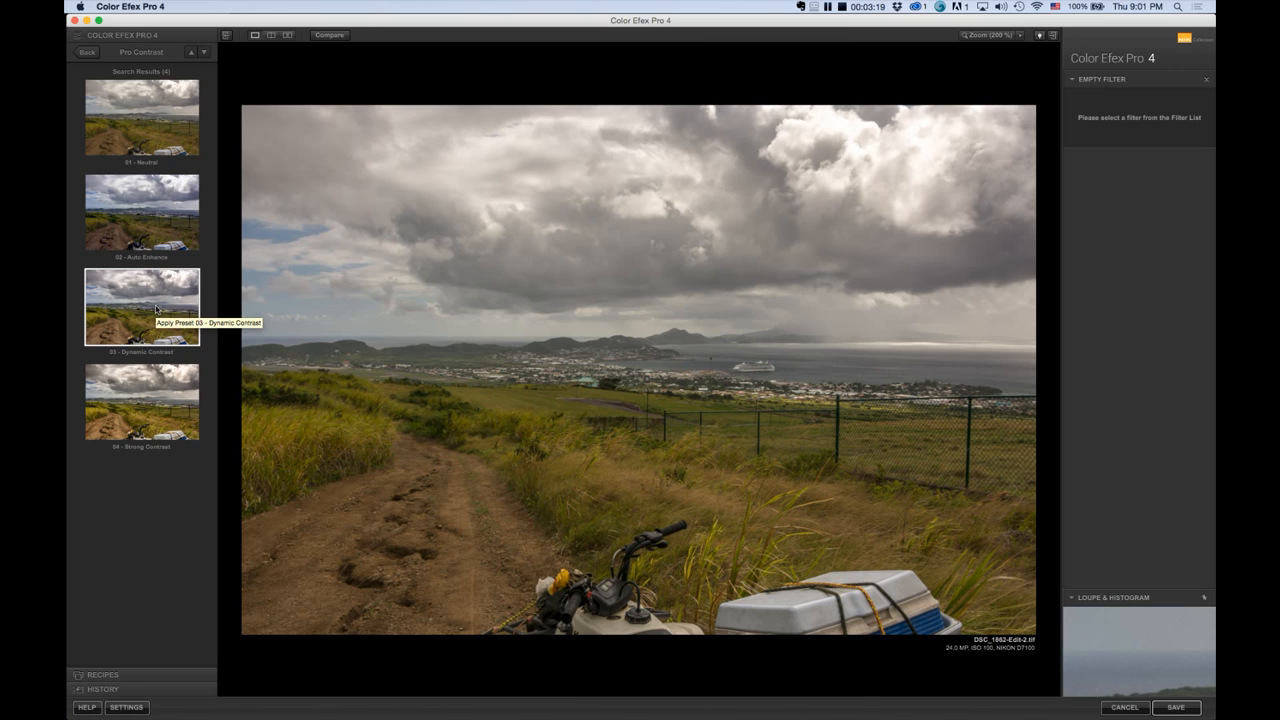
- Apply the Pro Contrast 03 Dynamic Contrast preset and add a second empty filter slot
click(140, 308)
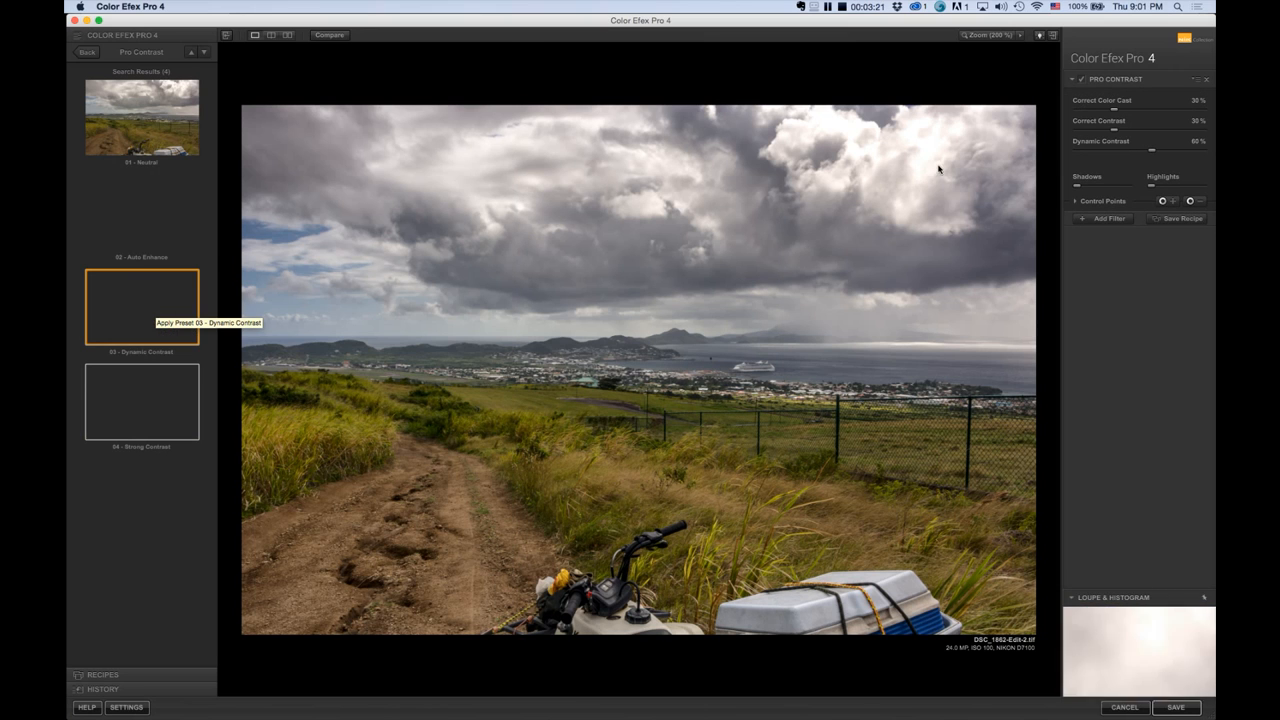
click(140, 308)
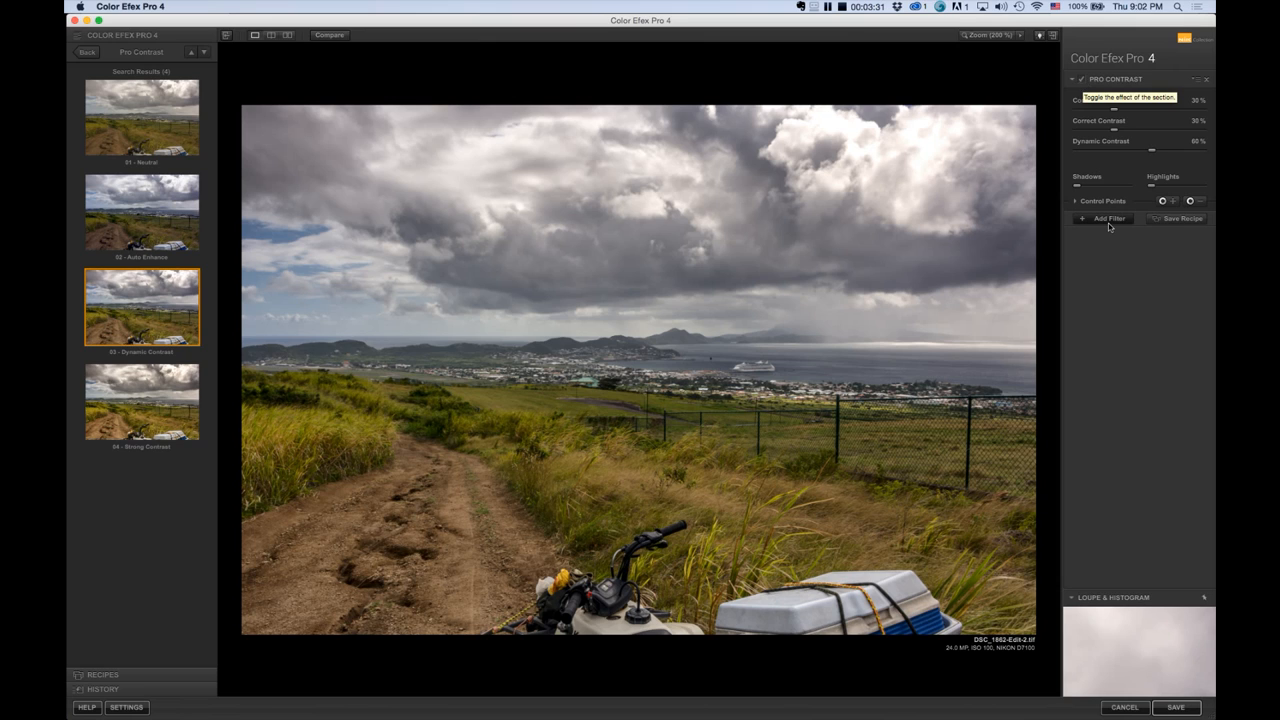
mouse_move(1108, 224)
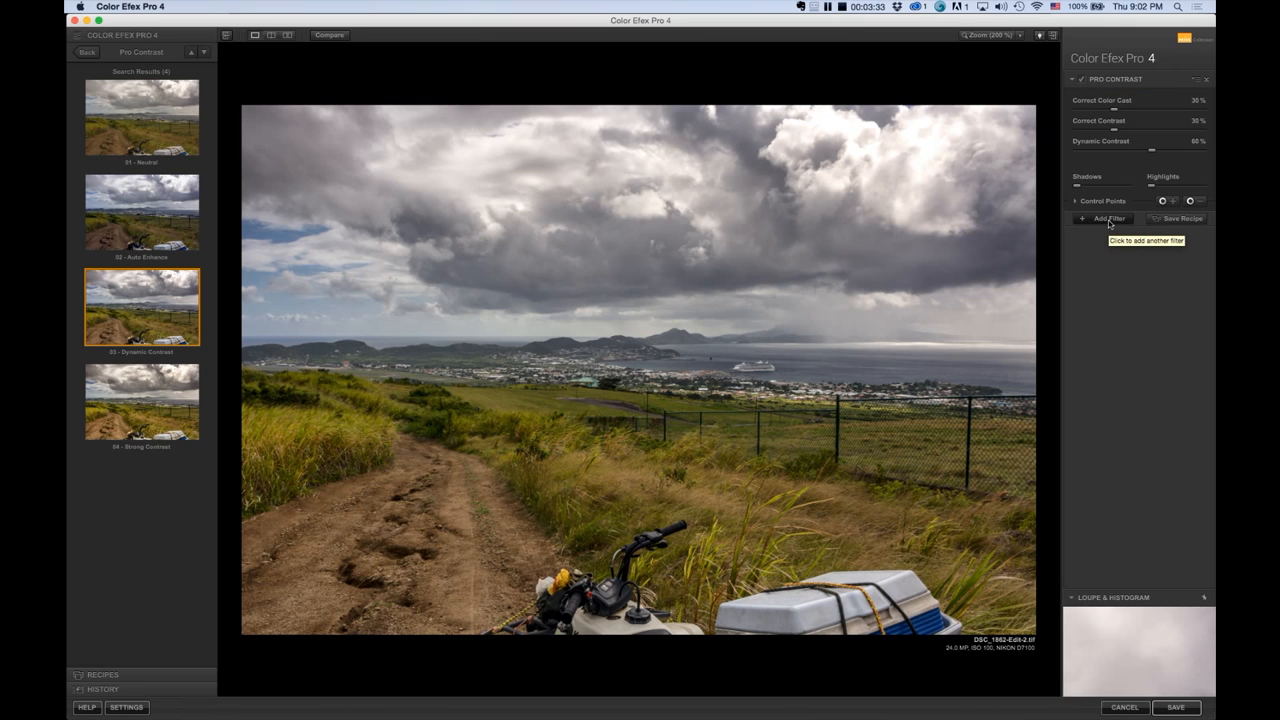
mouse_move(1130, 160)
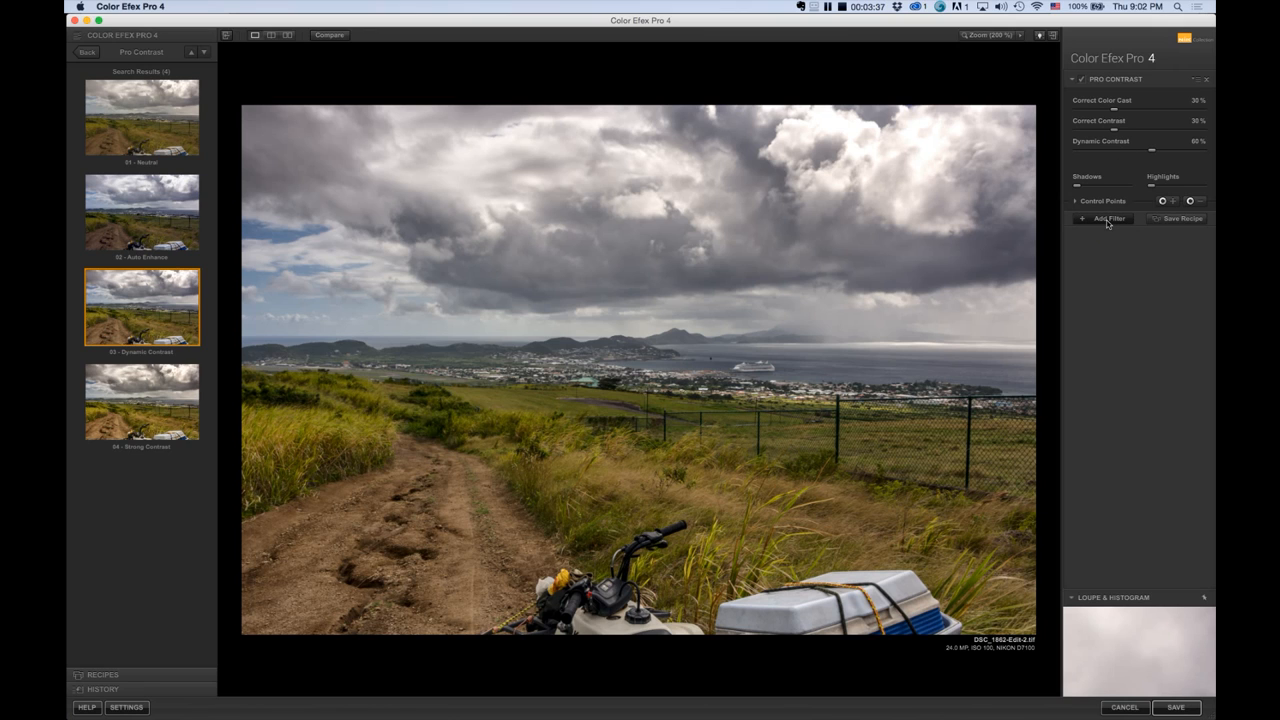
click(1100, 218)
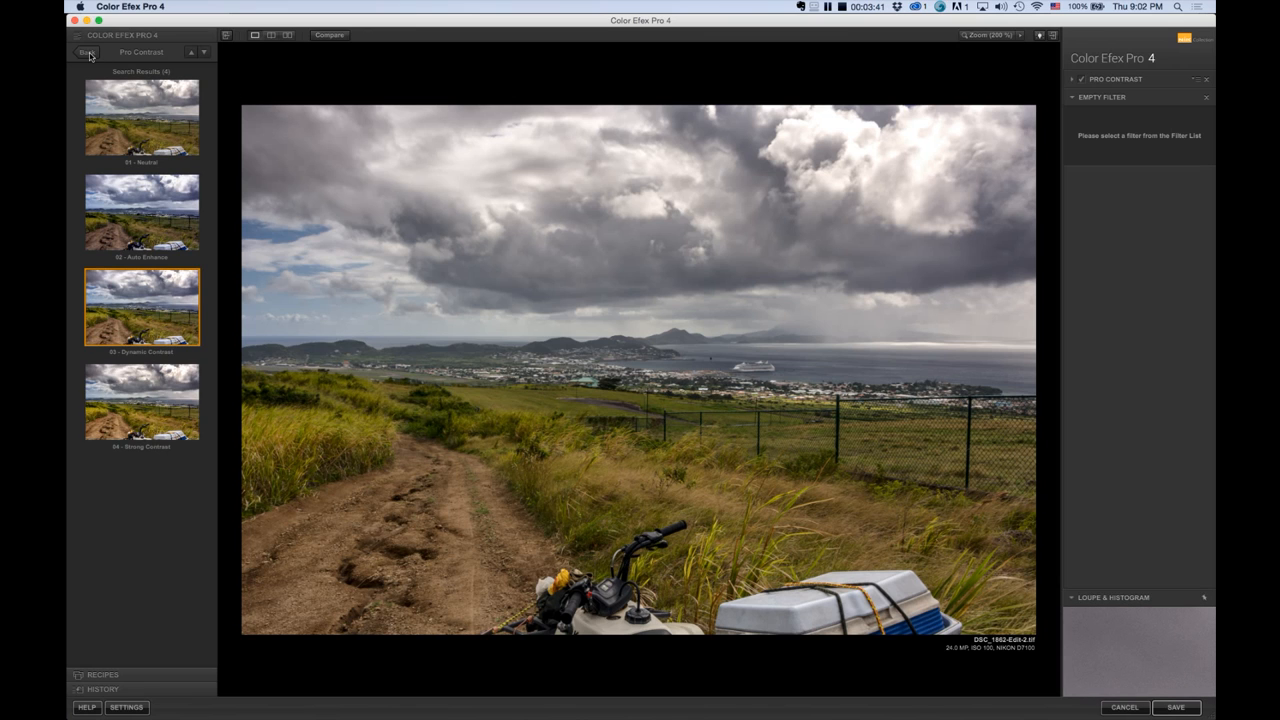
- Return to the filter list and show the Detail Extractor presets for the new slot
click(84, 52)
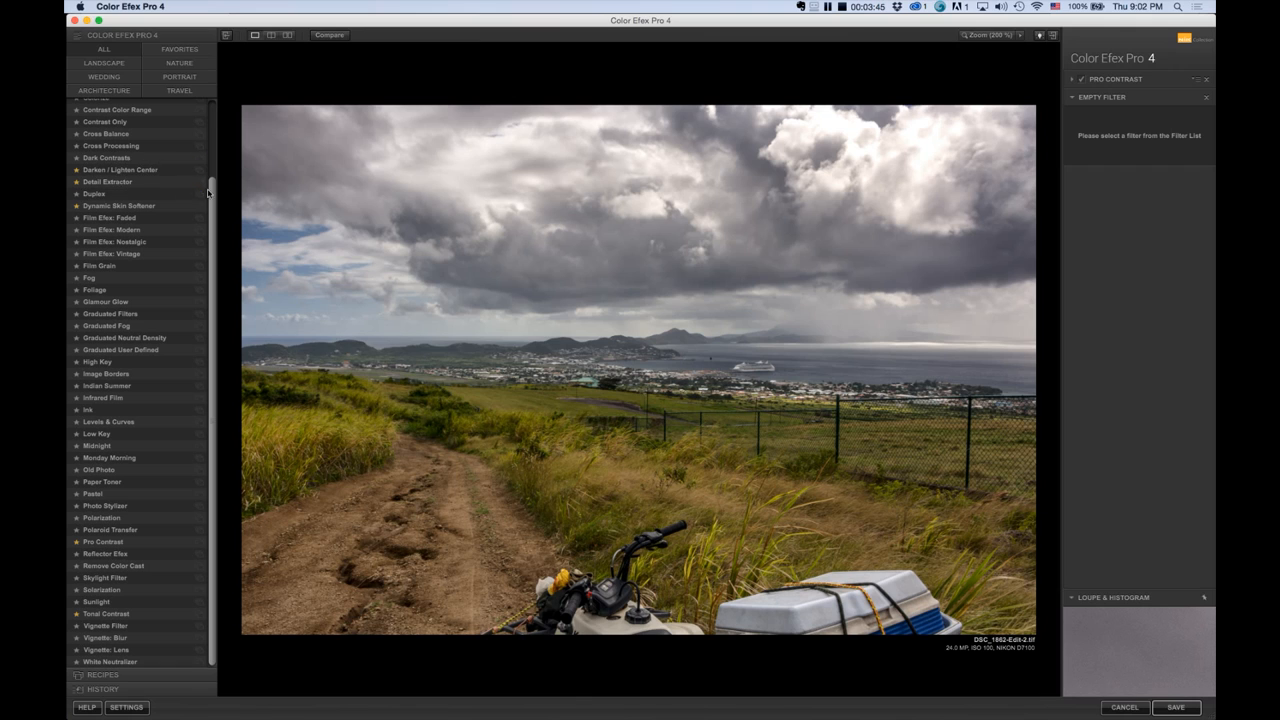
mouse_move(200, 186)
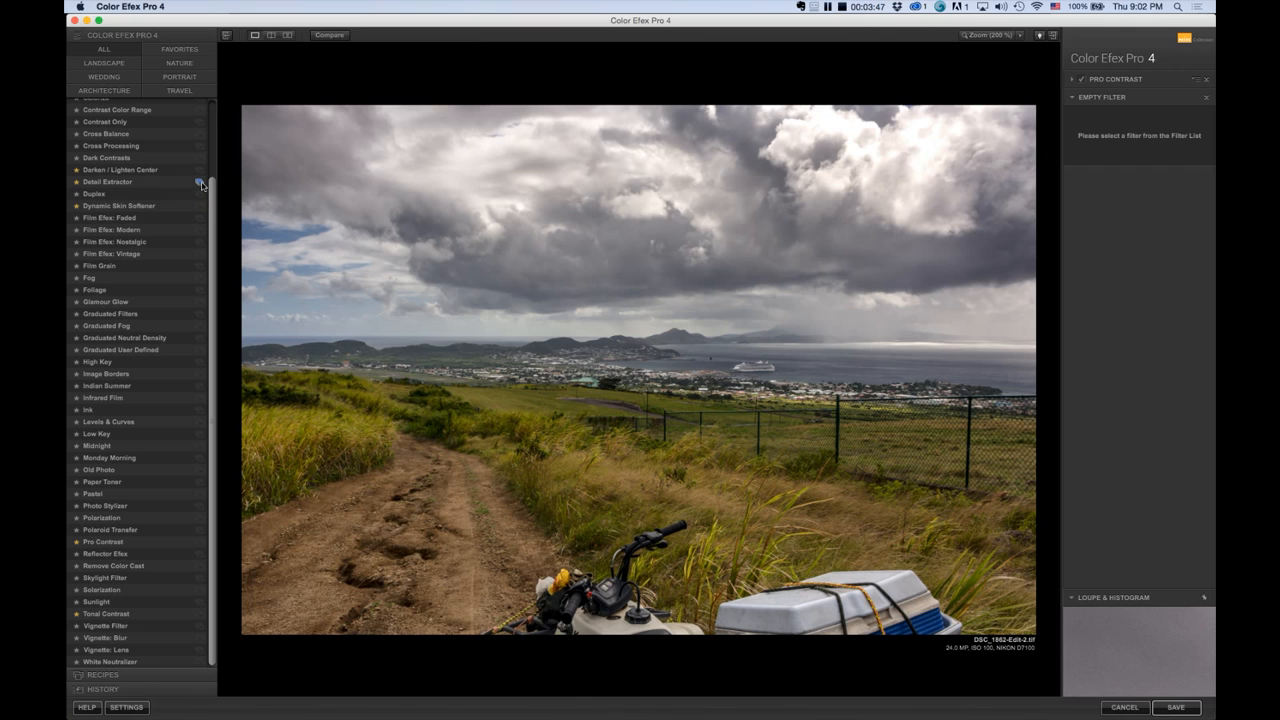
mouse_move(200, 184)
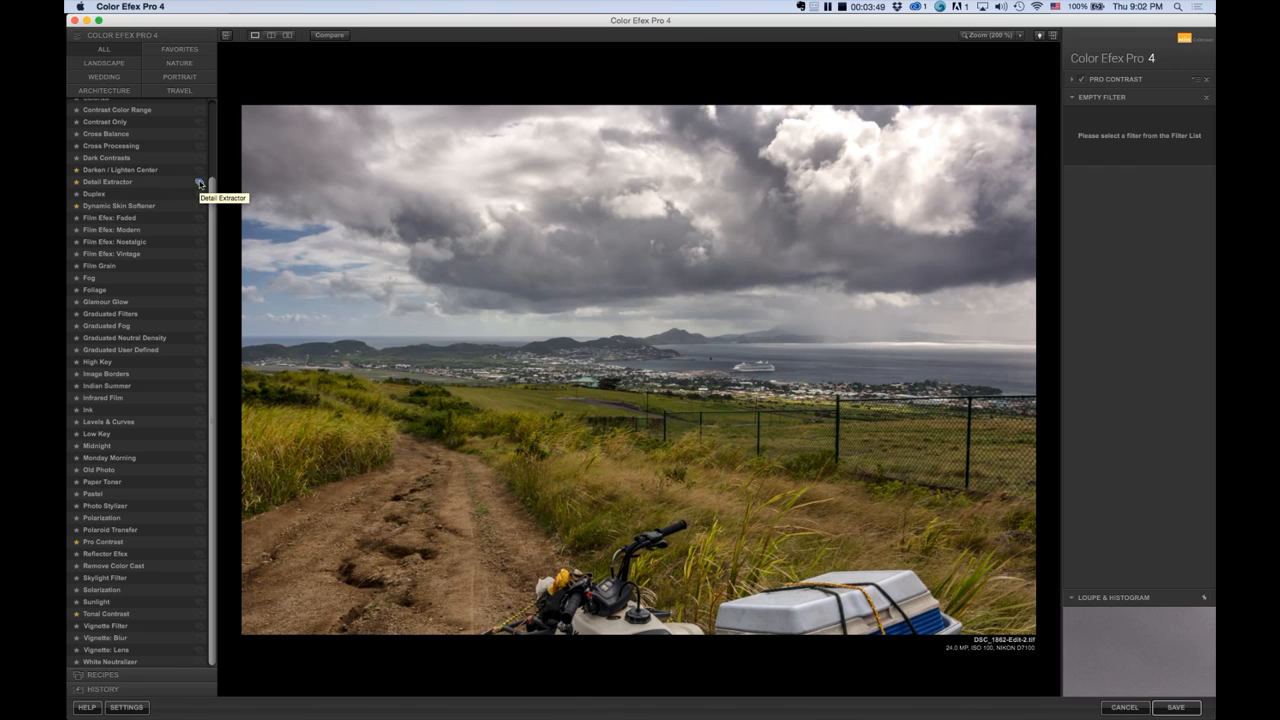
click(108, 182)
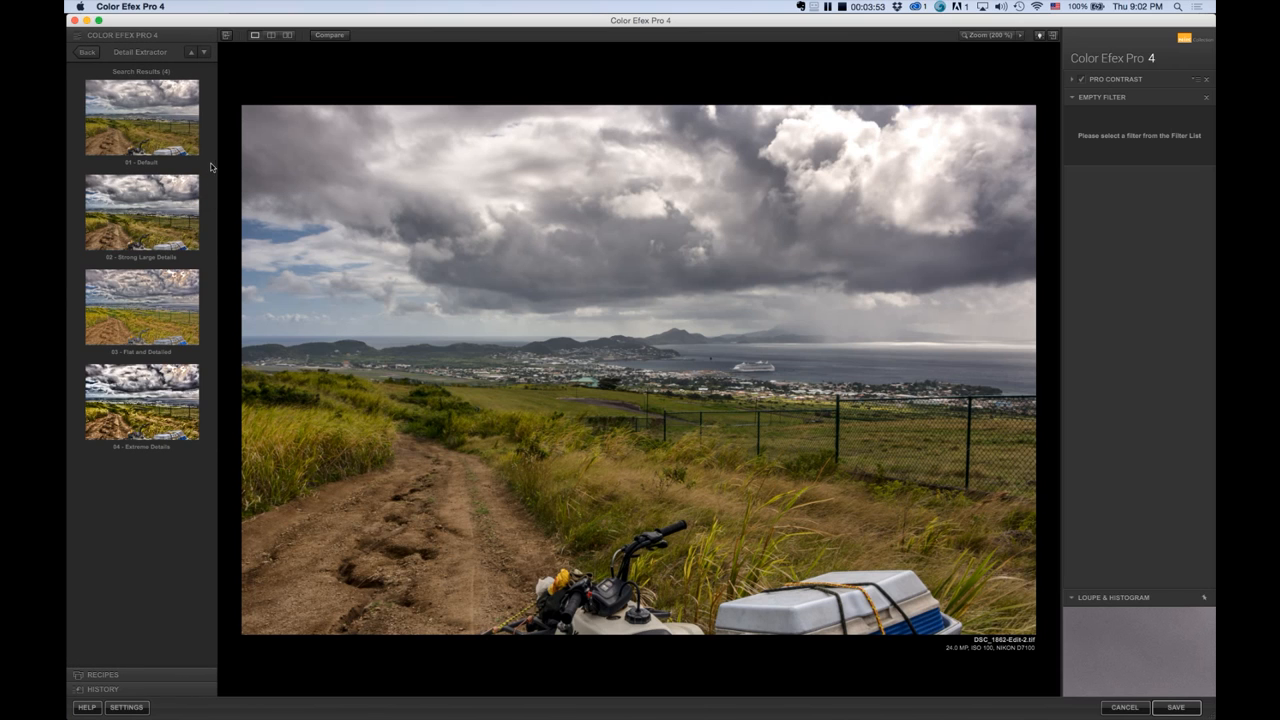
mouse_move(160, 128)
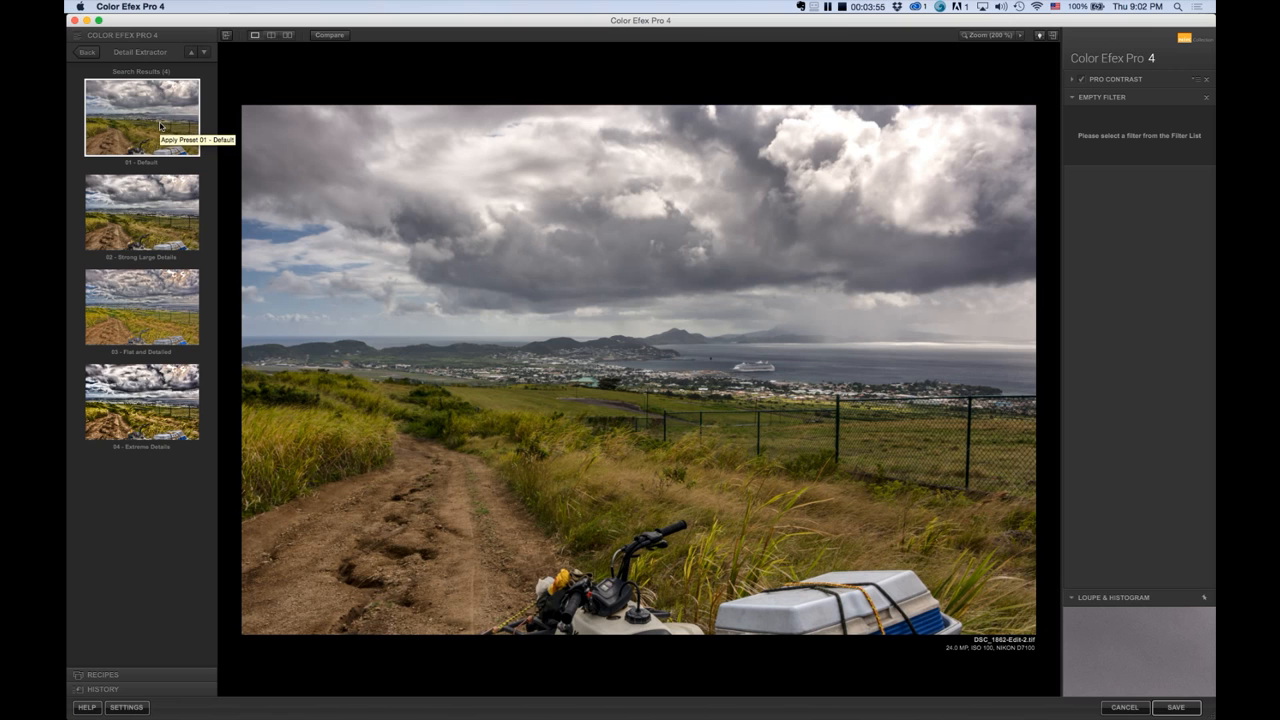
- Apply the default Detail Extractor preset and reduce its extraction strength
click(140, 116)
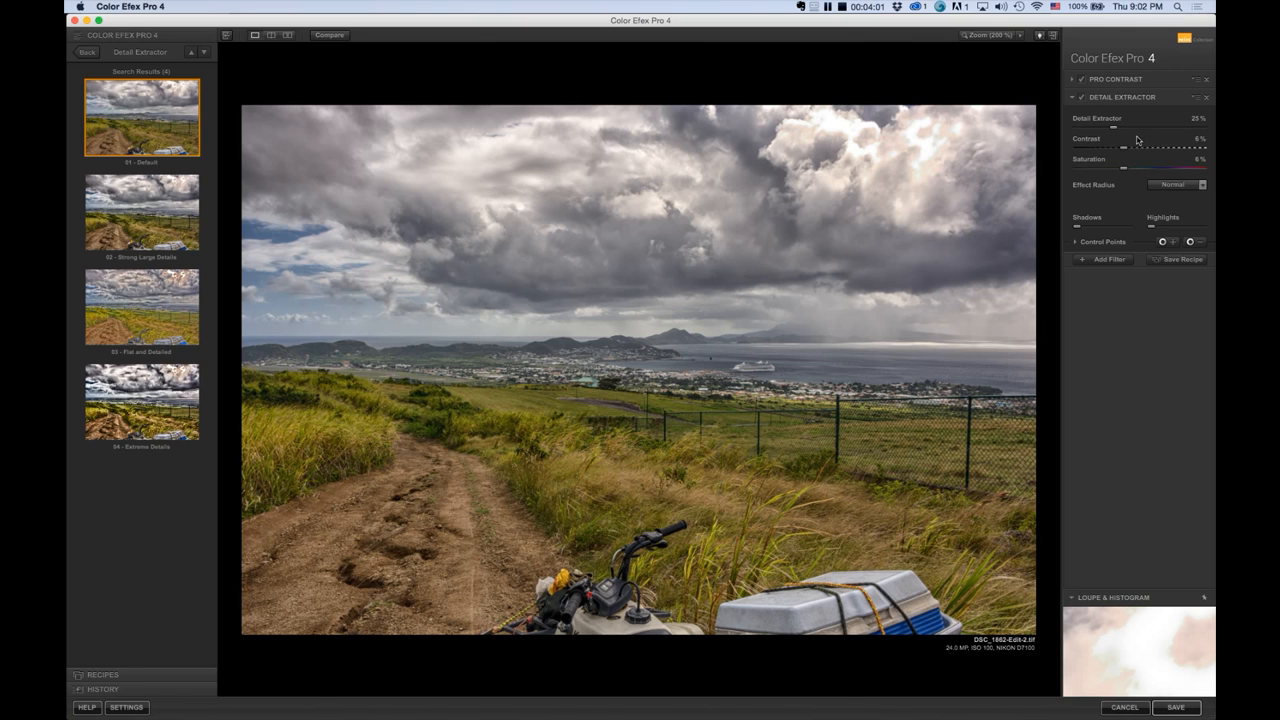
mouse_move(1120, 148)
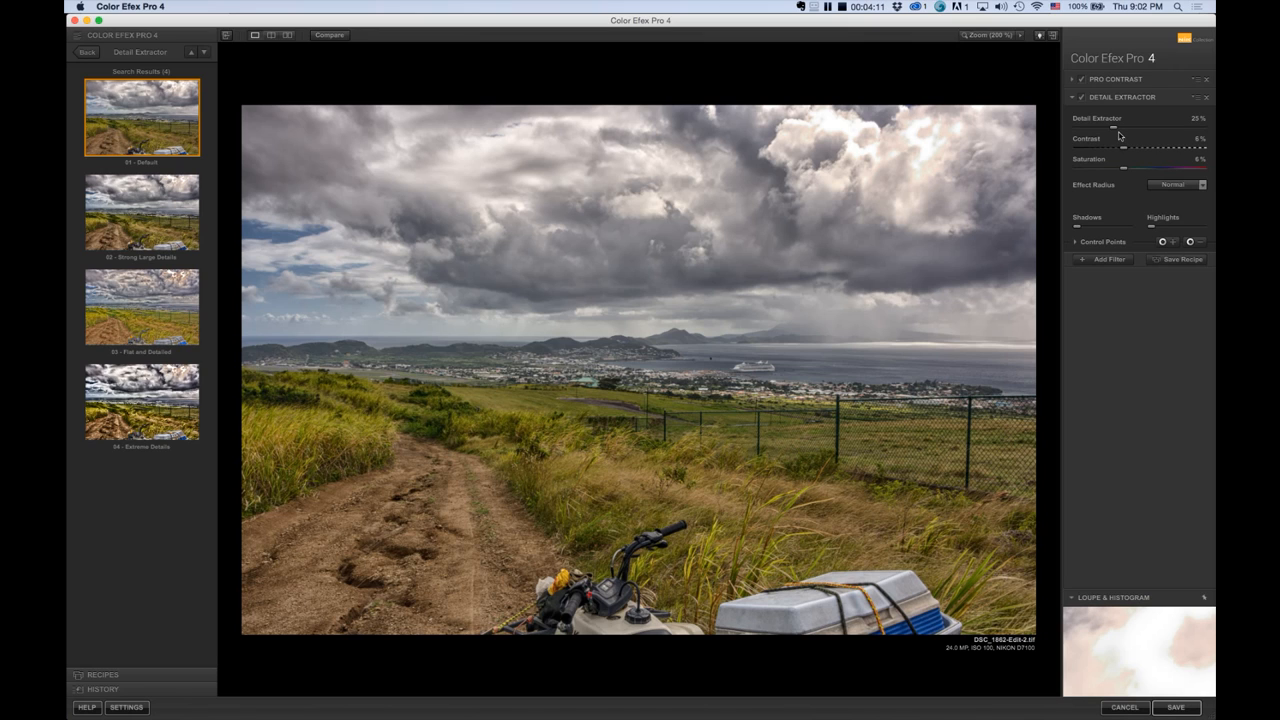
mouse_move(1116, 132)
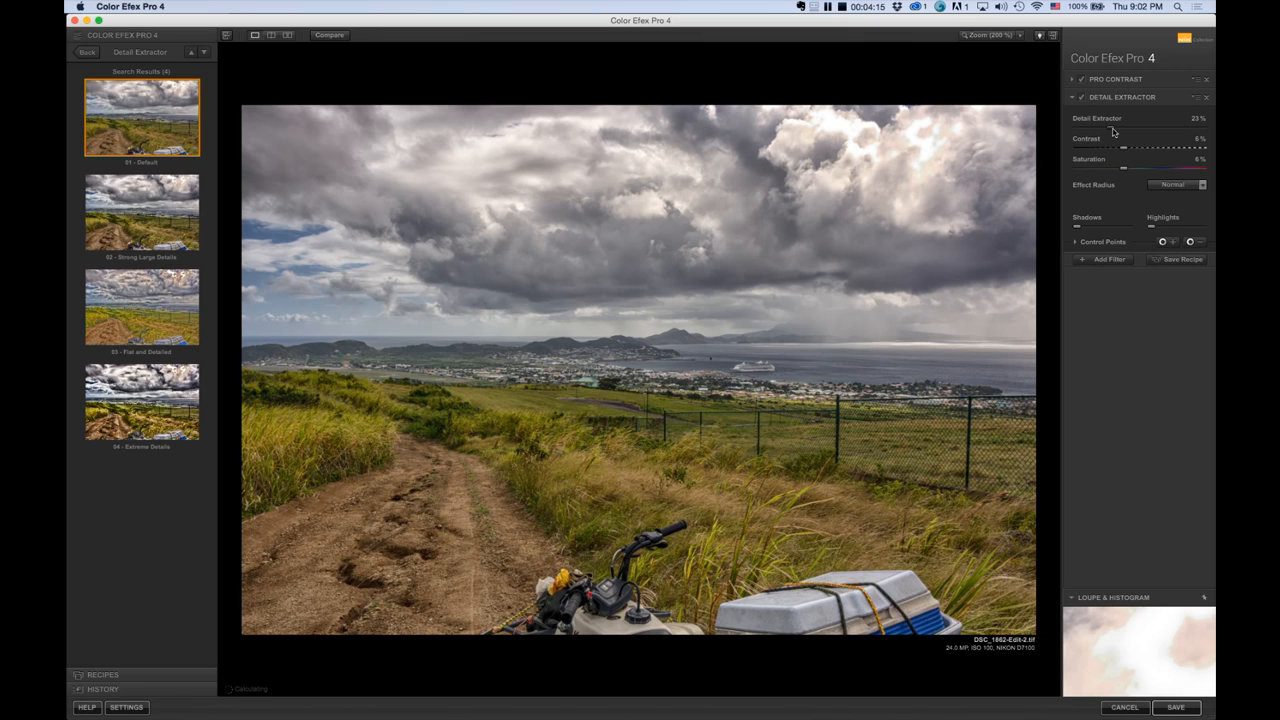
drag(1140, 128, 1128, 128)
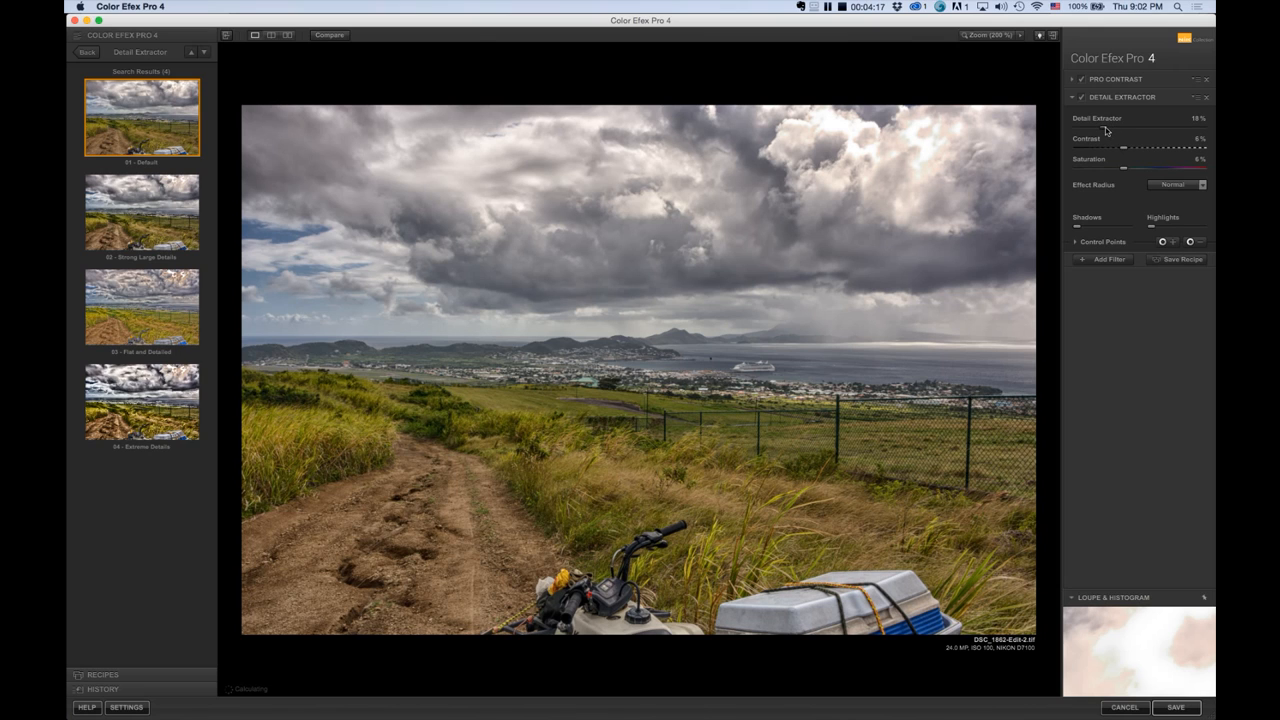
drag(1124, 128, 1118, 128)
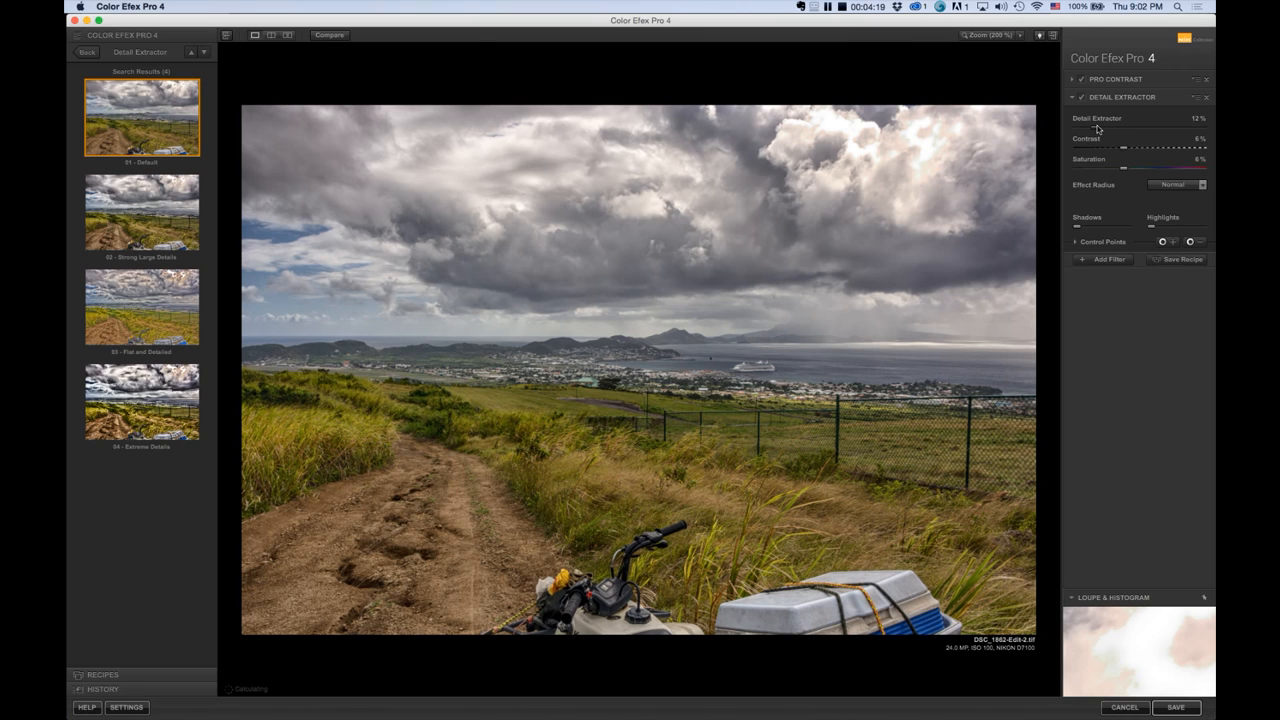
drag(1128, 128, 1124, 128)
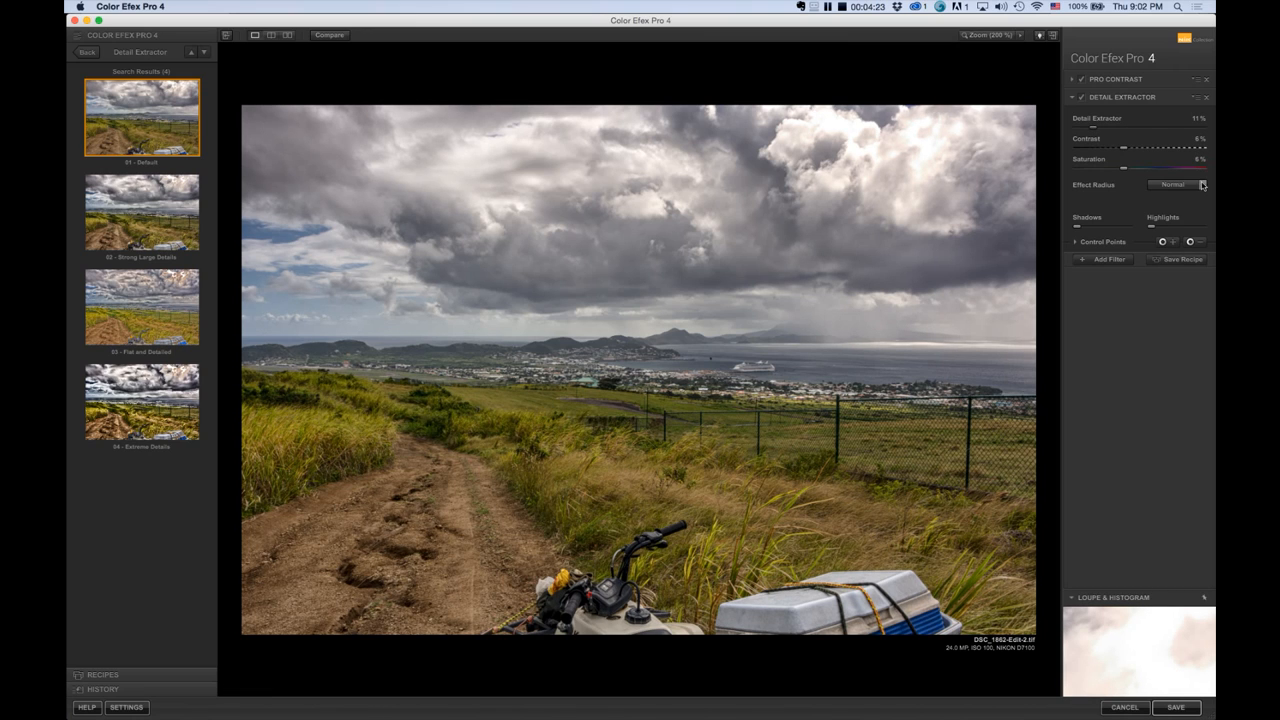
mouse_move(1116, 176)
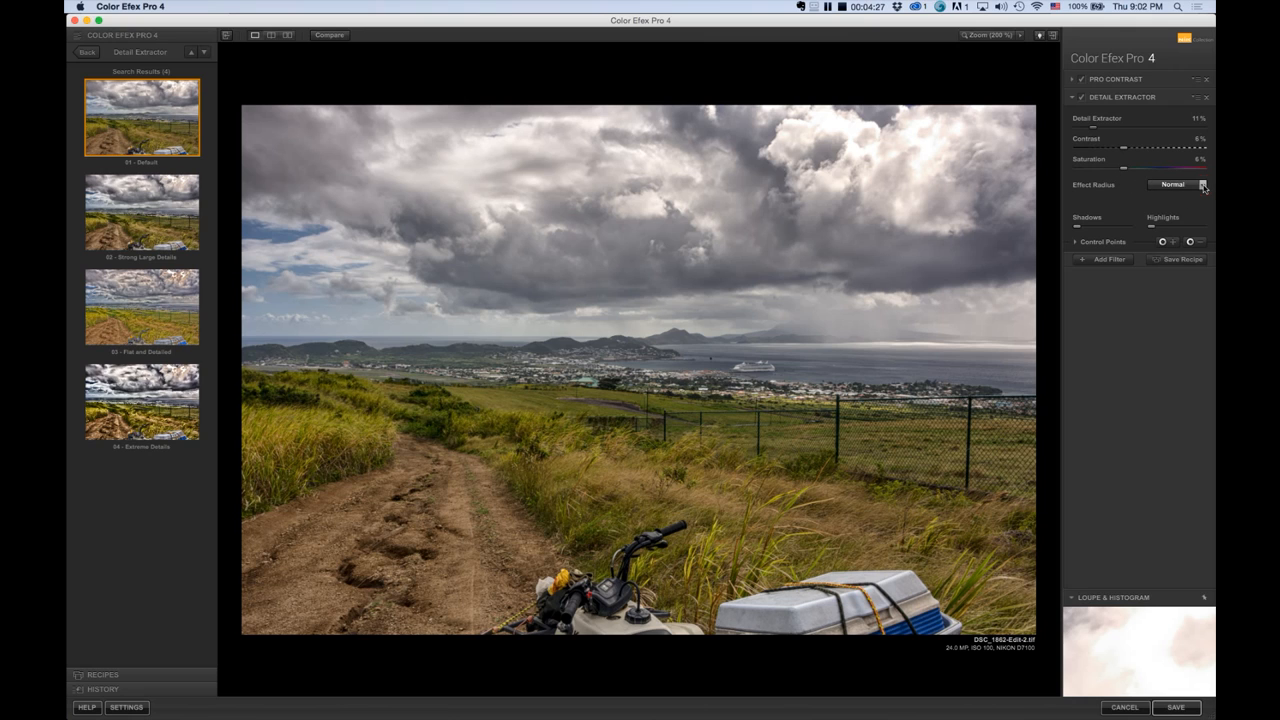
- Try Large and Normal effect radius, then settle on Fine
click(1204, 184)
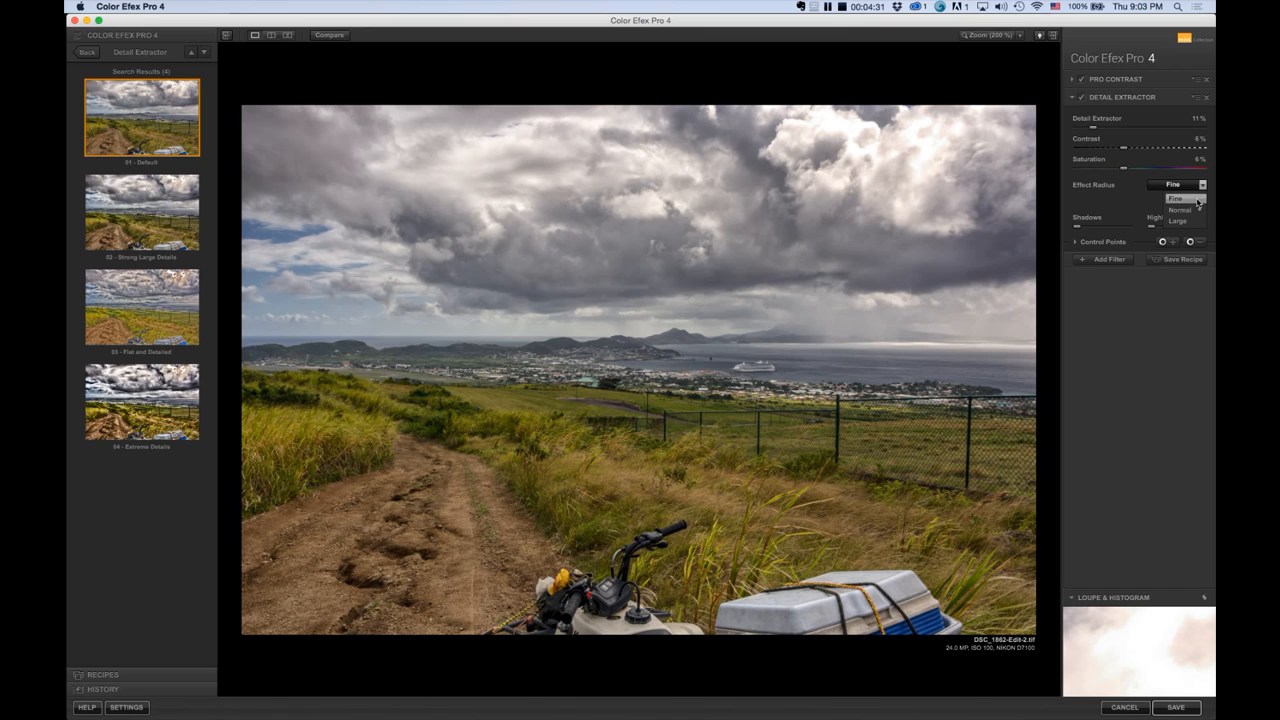
click(1180, 220)
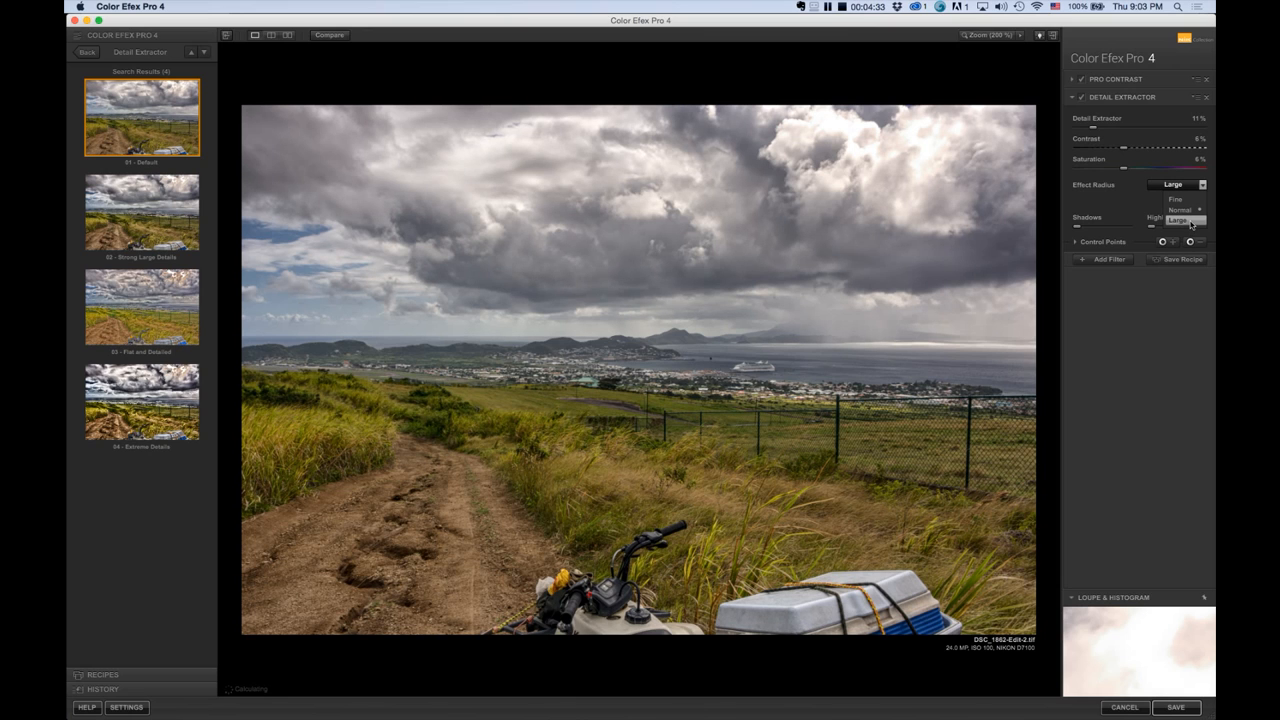
click(1188, 220)
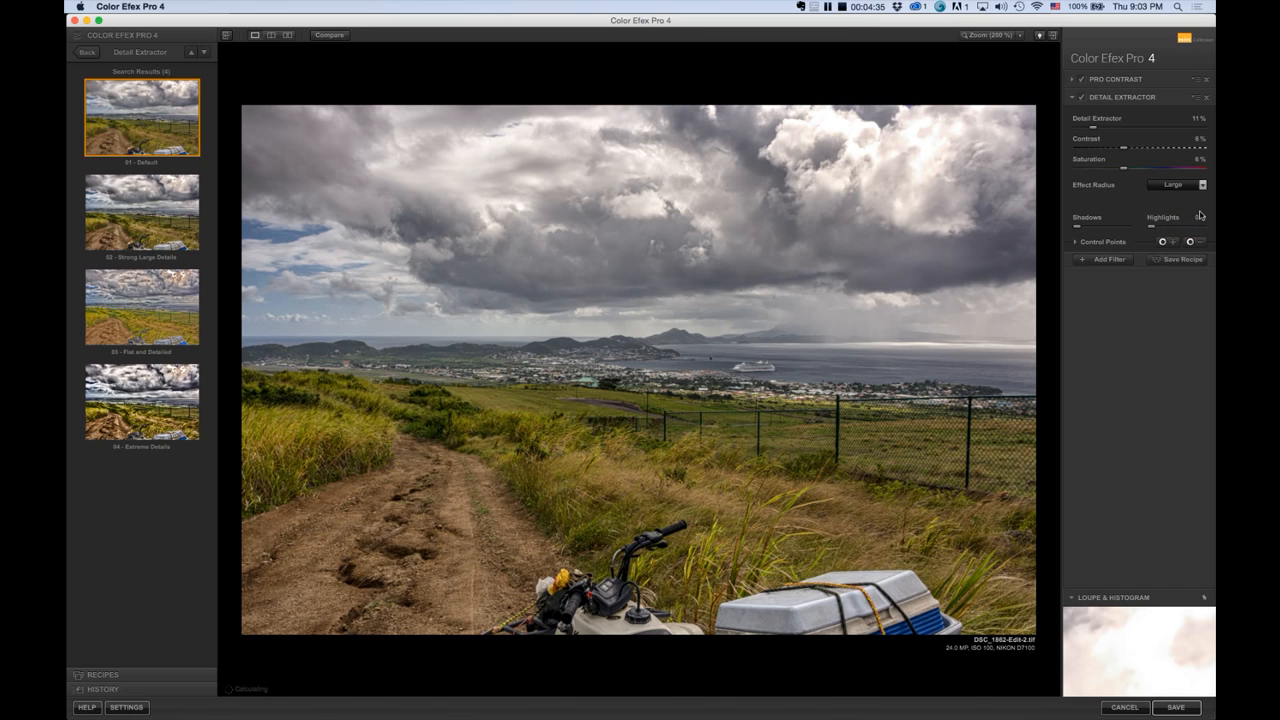
click(1180, 184)
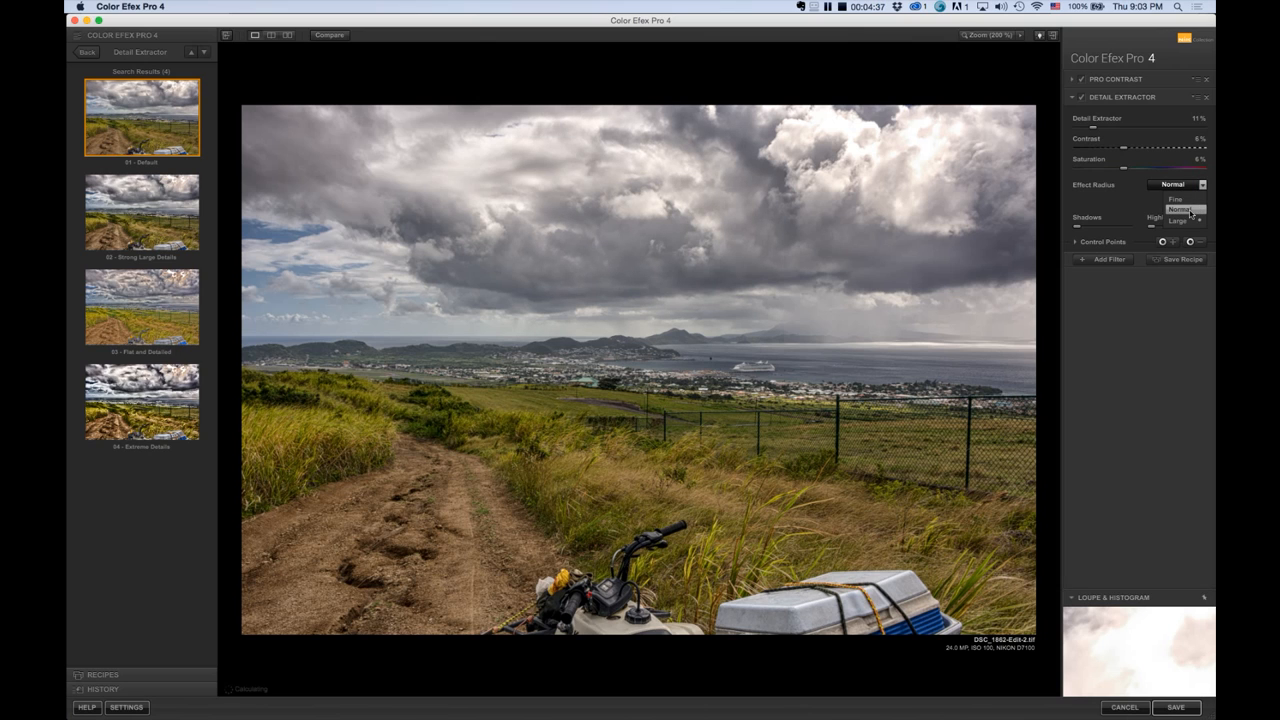
click(1184, 210)
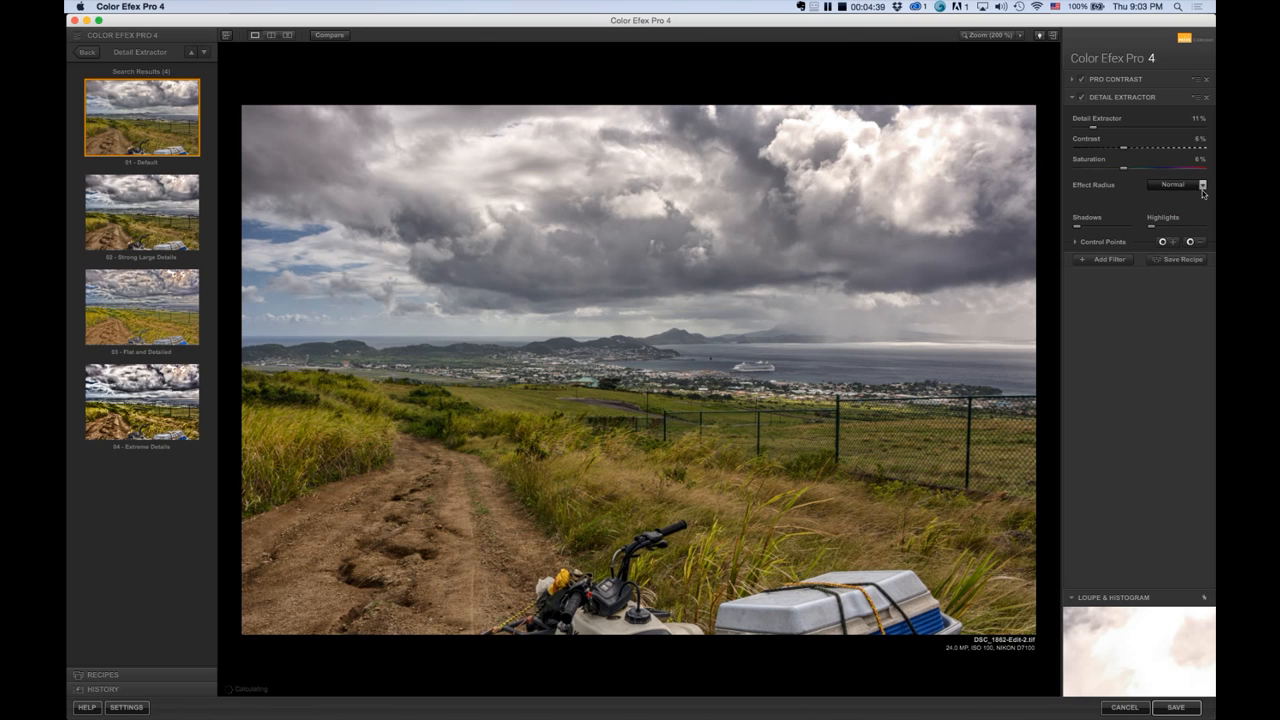
click(1202, 184)
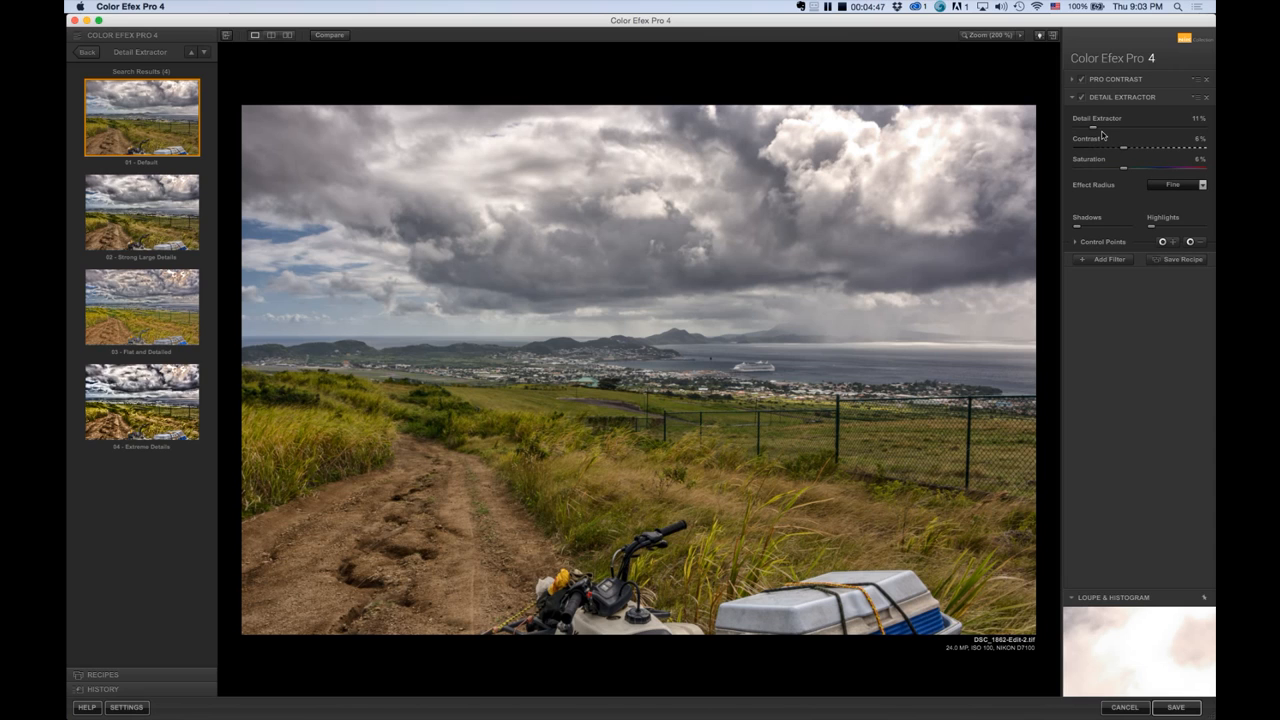
mouse_move(1140, 132)
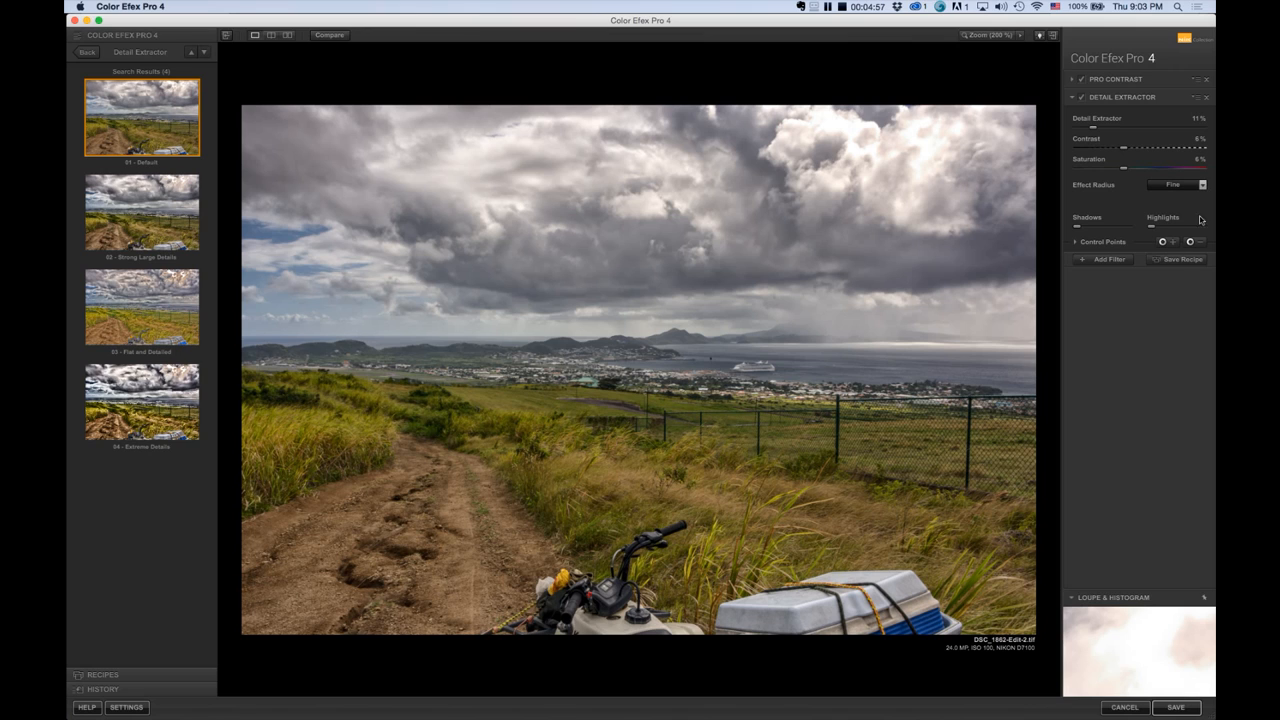
- Add a third filter slot and apply the default Darken/Lighten Center preset
click(1106, 260)
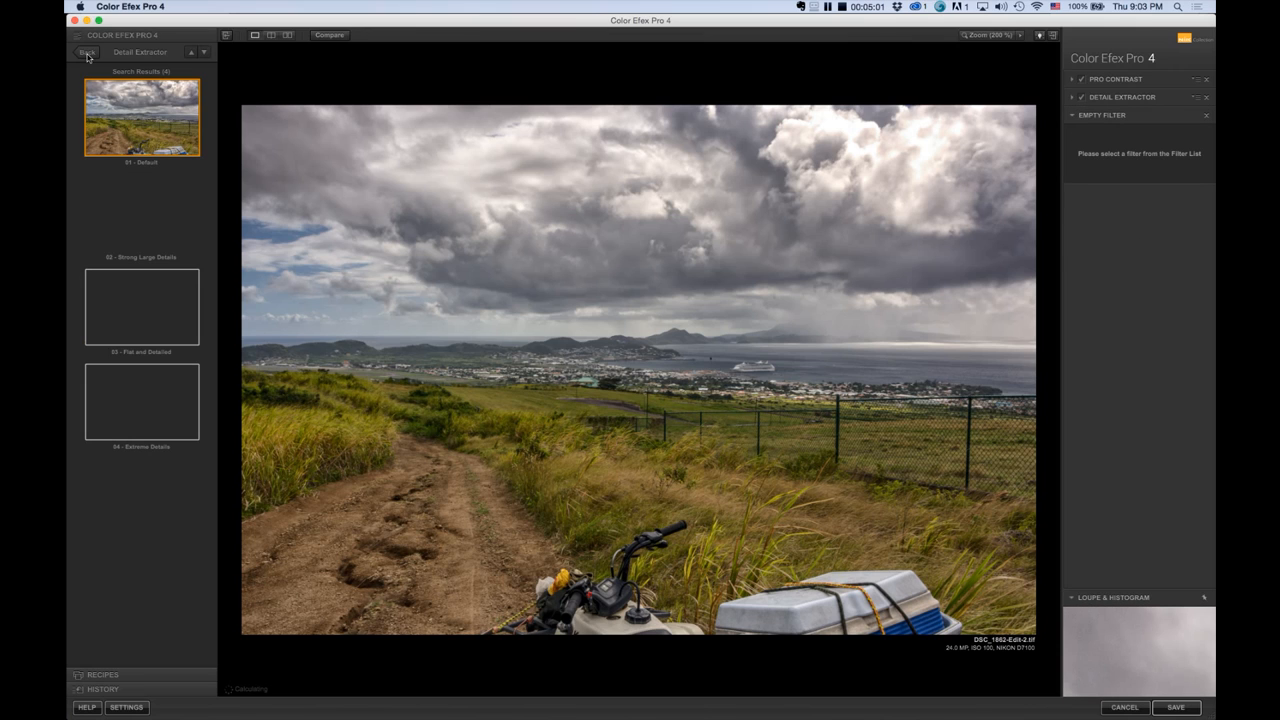
click(86, 52)
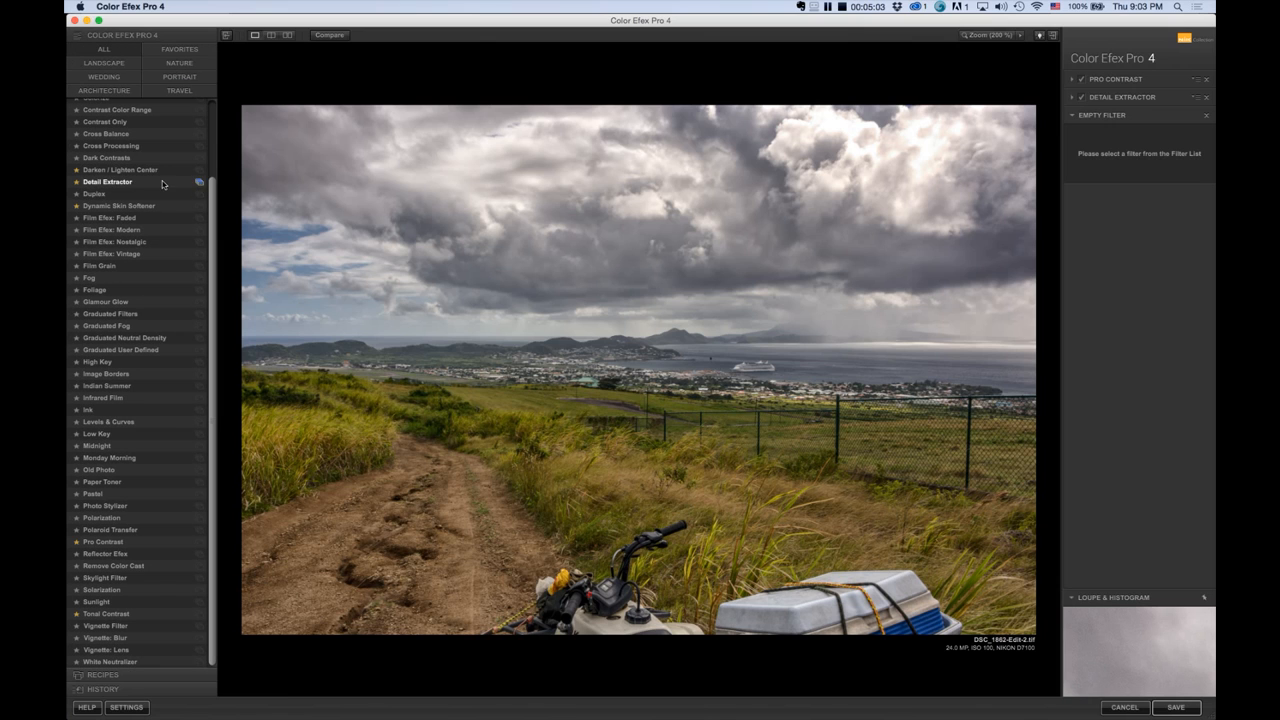
click(120, 168)
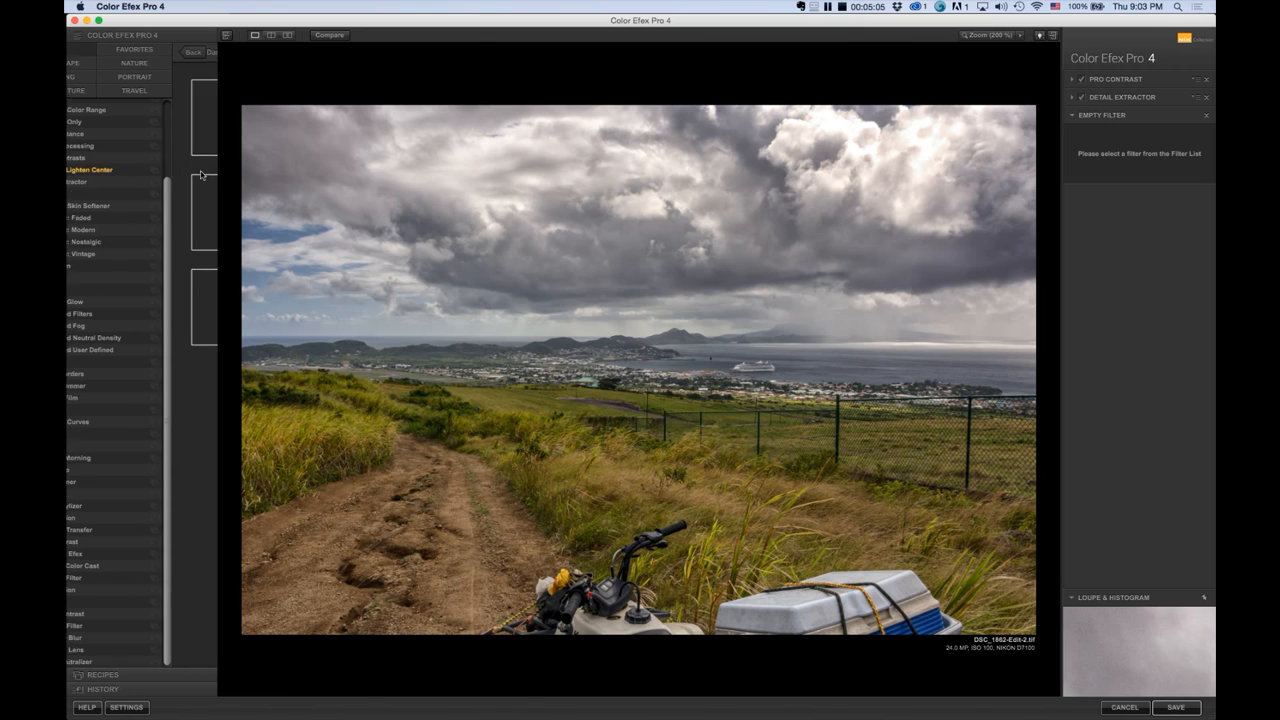
click(88, 168)
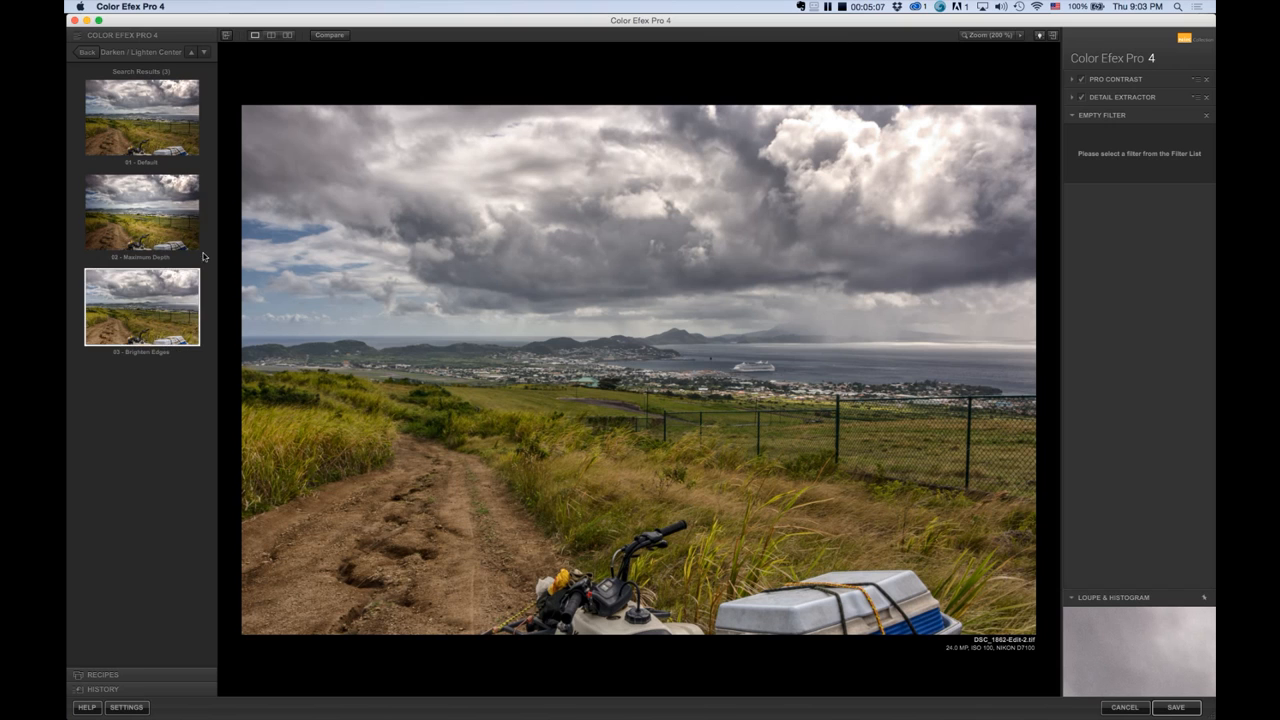
click(140, 124)
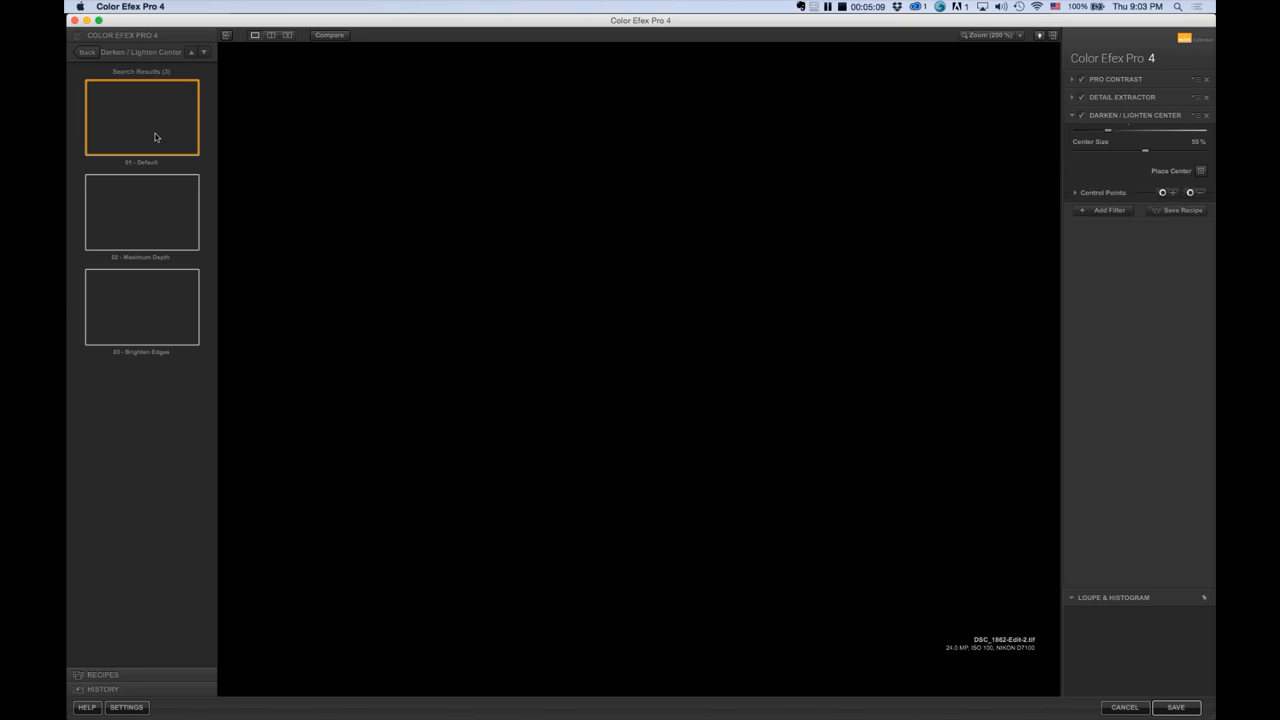
- Darken the vignette's border luminosity and choose a different vignette shape
click(142, 124)
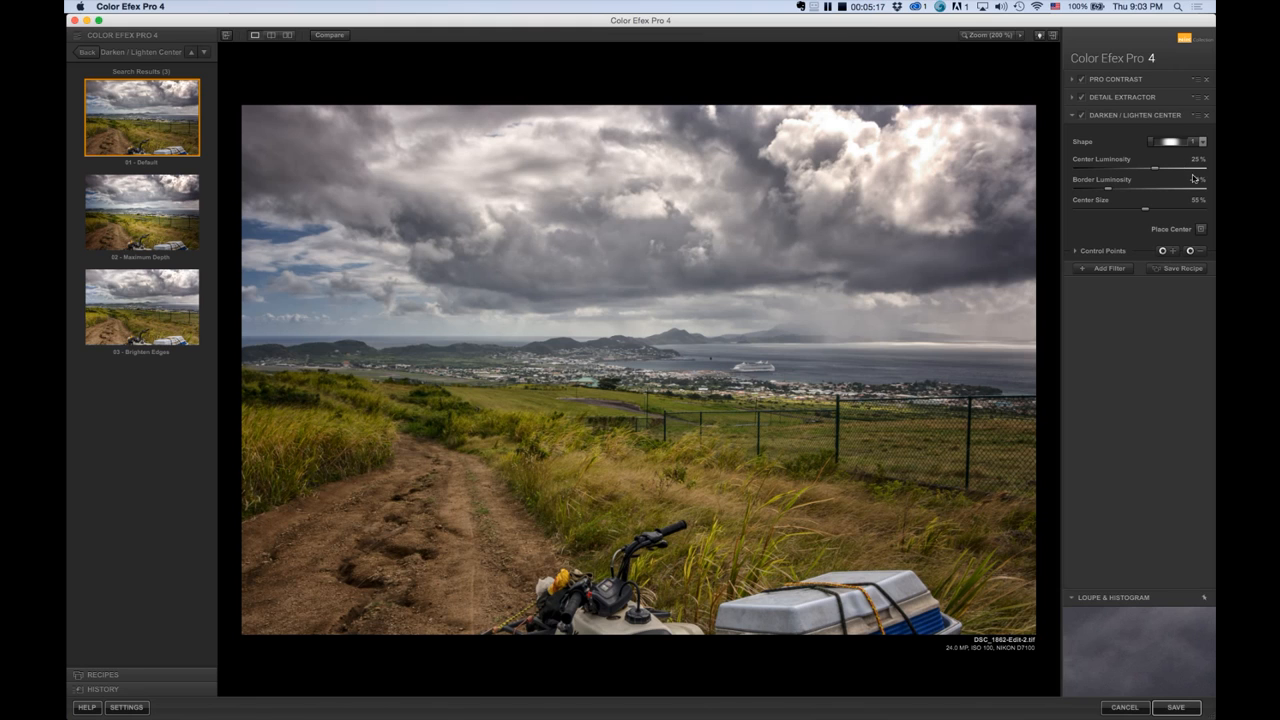
drag(1196, 188, 1156, 188)
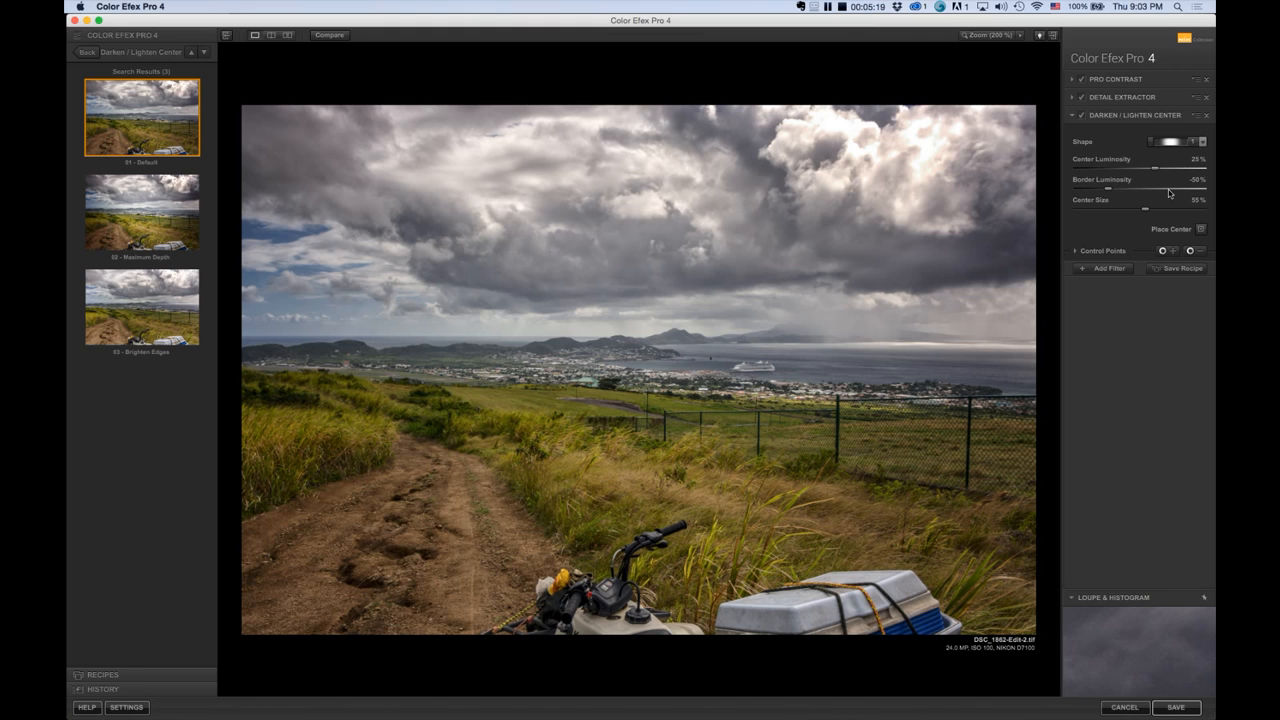
mouse_move(1180, 210)
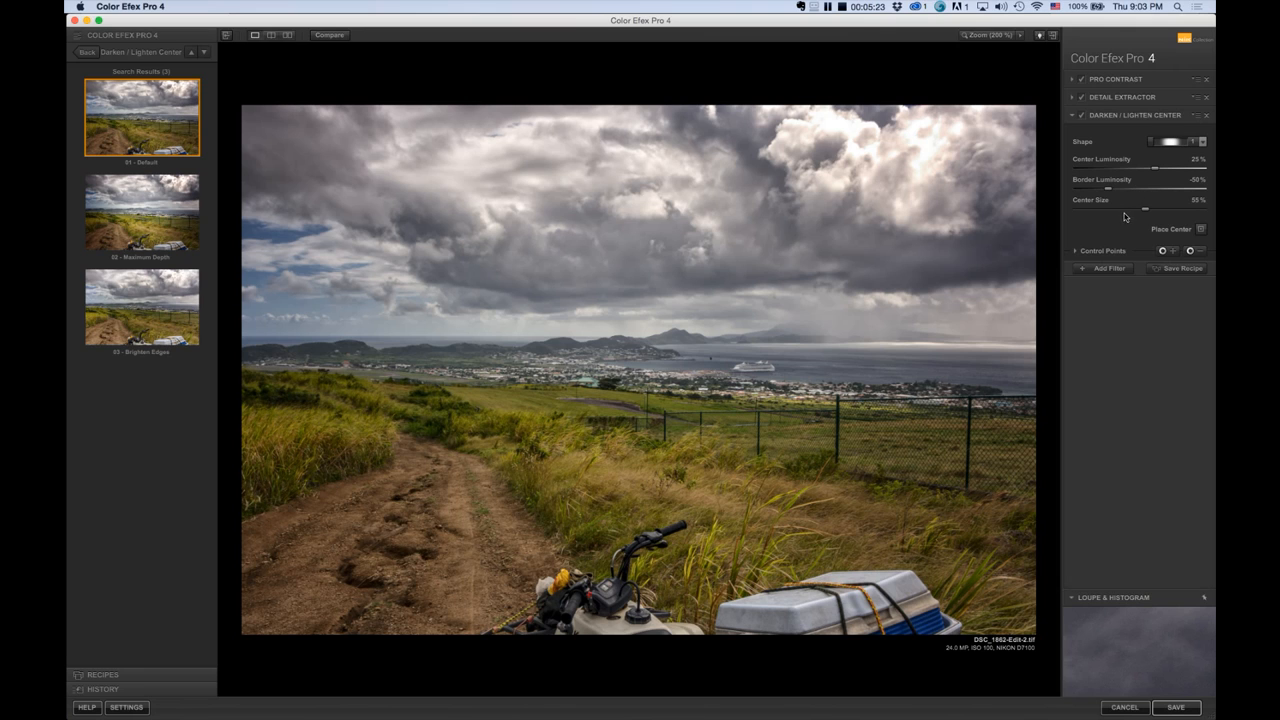
mouse_move(1144, 212)
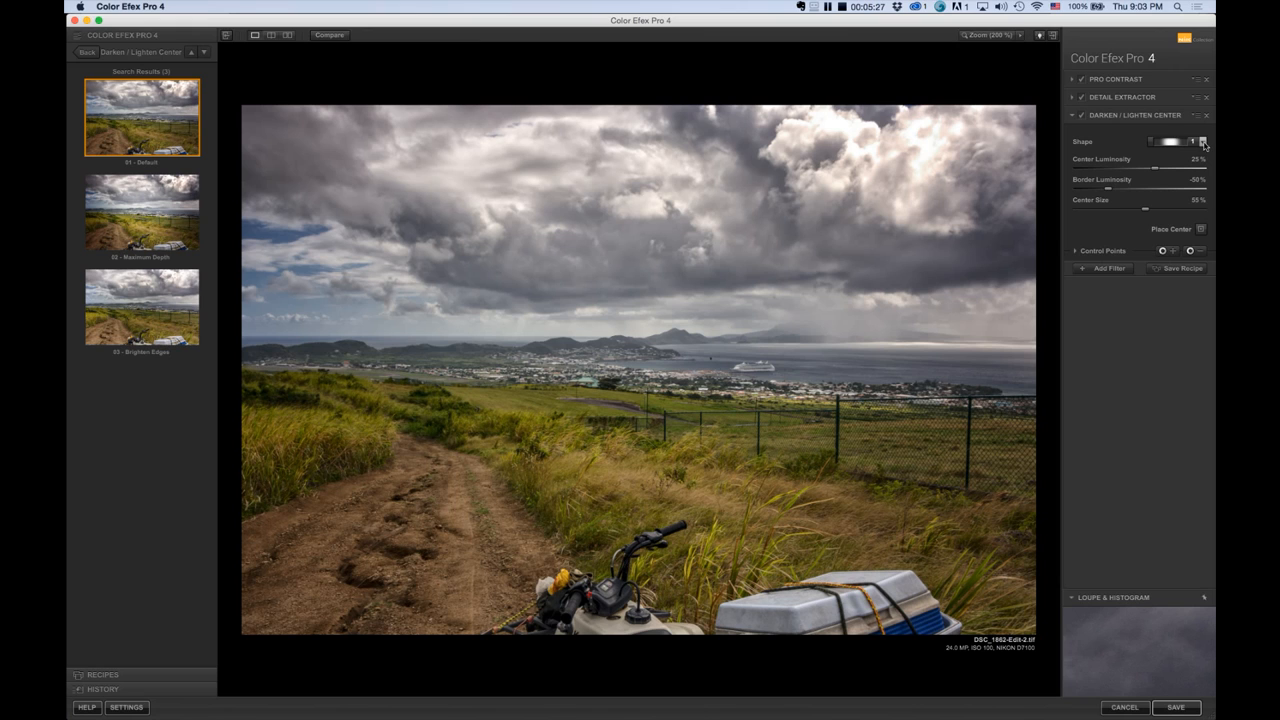
click(1204, 140)
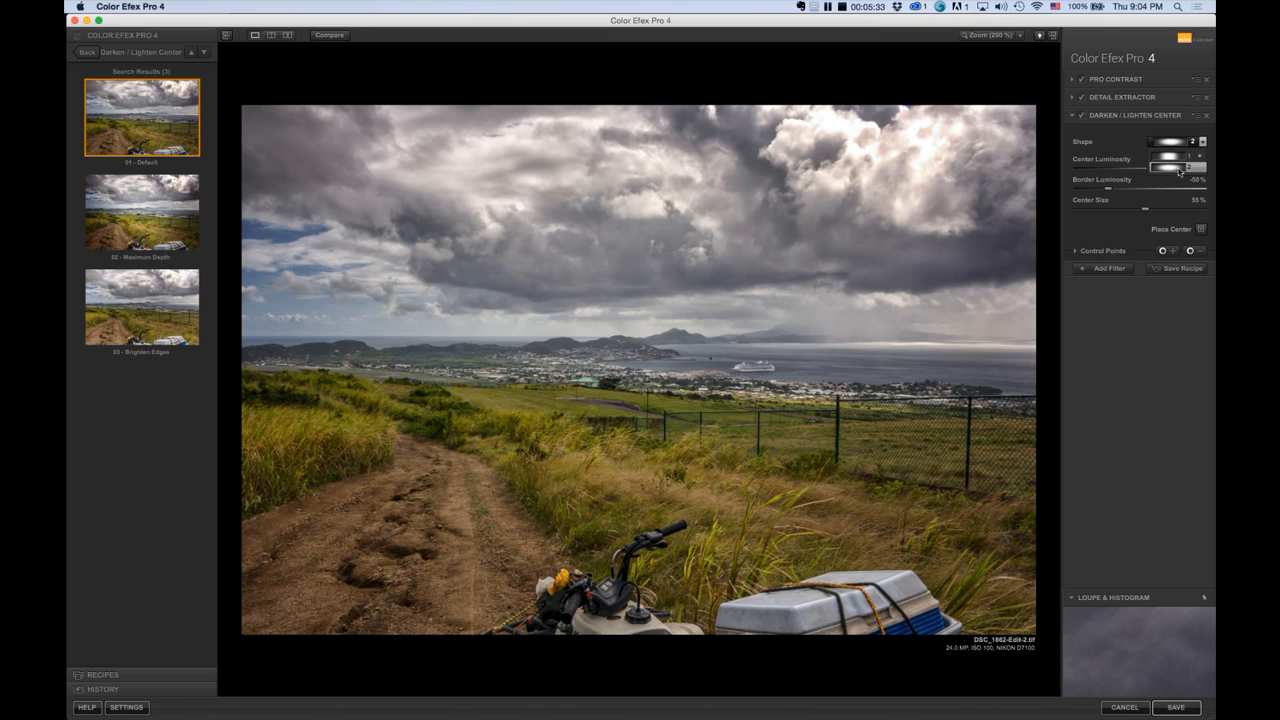
drag(1188, 166, 1158, 160)
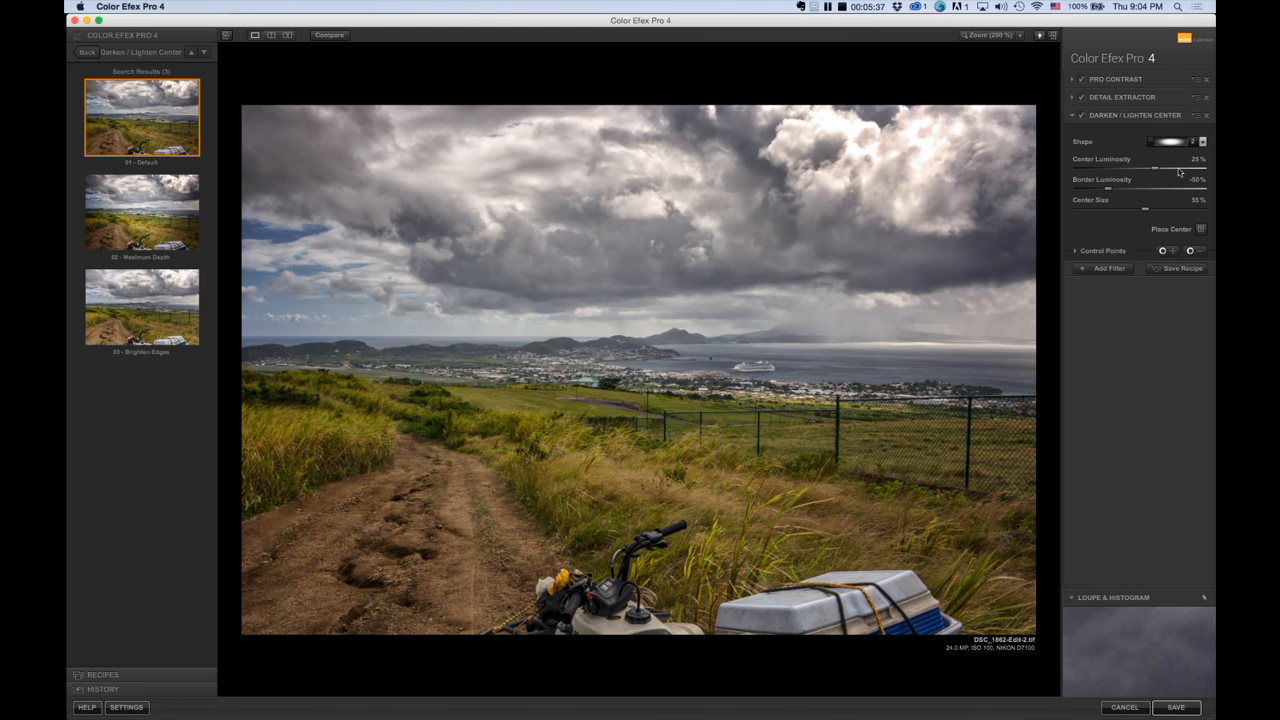
mouse_move(1156, 176)
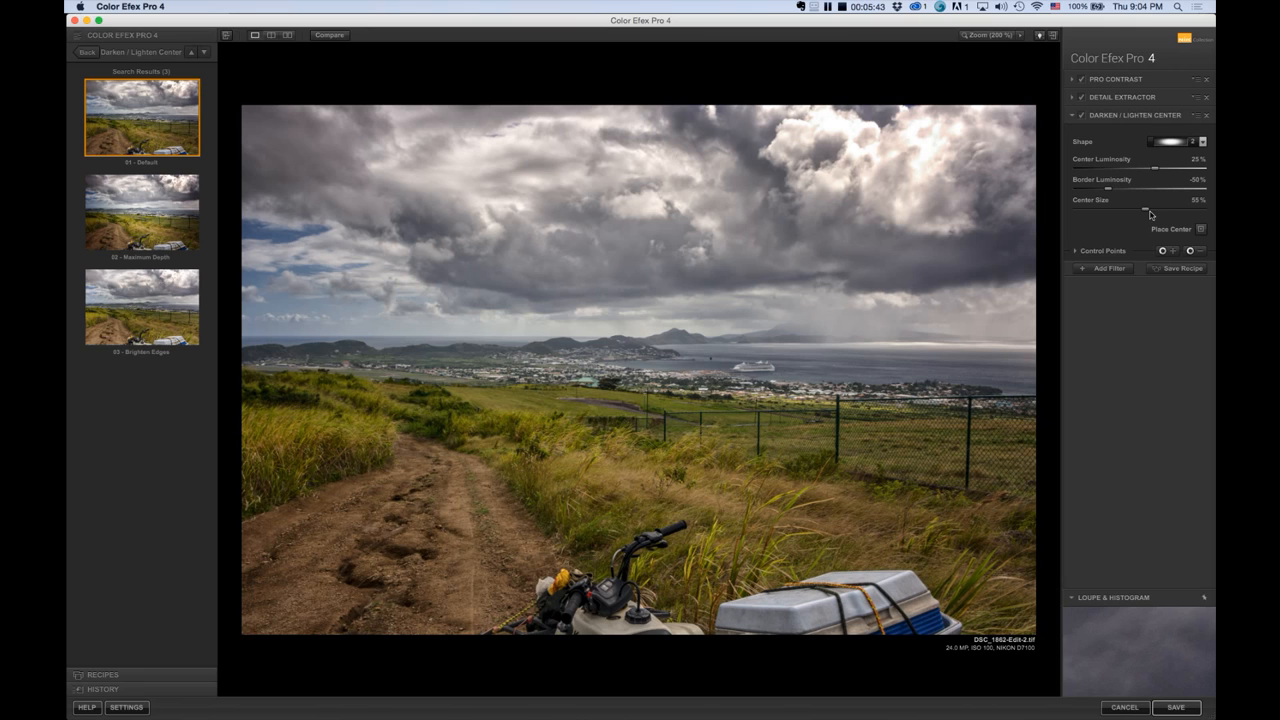
mouse_move(1148, 212)
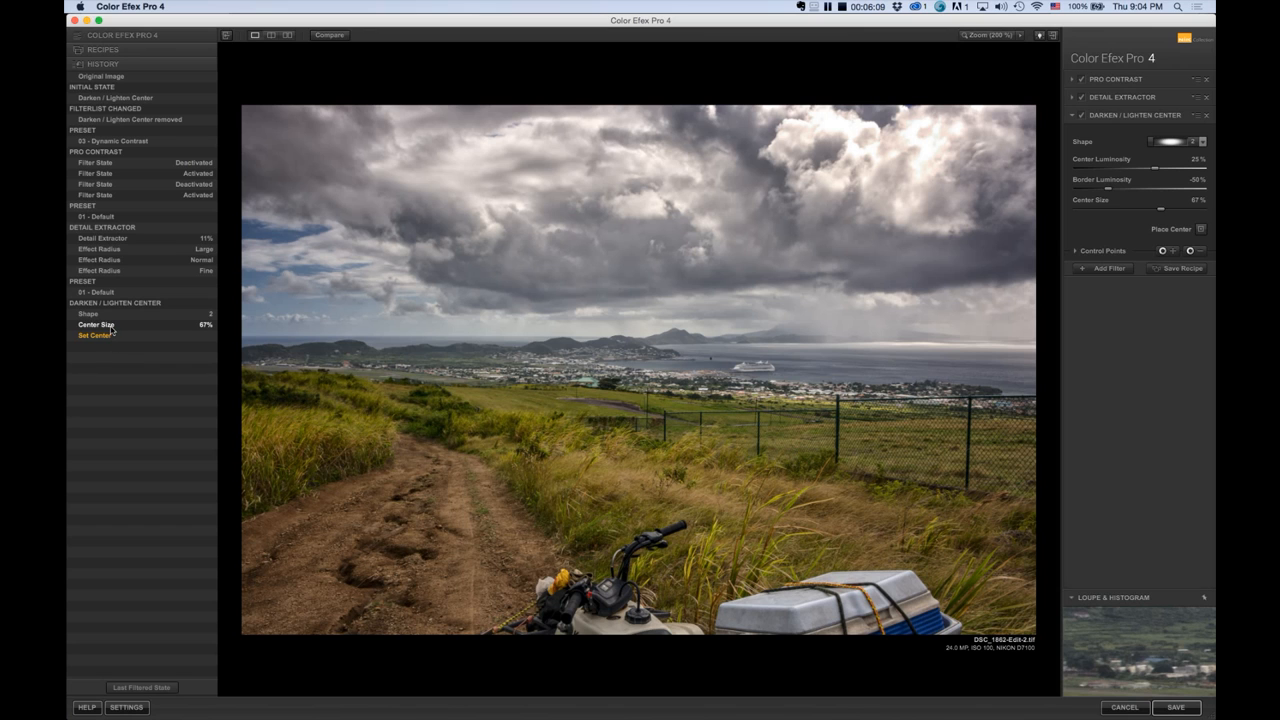
- Place the Darken/Lighten Center effect's centre on a chosen point in the photo
click(96, 324)
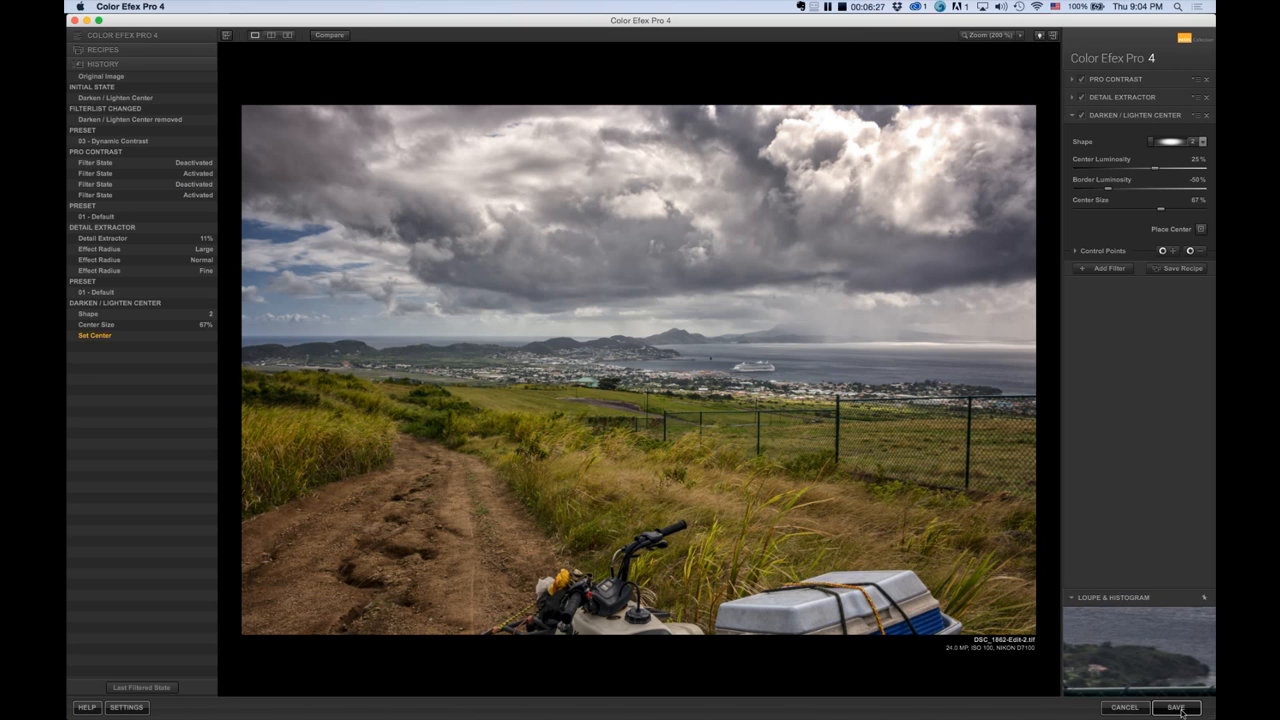
- Save the stacked Color Efex Pro 4 filters and return the image to Lightroom
click(1180, 708)
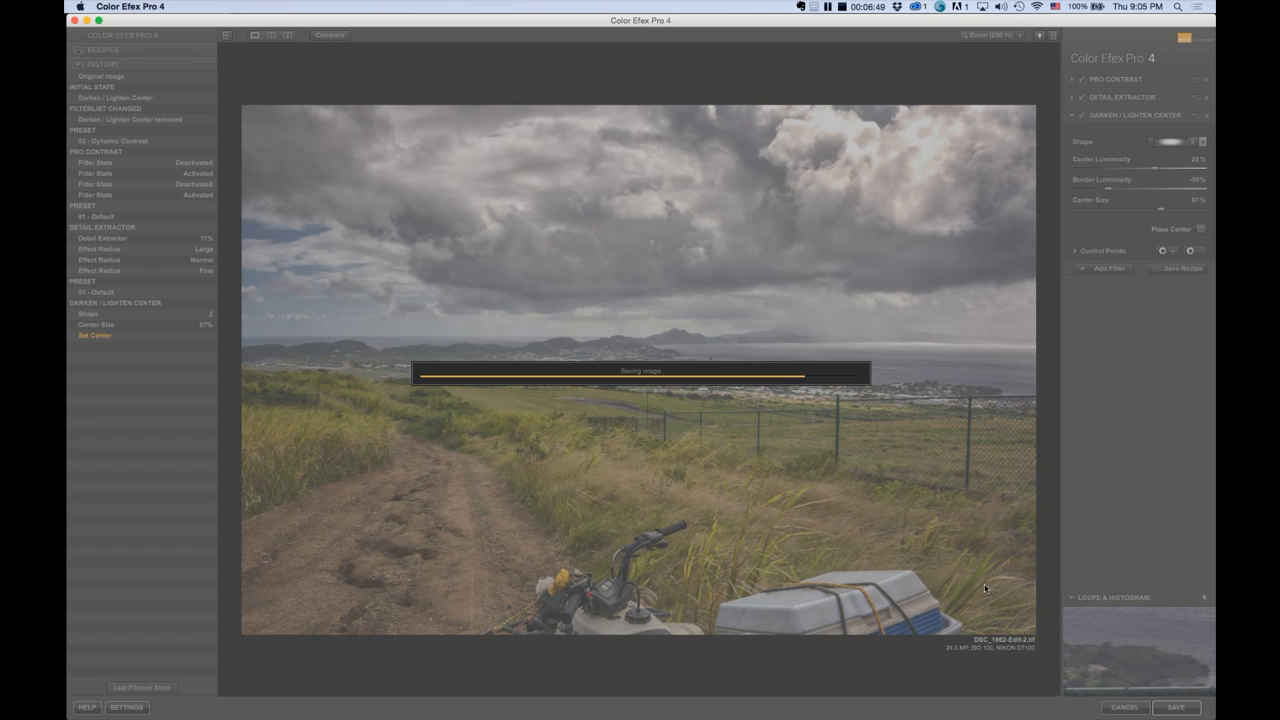
mouse_move(936, 536)
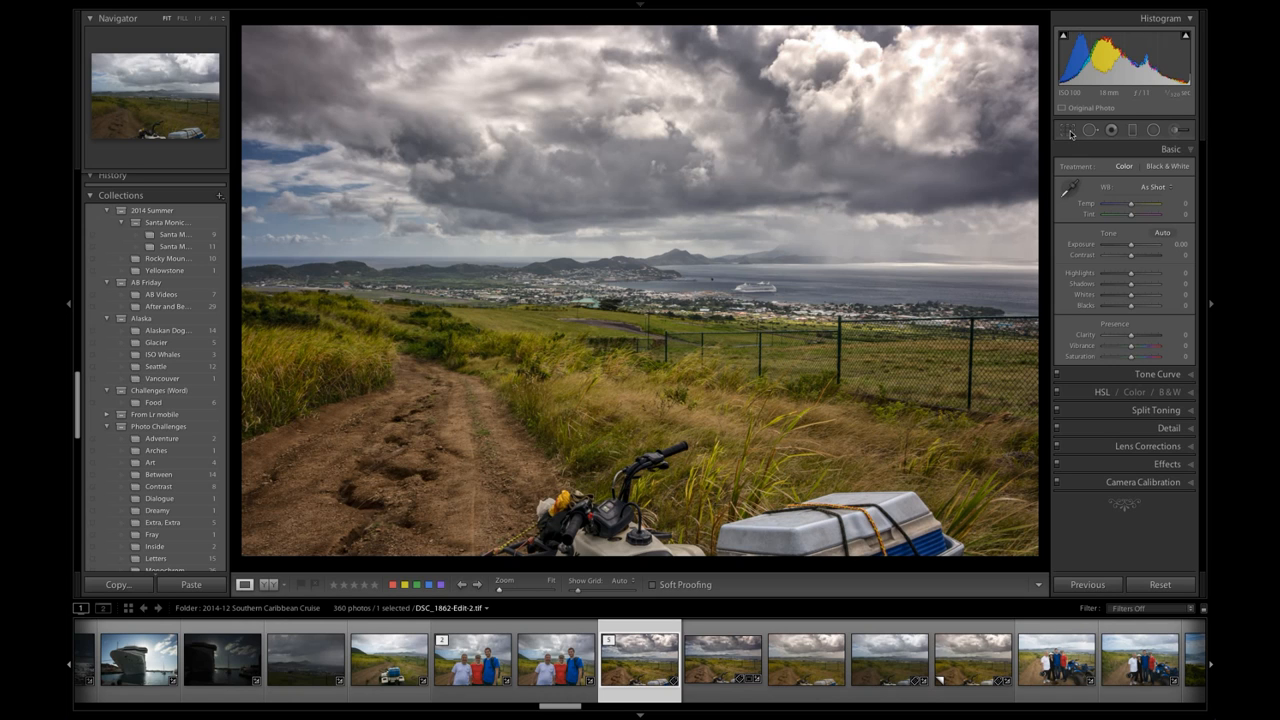
- Crop the filtered copy to a wider, panoramic aspect ratio
click(1068, 130)
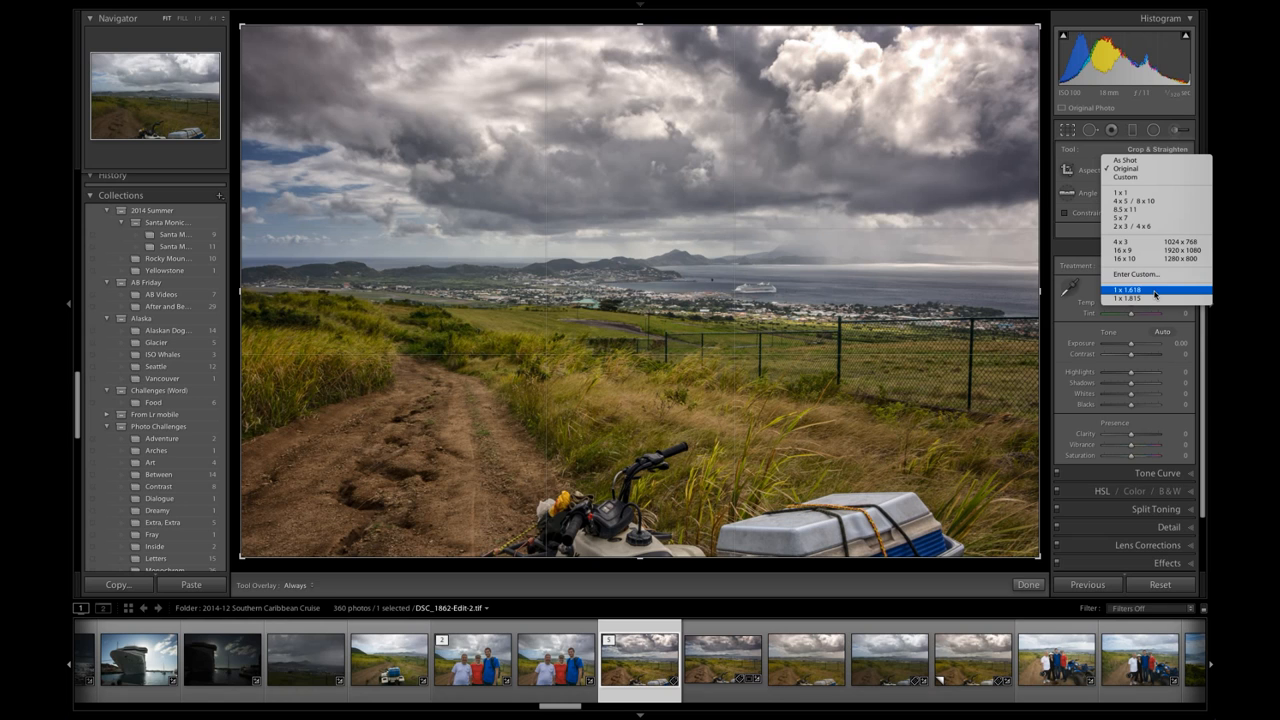
click(1122, 288)
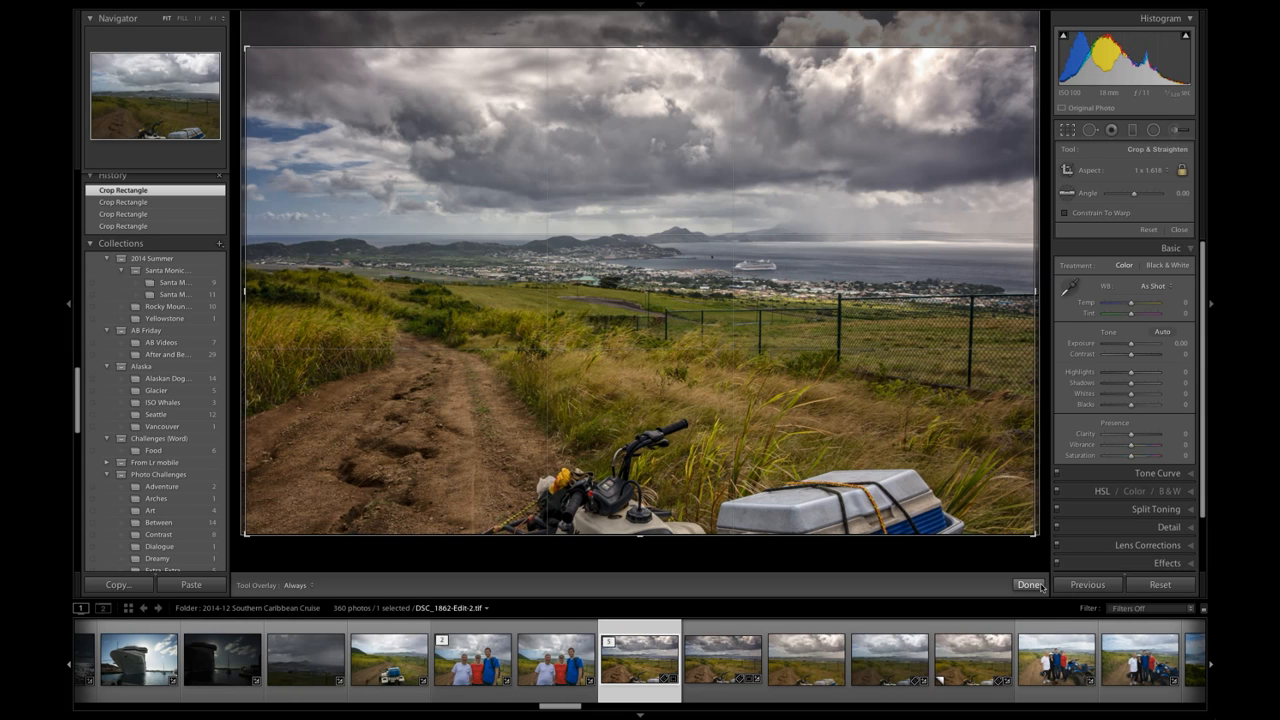
- Finish the wider crop and nudge the photo's Vibrance in the Presence sliders
click(1028, 584)
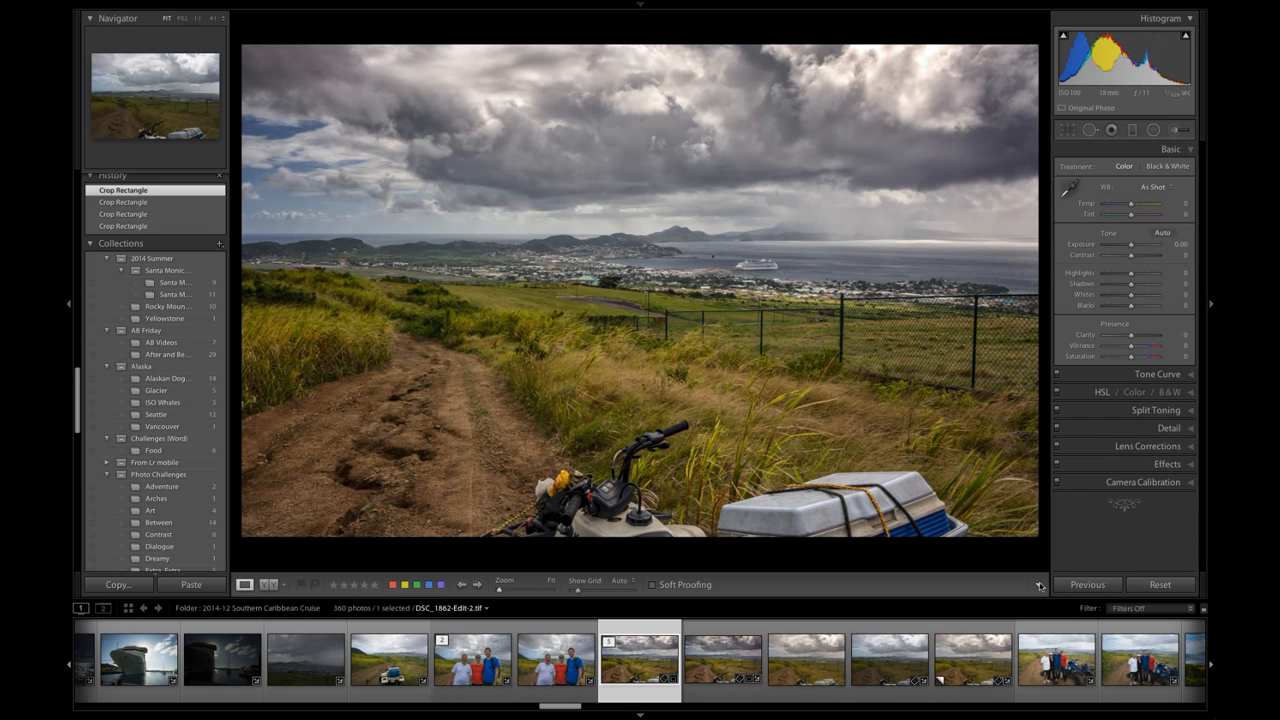
mouse_move(1128, 352)
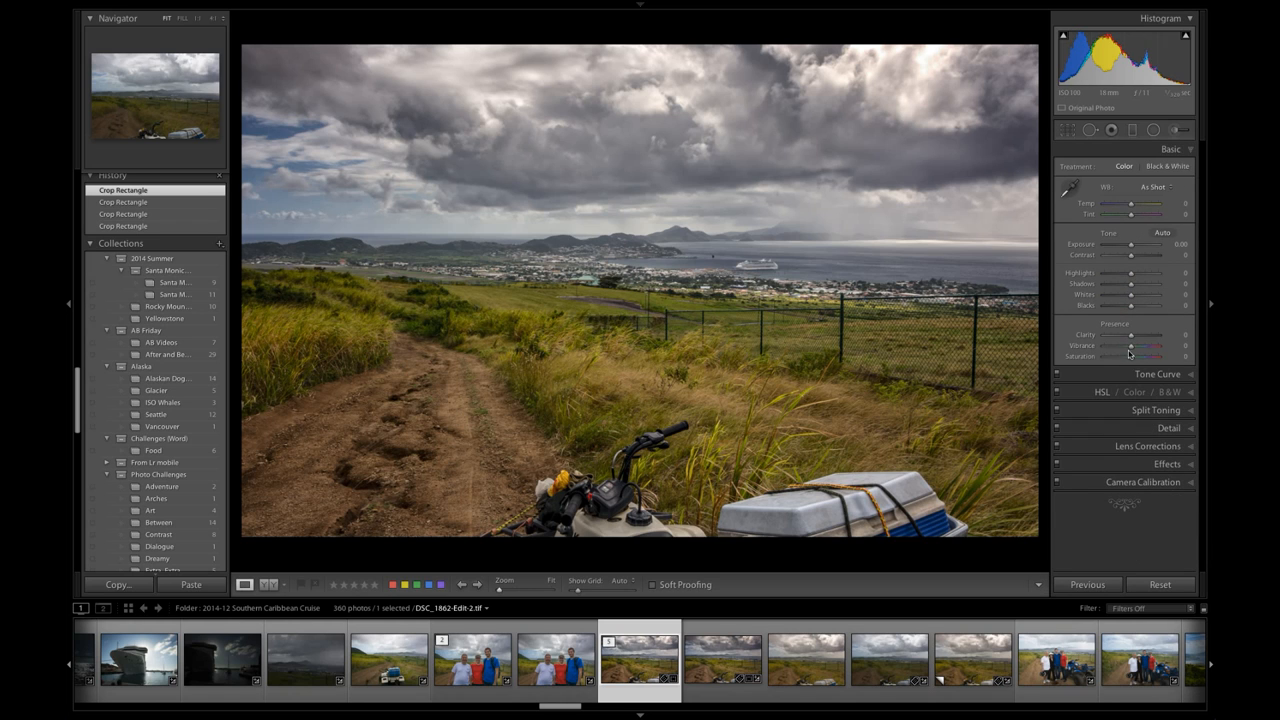
drag(1144, 344, 1132, 344)
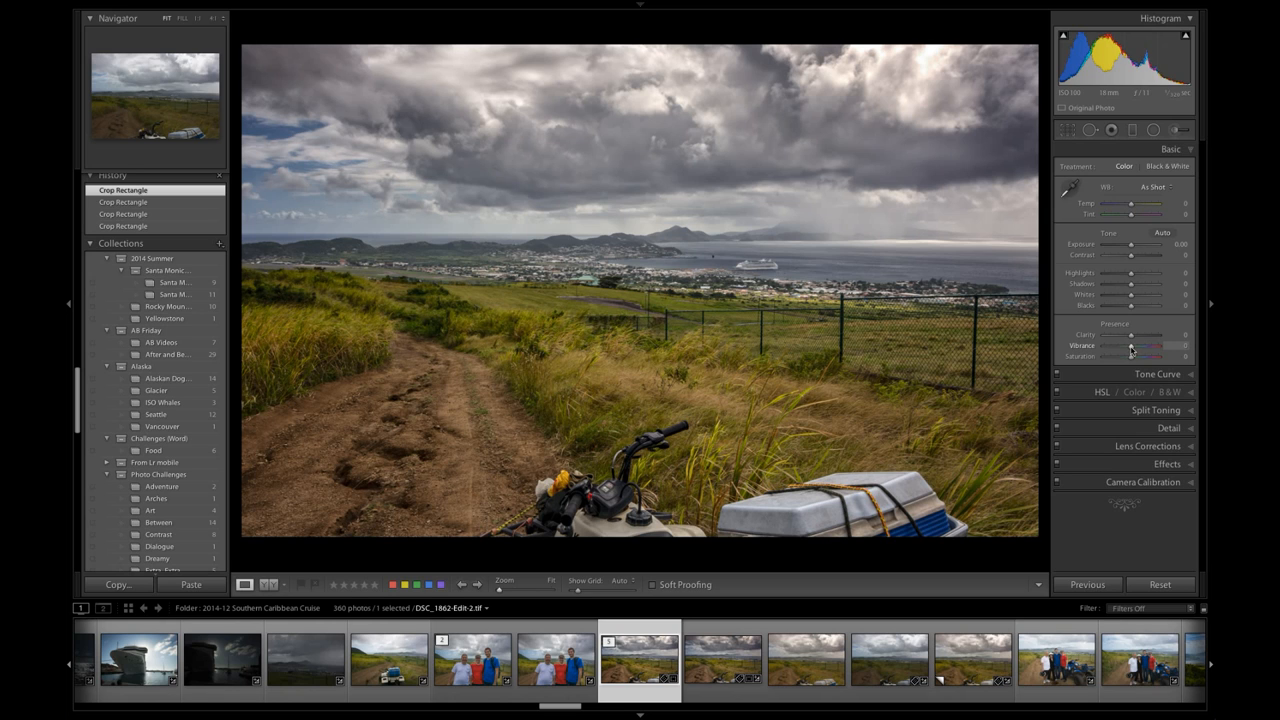
drag(1132, 344, 1138, 344)
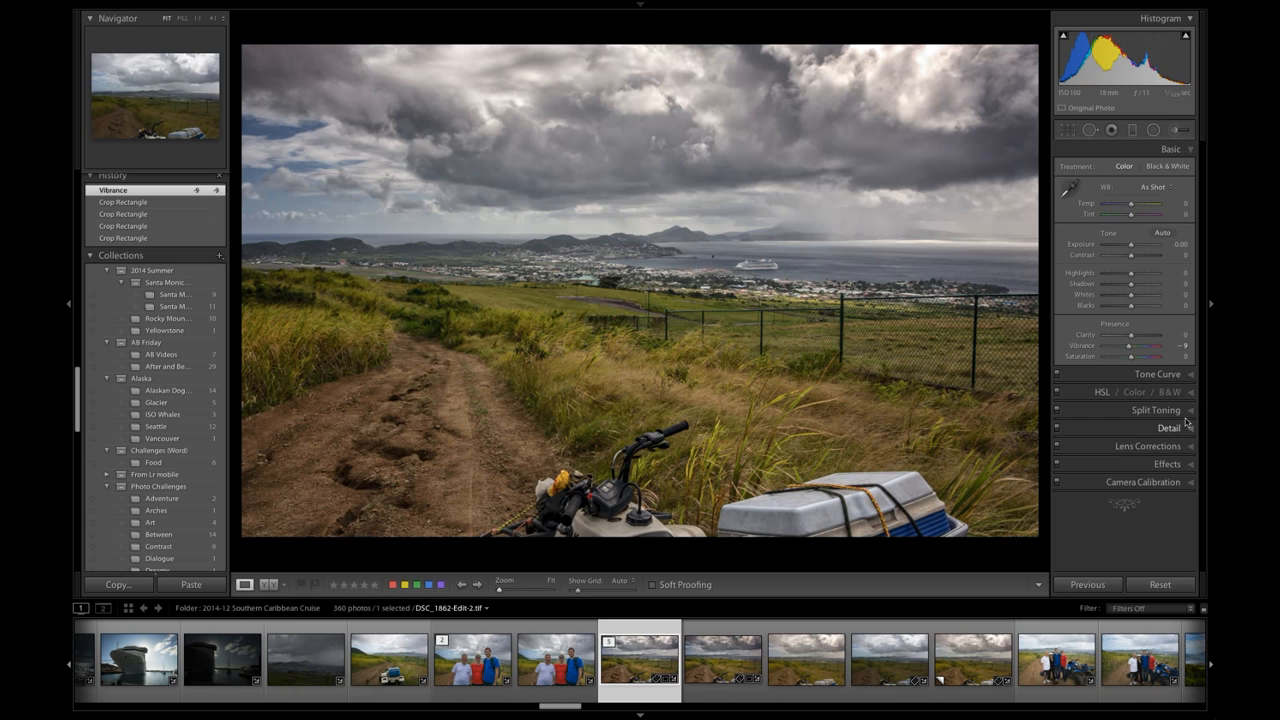
- Apply the Sharpen RAW Faces preset in Detail and tweak the Sharpening Amount
click(1160, 426)
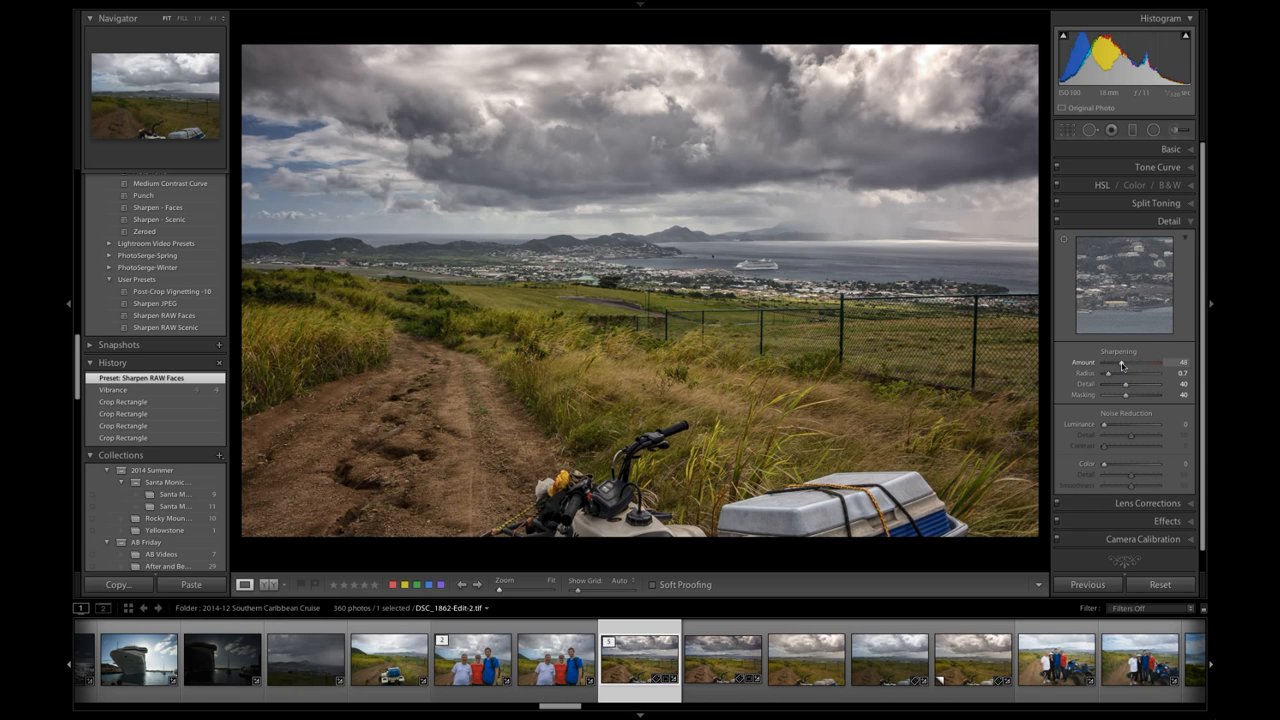
drag(1124, 362, 1122, 362)
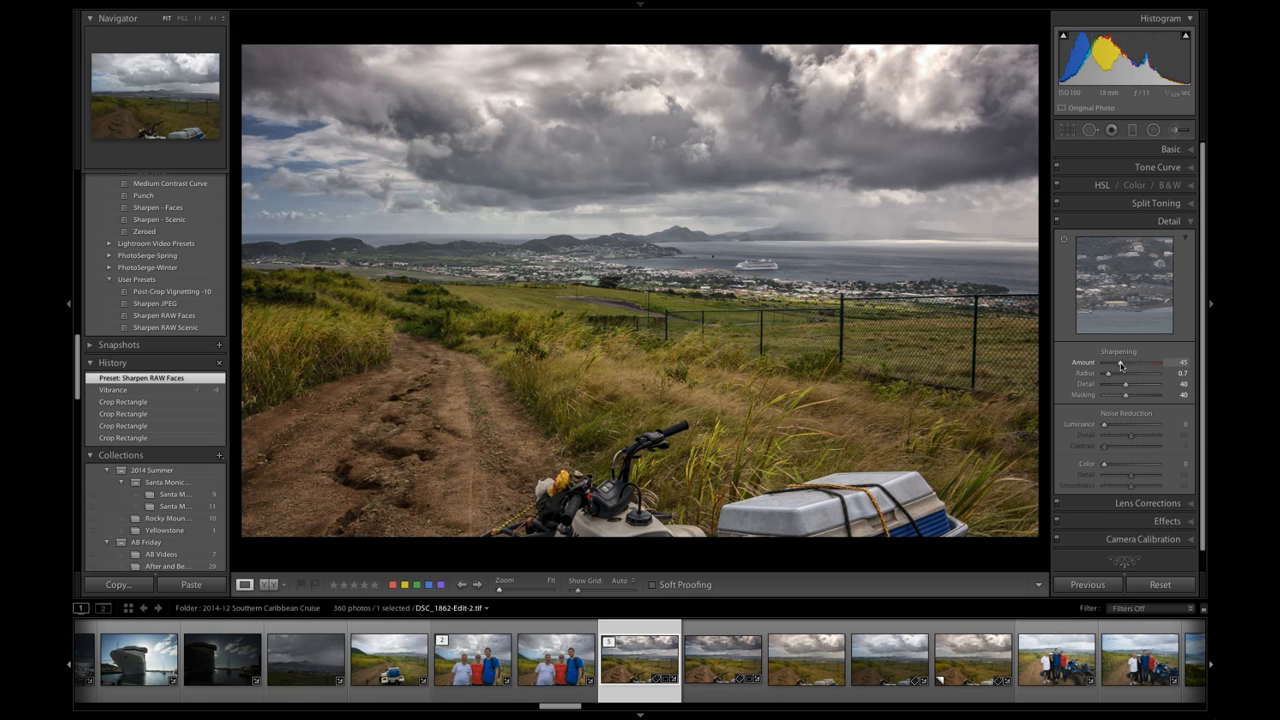
click(1176, 220)
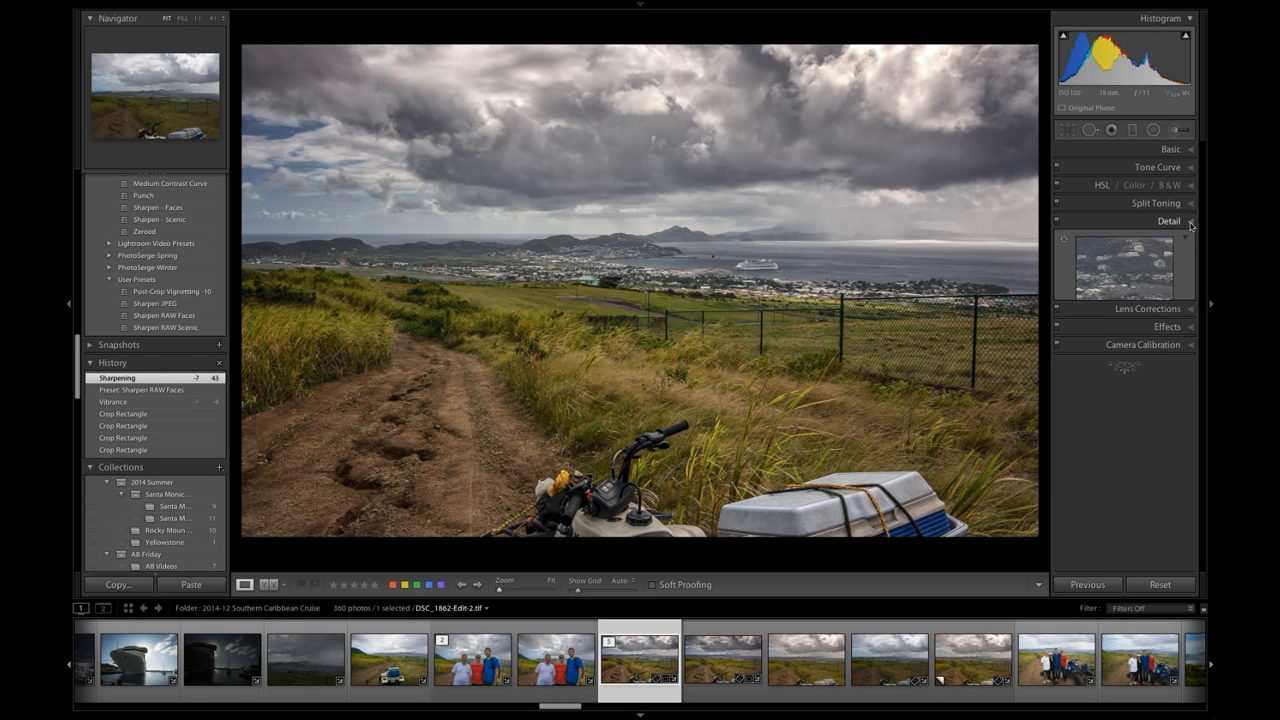
click(1176, 220)
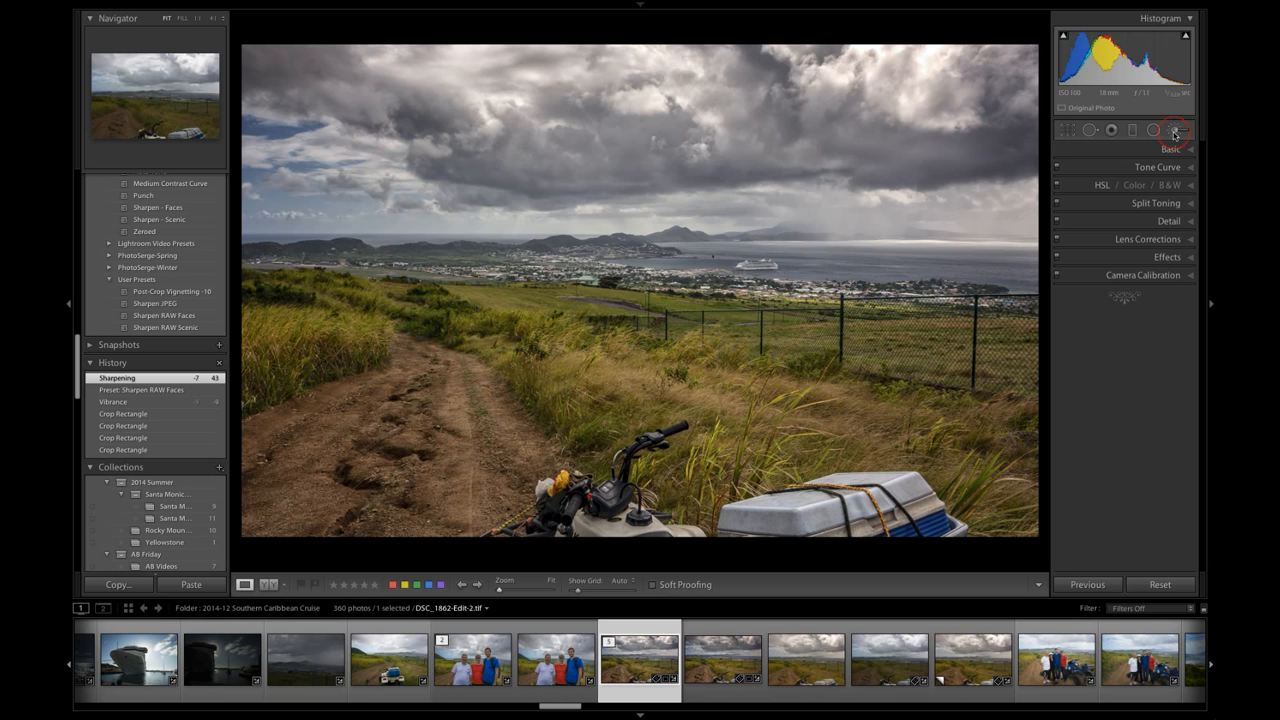
- Activate the Adjustment Brush and load a Serge Landscapes effect preset for painting
click(1174, 130)
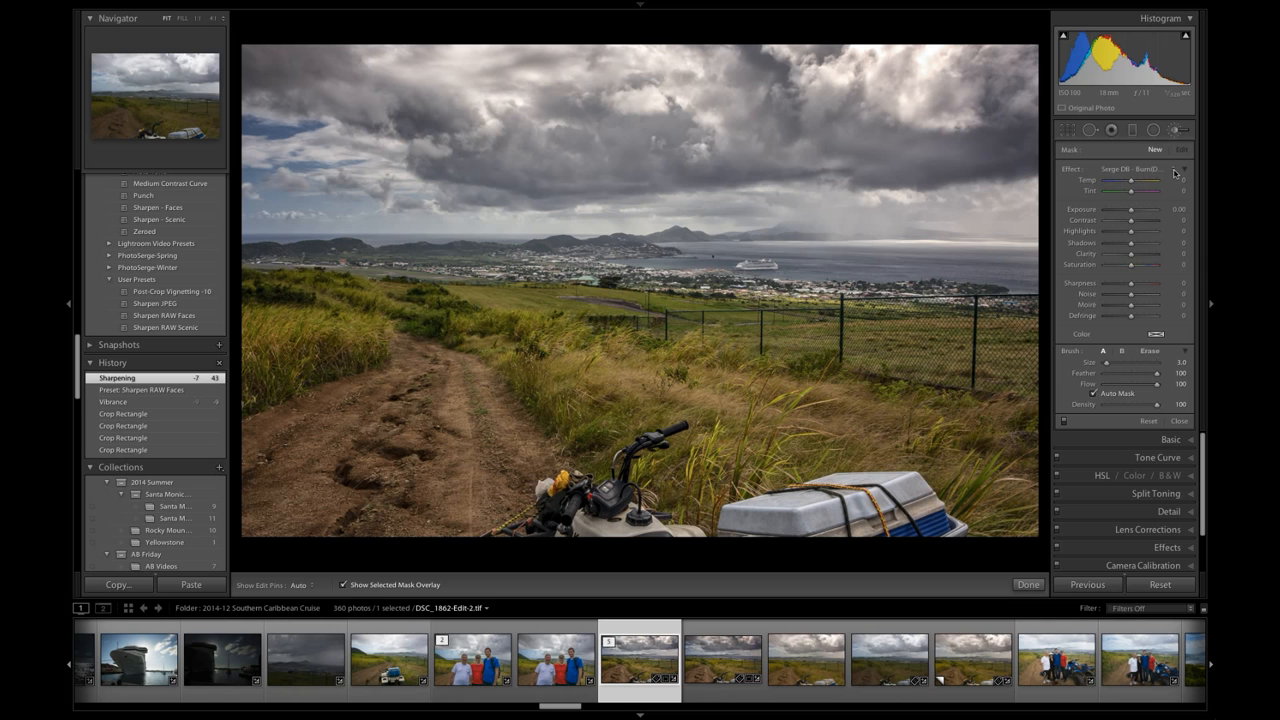
click(1176, 168)
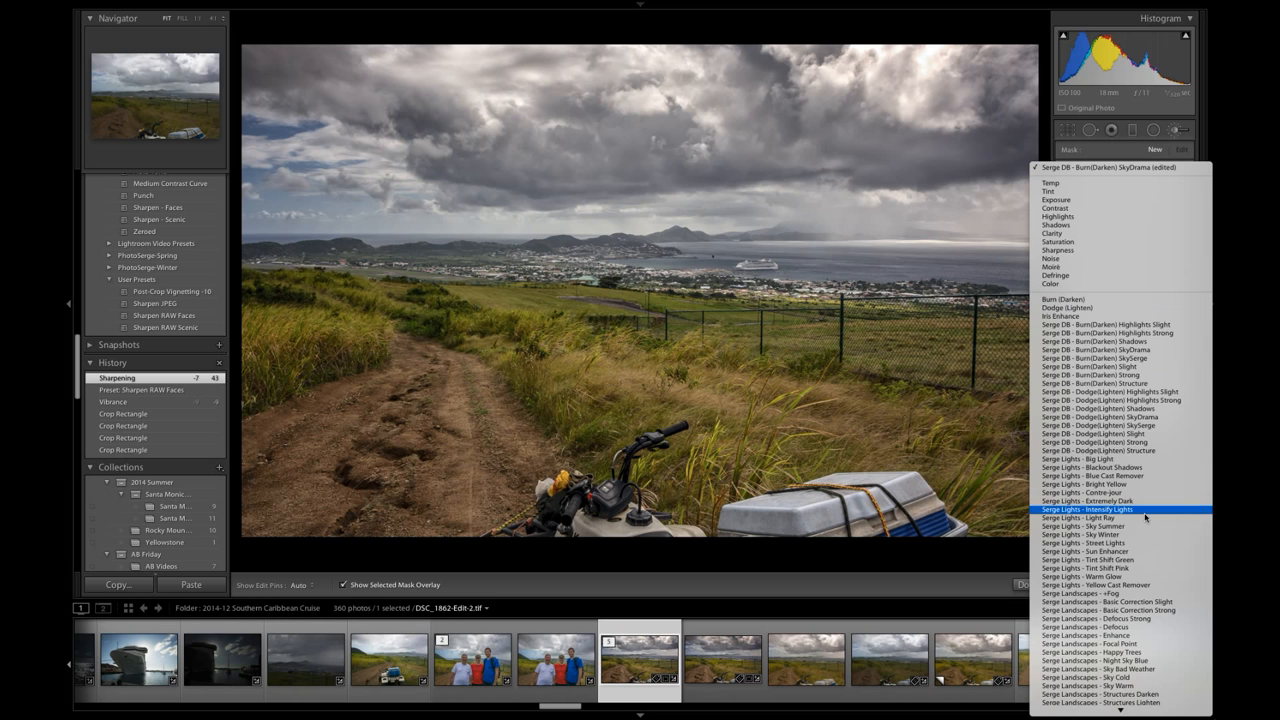
mouse_move(1136, 602)
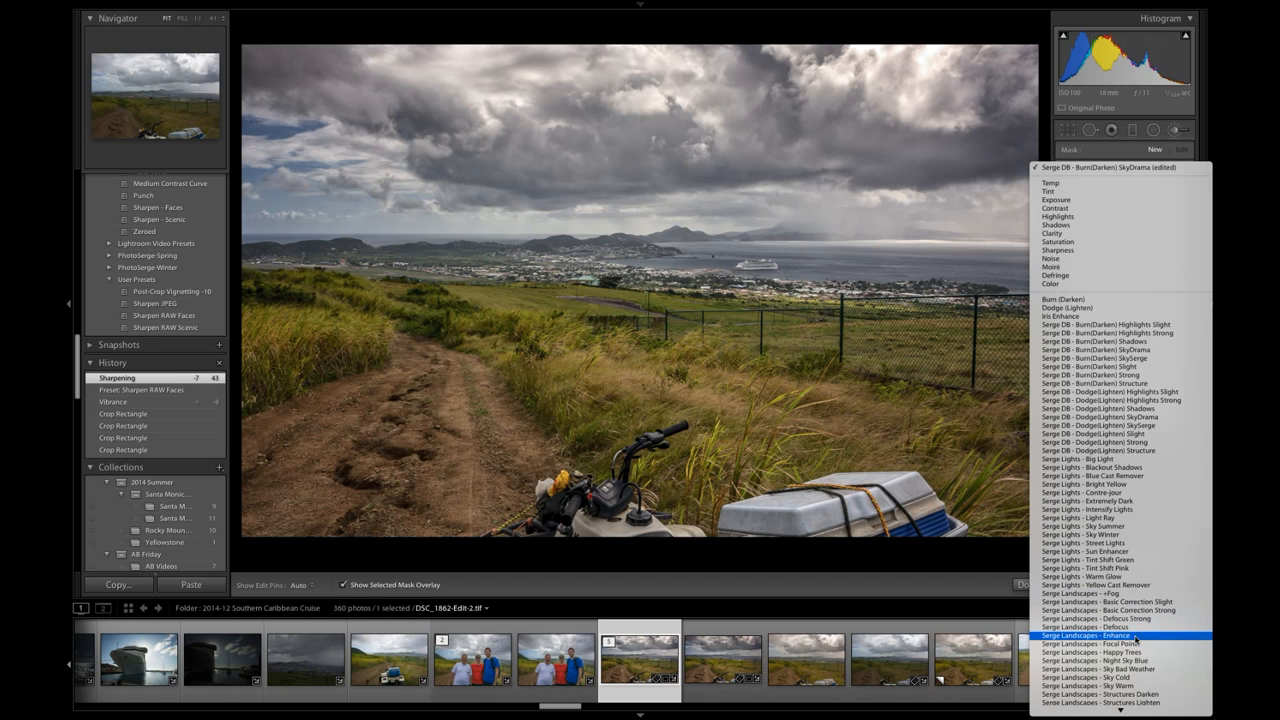
click(1088, 632)
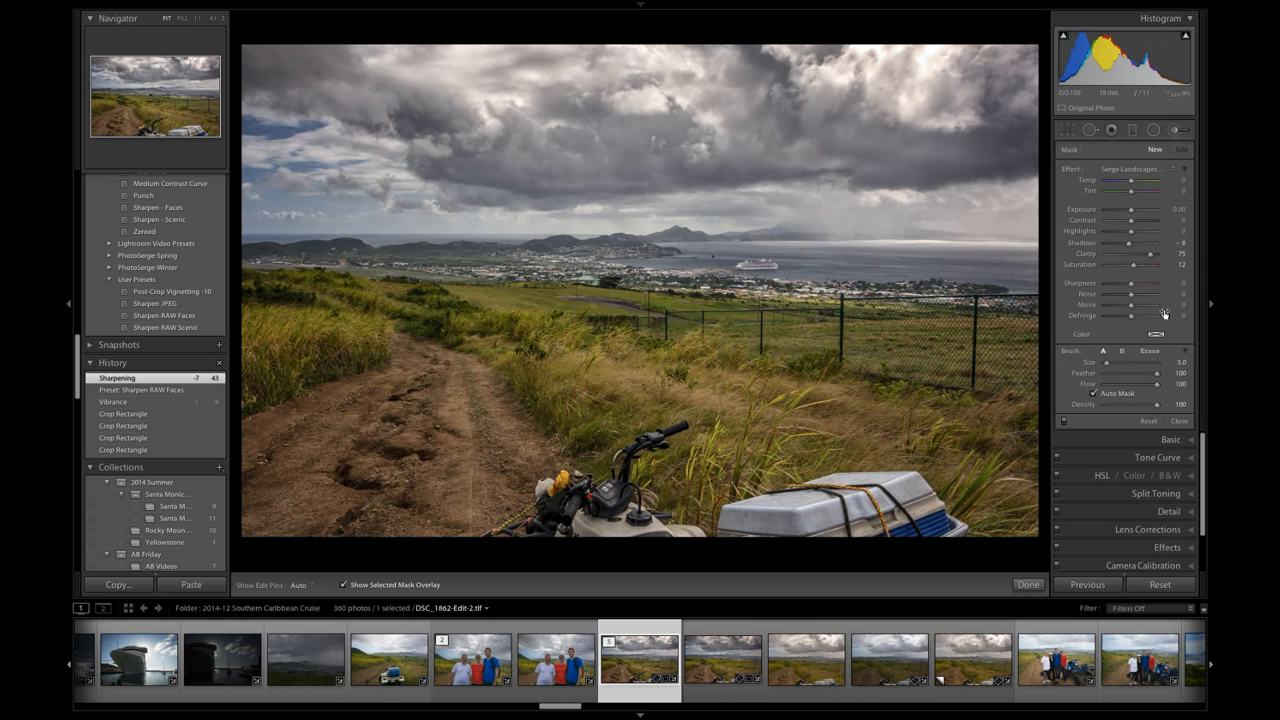
click(1132, 168)
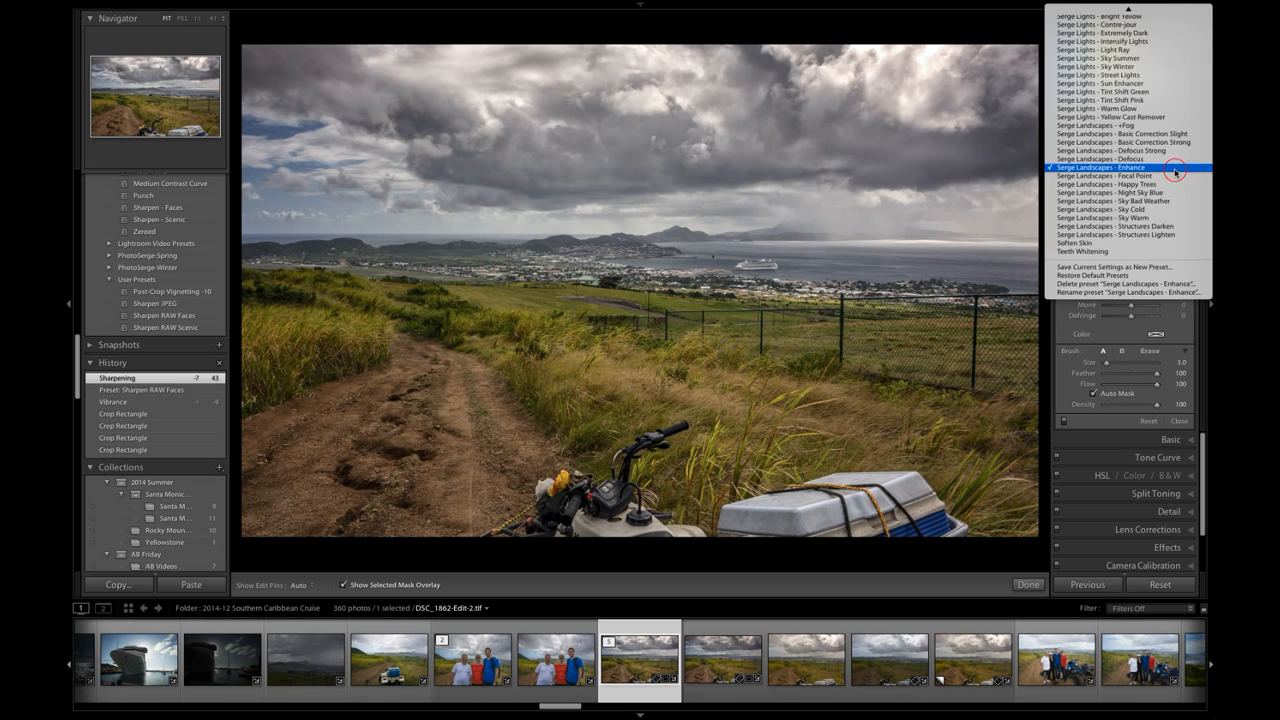
mouse_move(1176, 172)
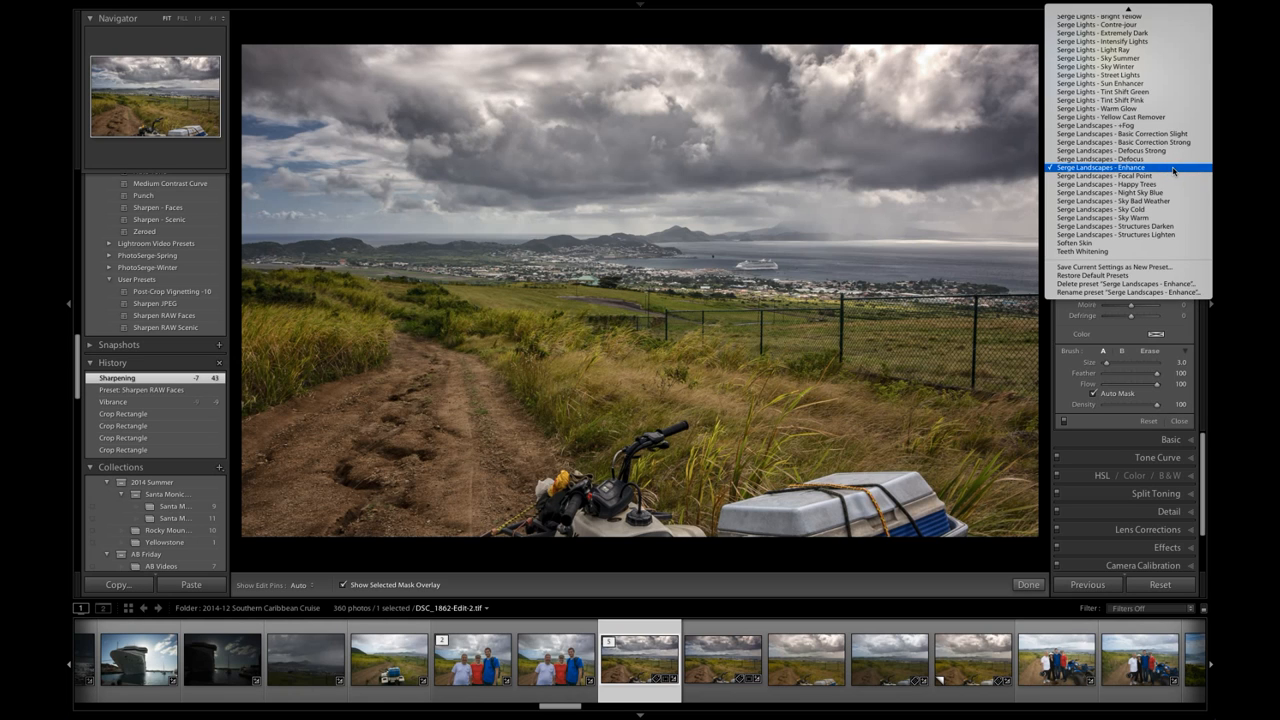
click(1128, 170)
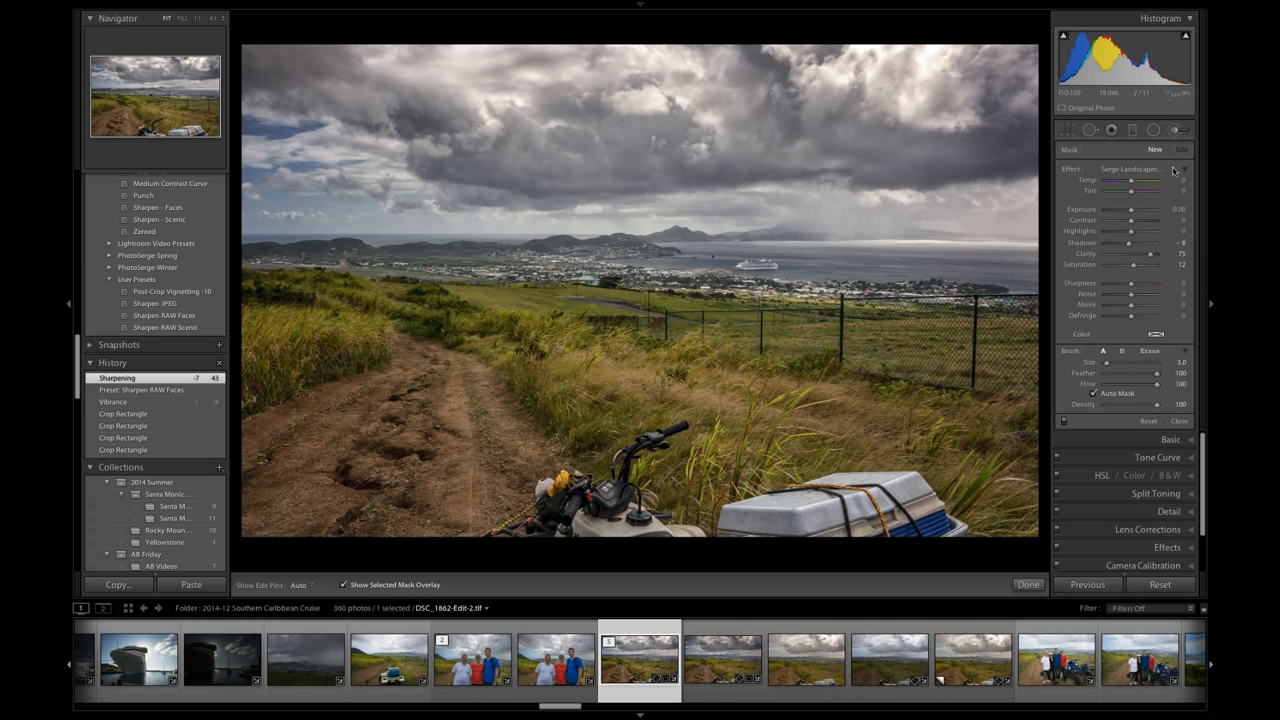
mouse_move(1178, 170)
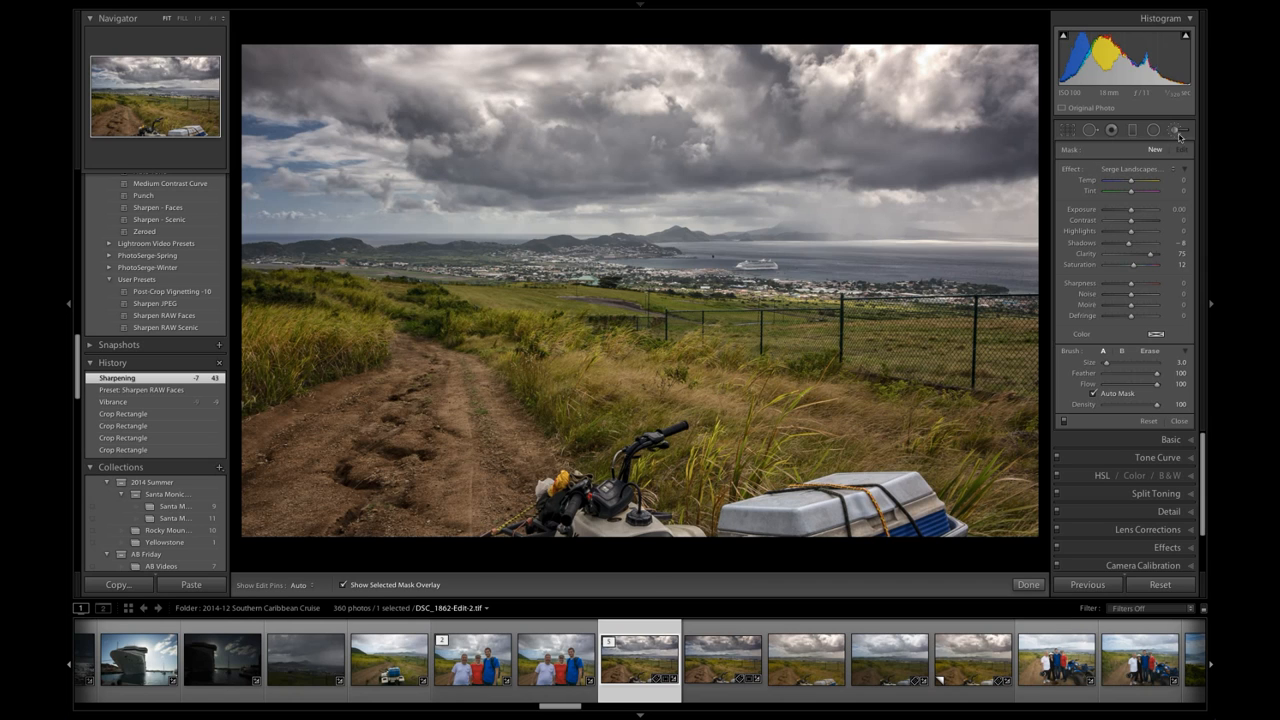
- Paint the brush adjustment over the cruise ship and hide the red mask overlay
click(1188, 130)
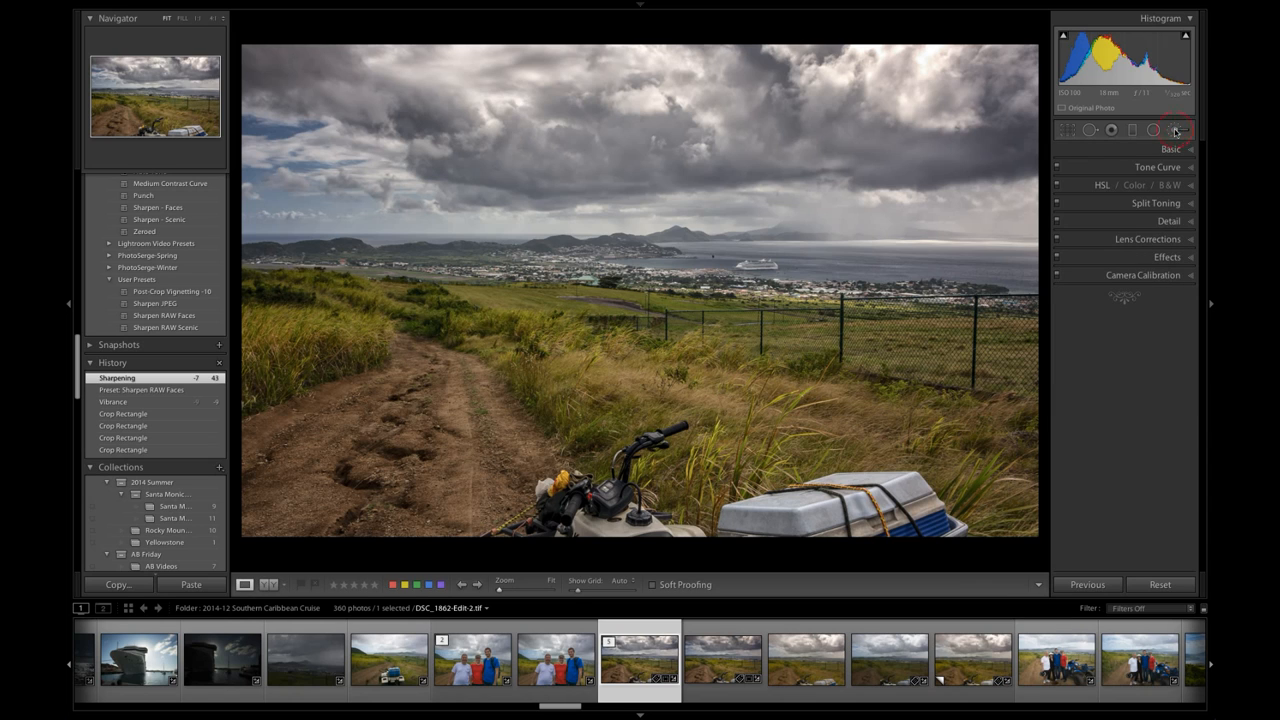
click(1202, 130)
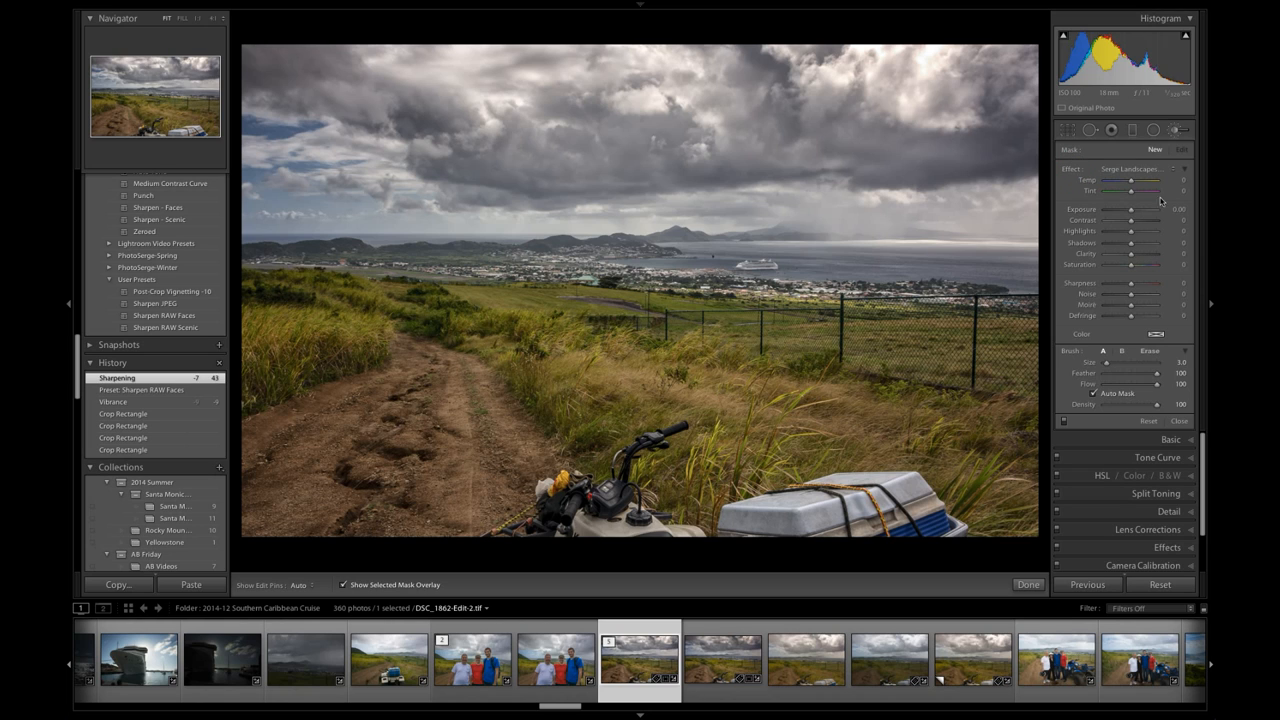
drag(1132, 180, 1132, 180)
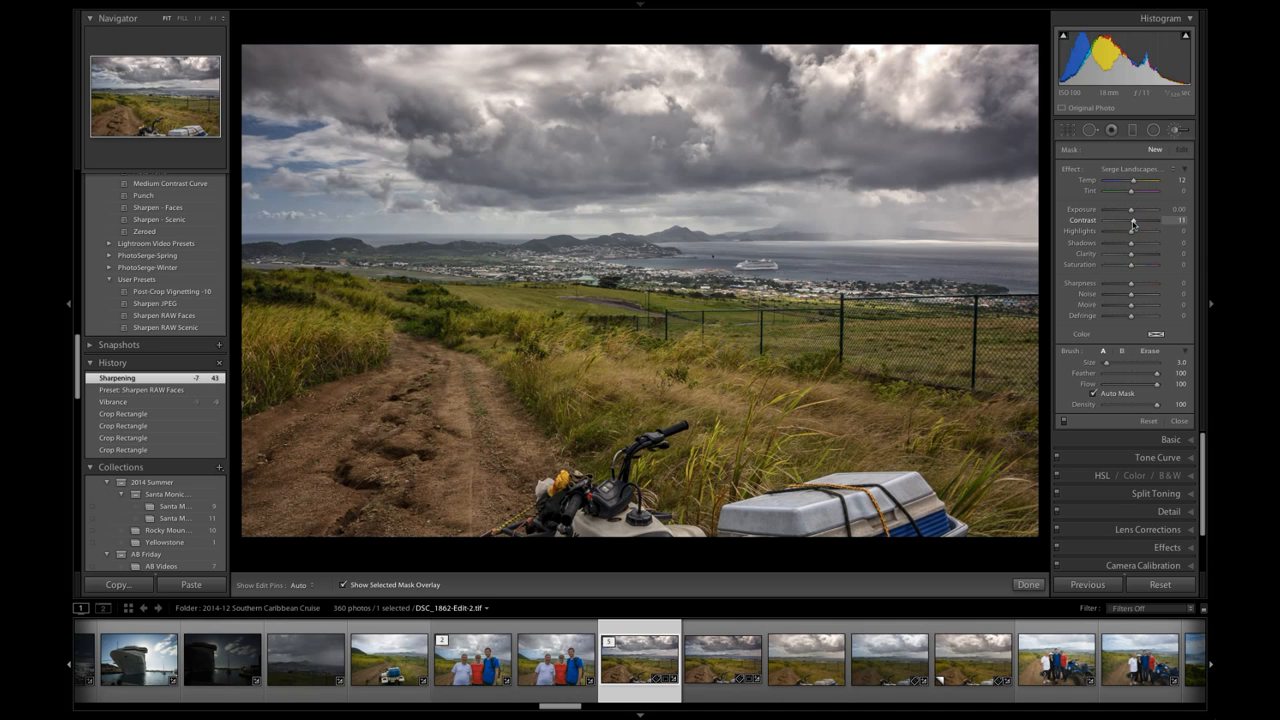
drag(1132, 220, 1140, 220)
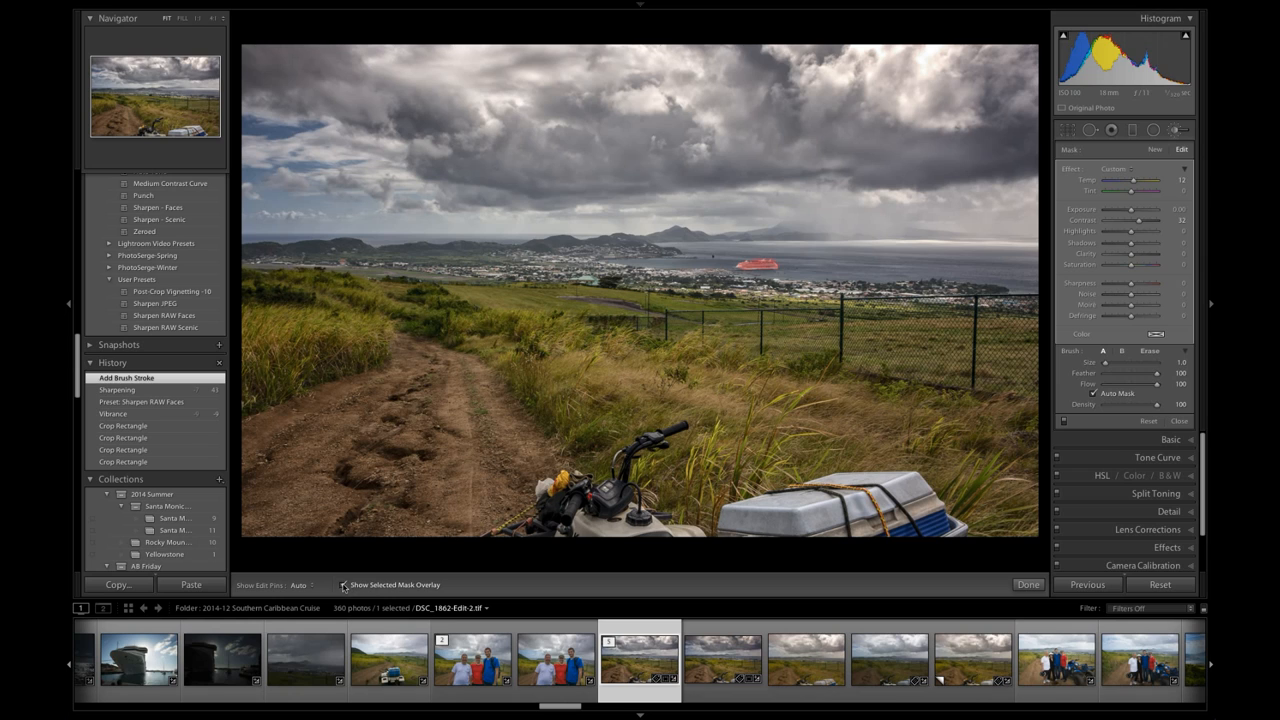
click(344, 584)
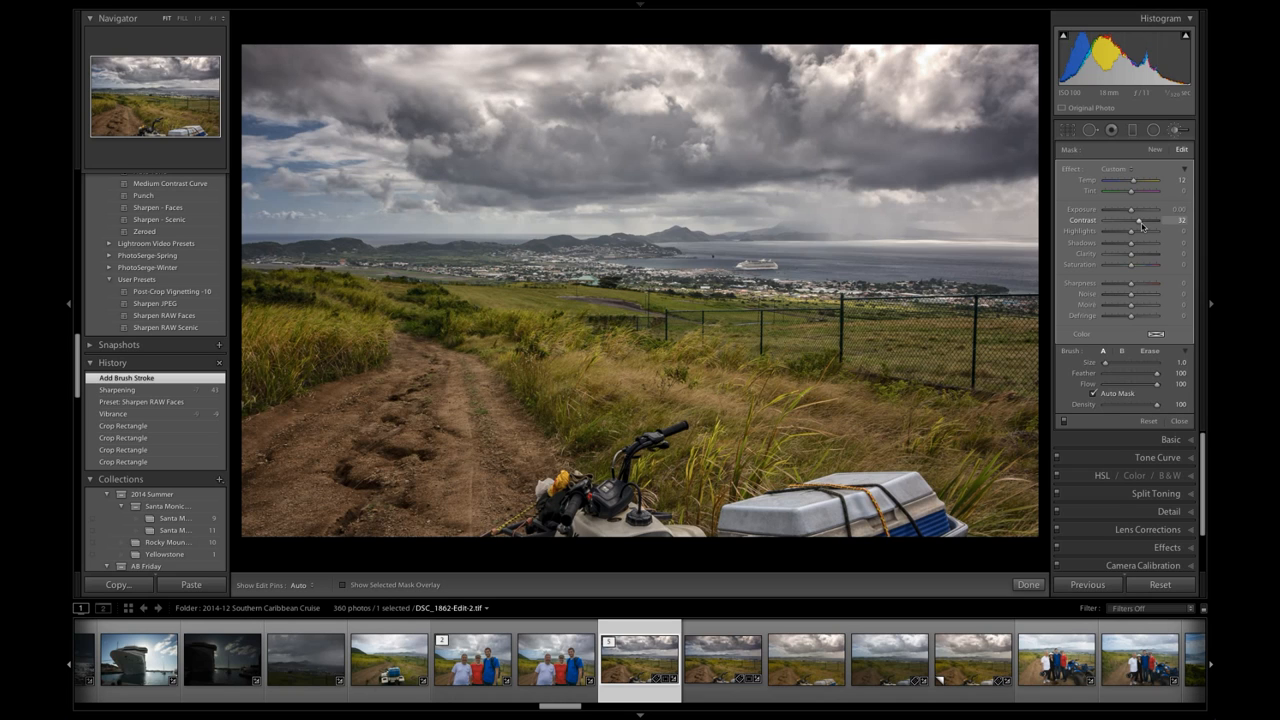
- Raise Contrast and Highlights in the brushed cruise ship area and finish the brush
drag(1138, 220, 1142, 220)
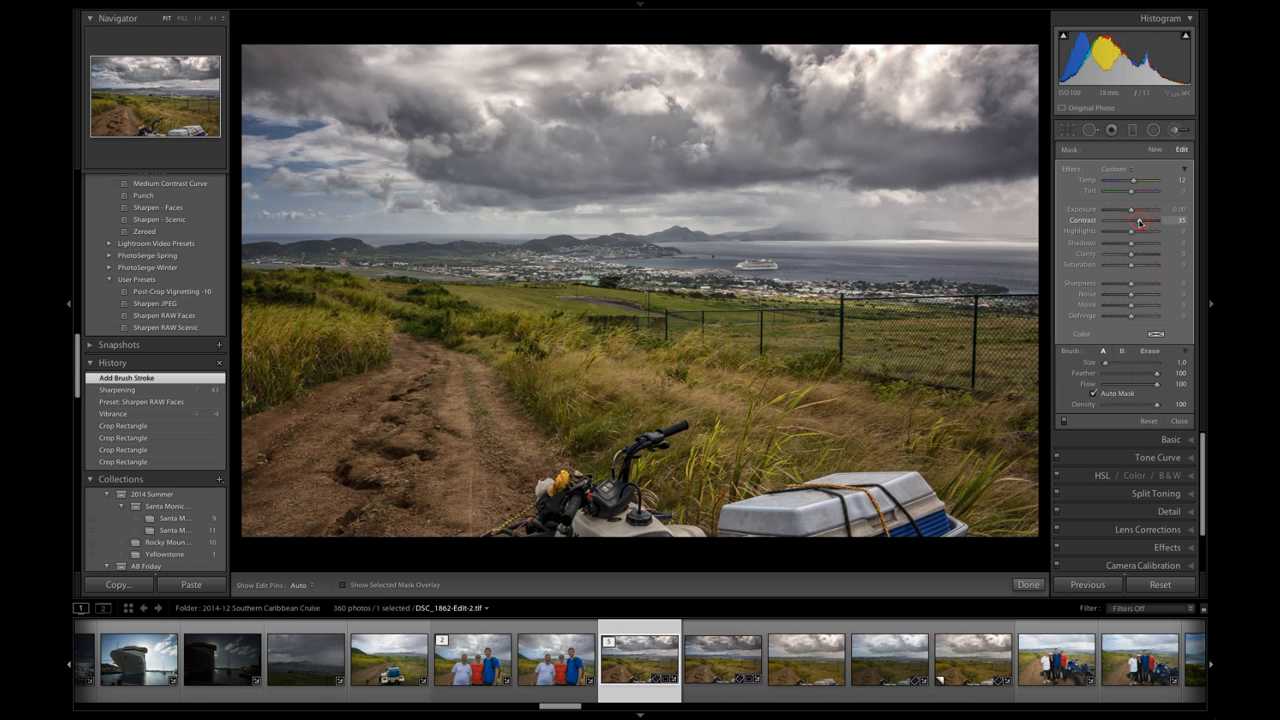
drag(1130, 232, 1136, 232)
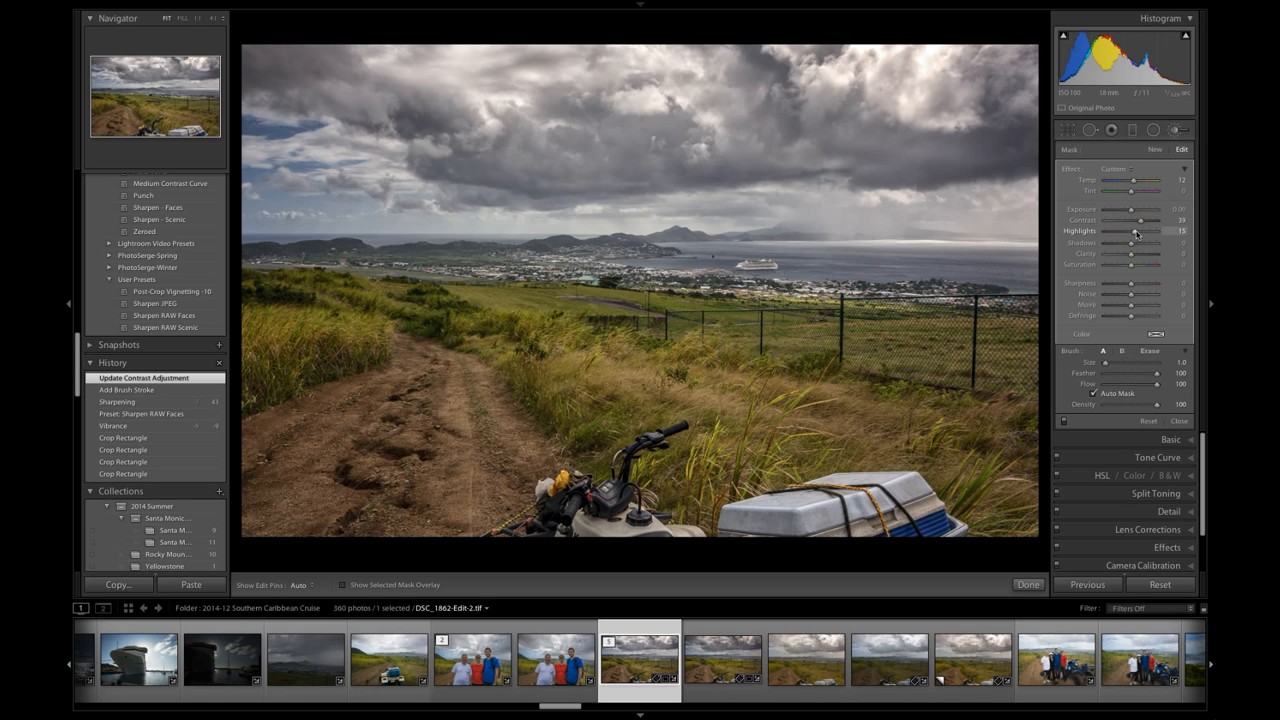
drag(1136, 232, 1150, 232)
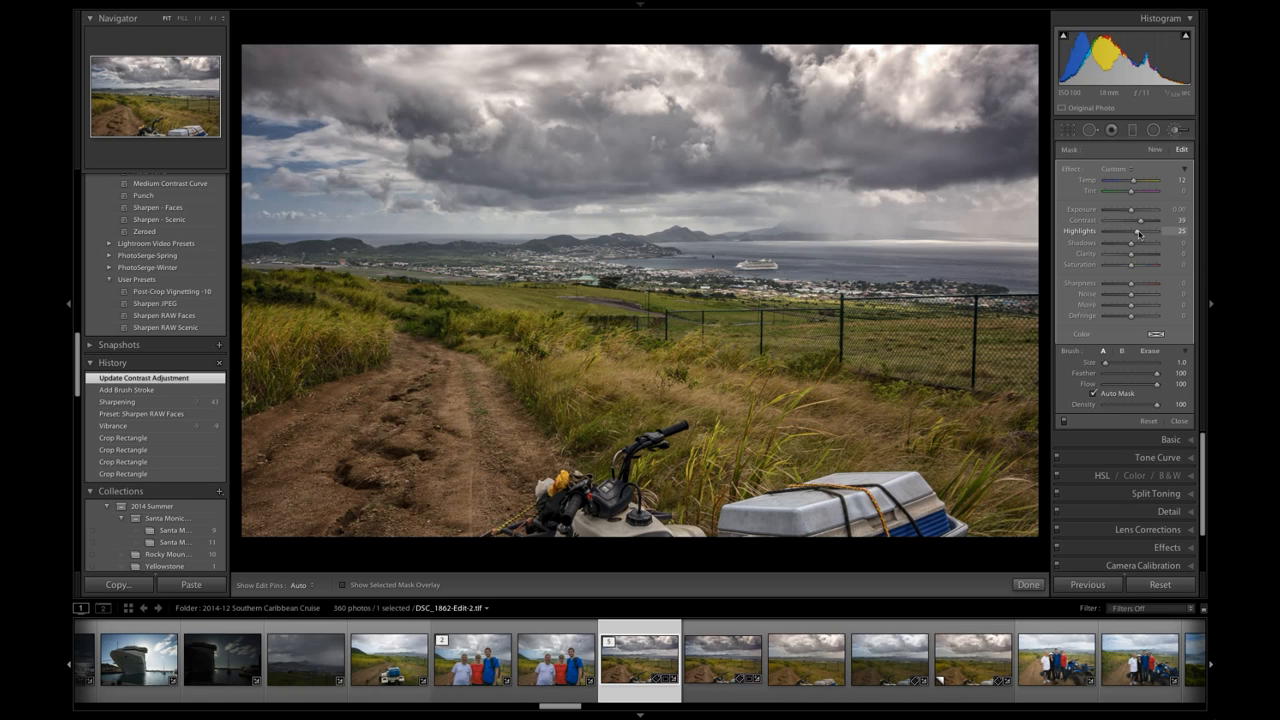
drag(1132, 230, 1136, 230)
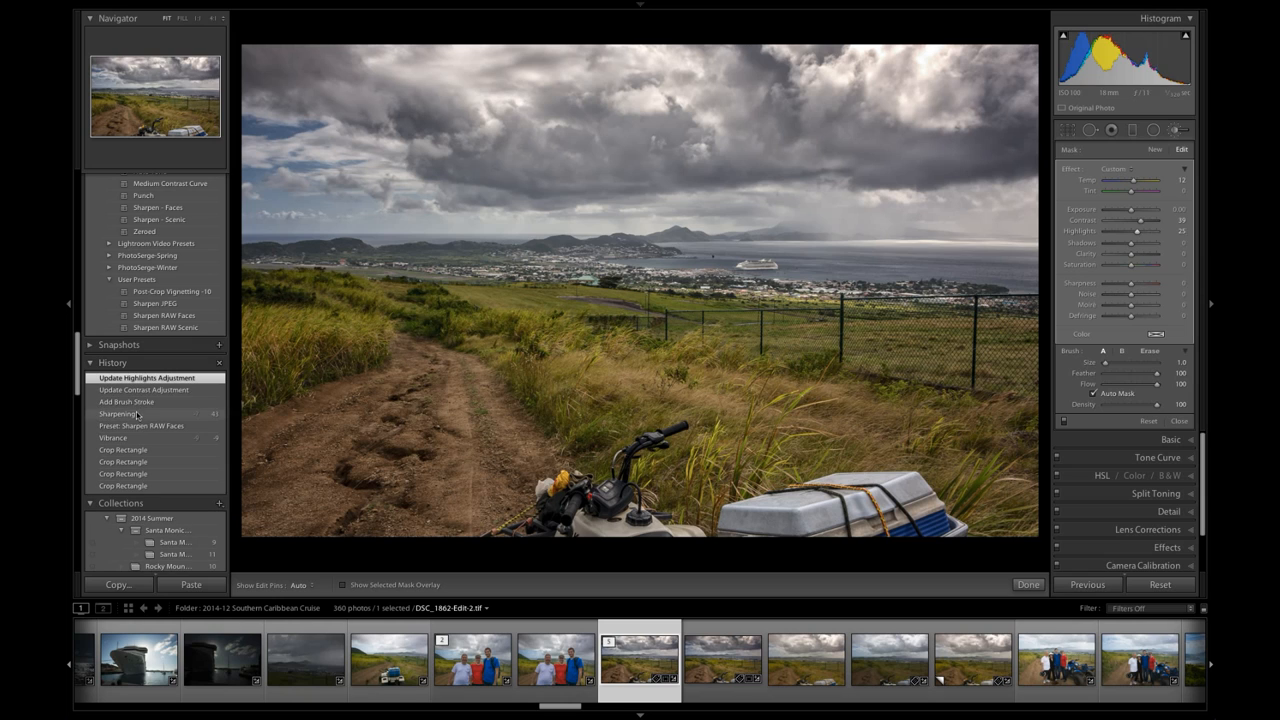
click(124, 400)
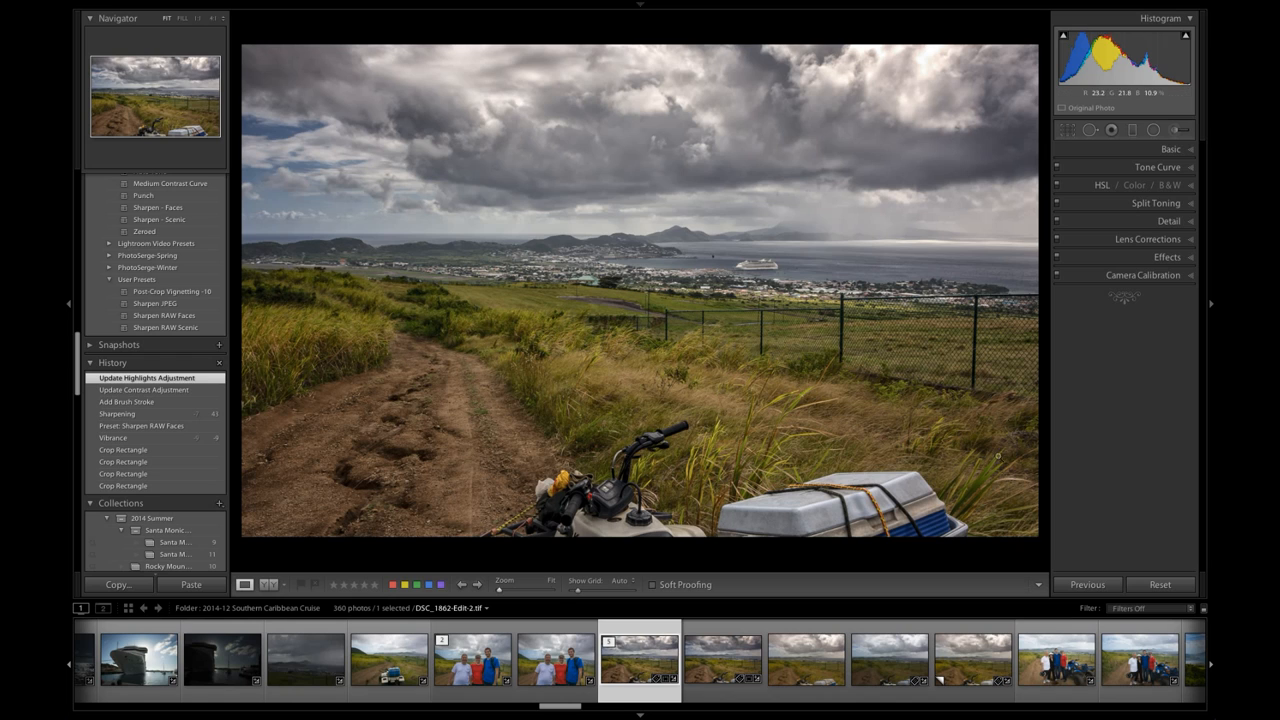
mouse_move(866, 76)
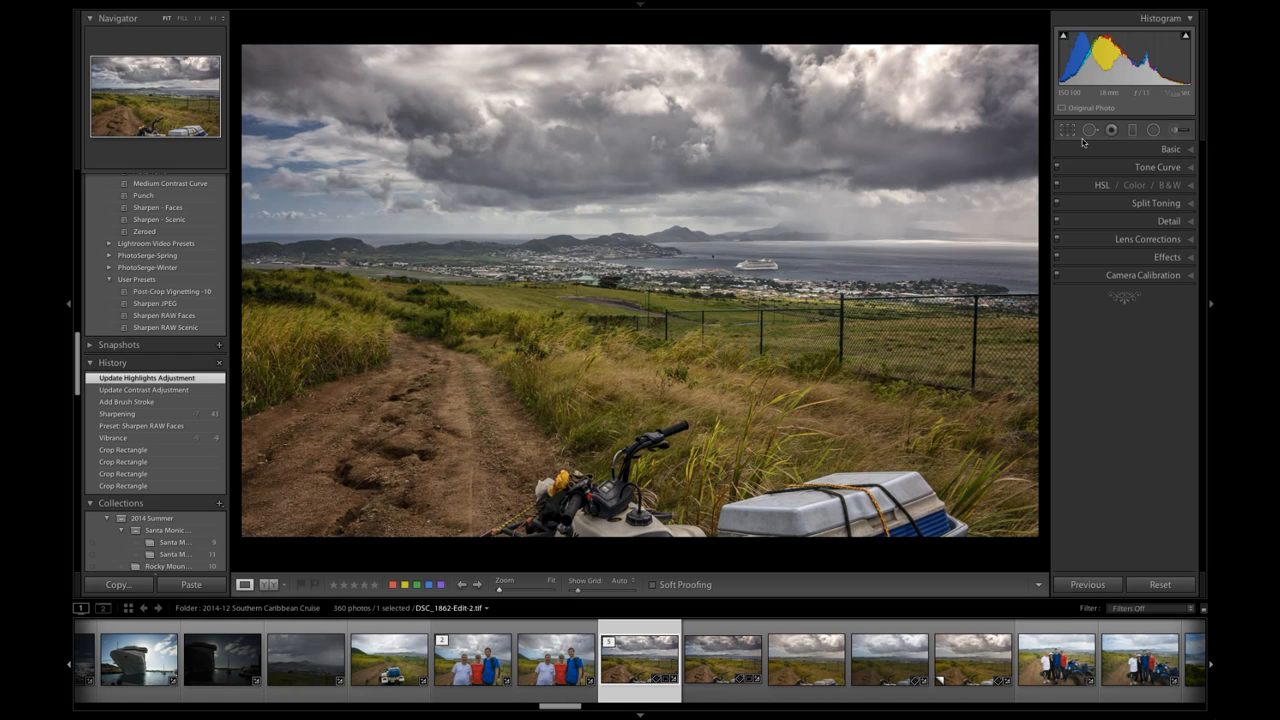
- Leave the crop tool unchanged and start a diagonal Graduated Filter across the scene
click(1066, 128)
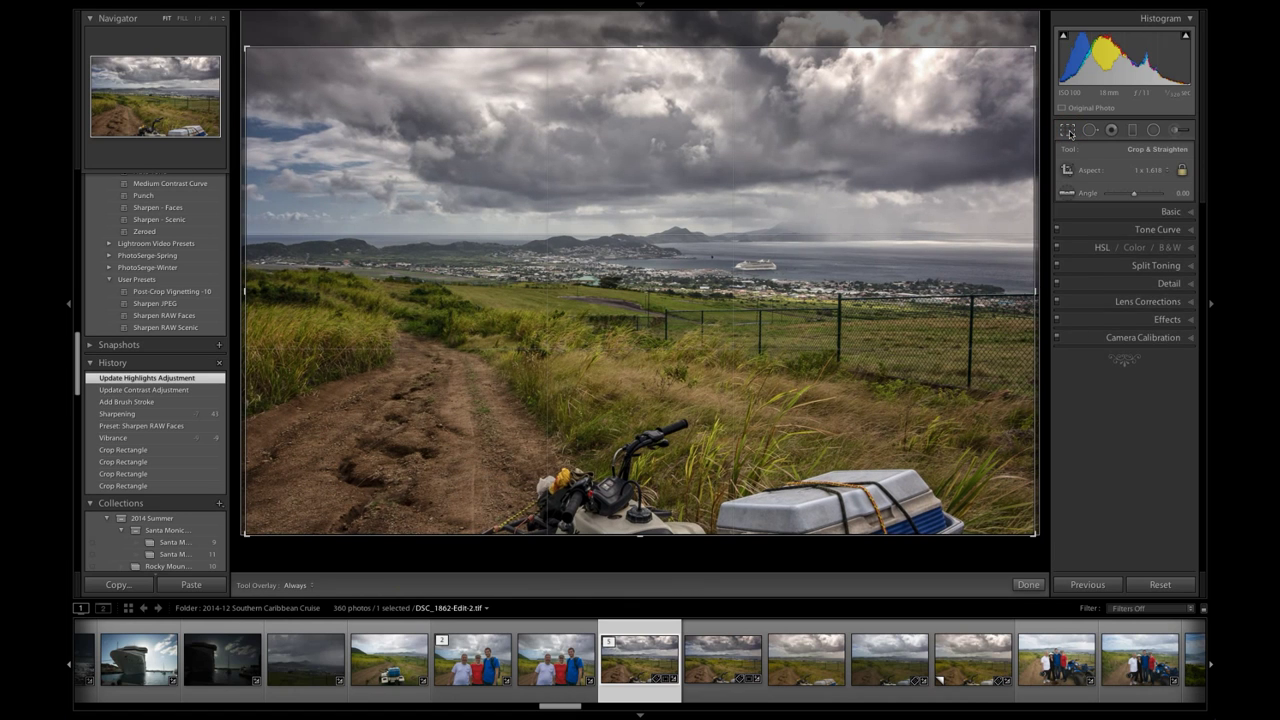
click(1134, 128)
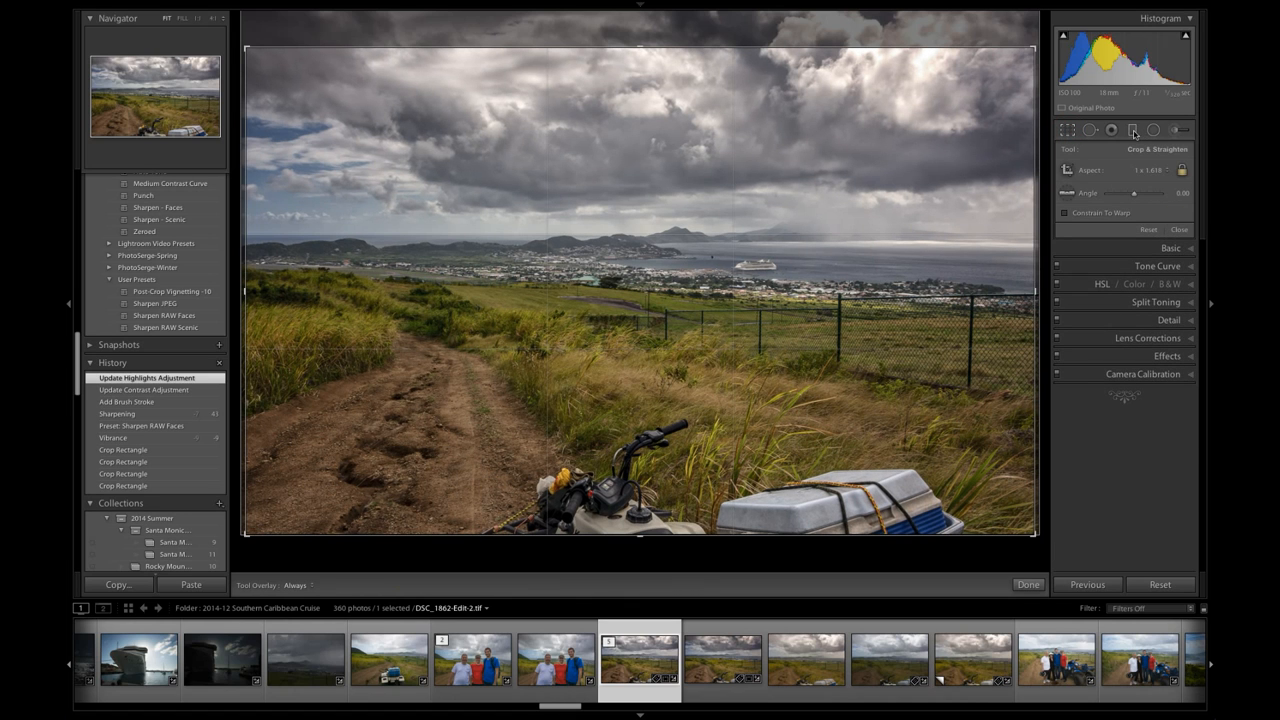
click(1132, 128)
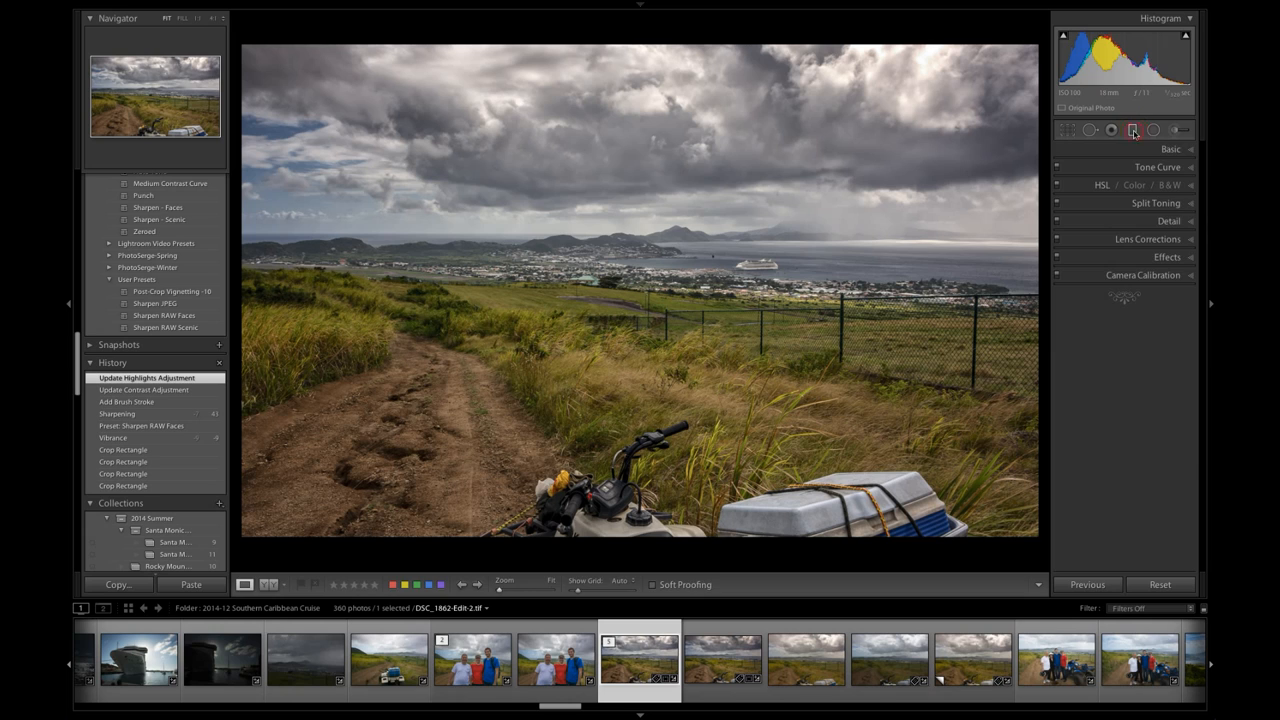
click(1132, 128)
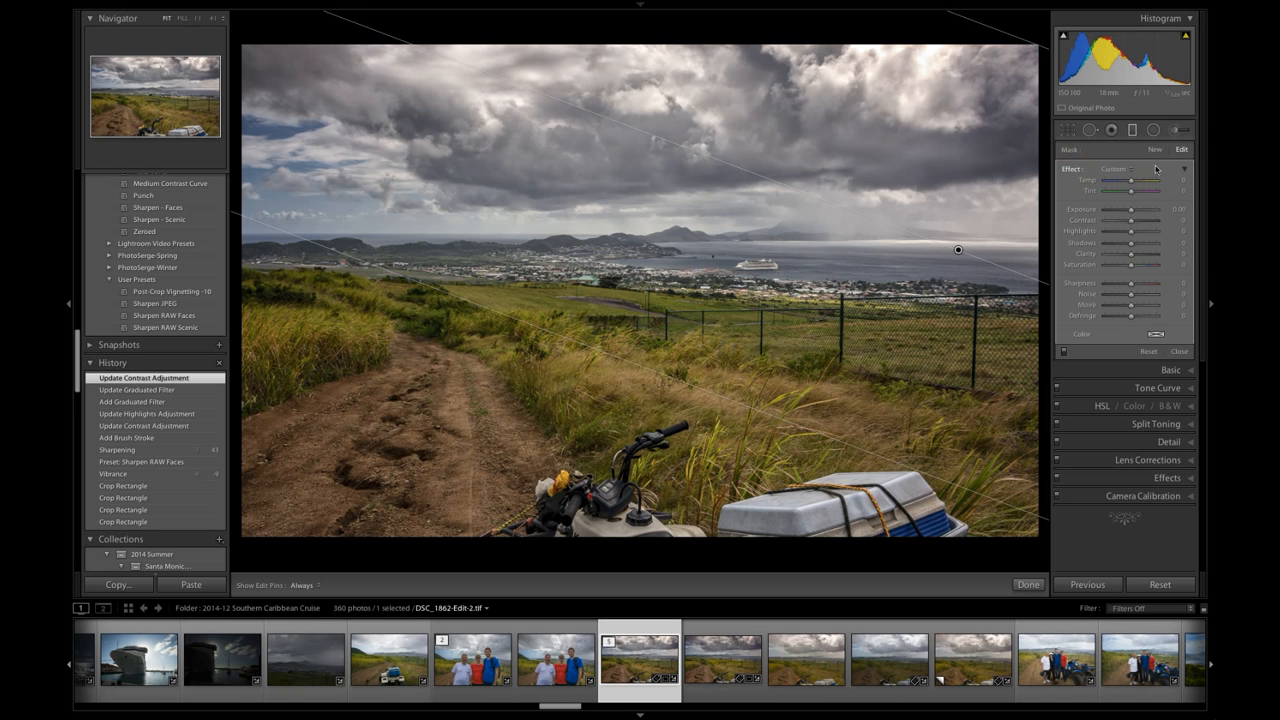
- Try several Serge Landscapes effect presets on the graduated filter, settling on one
click(1132, 168)
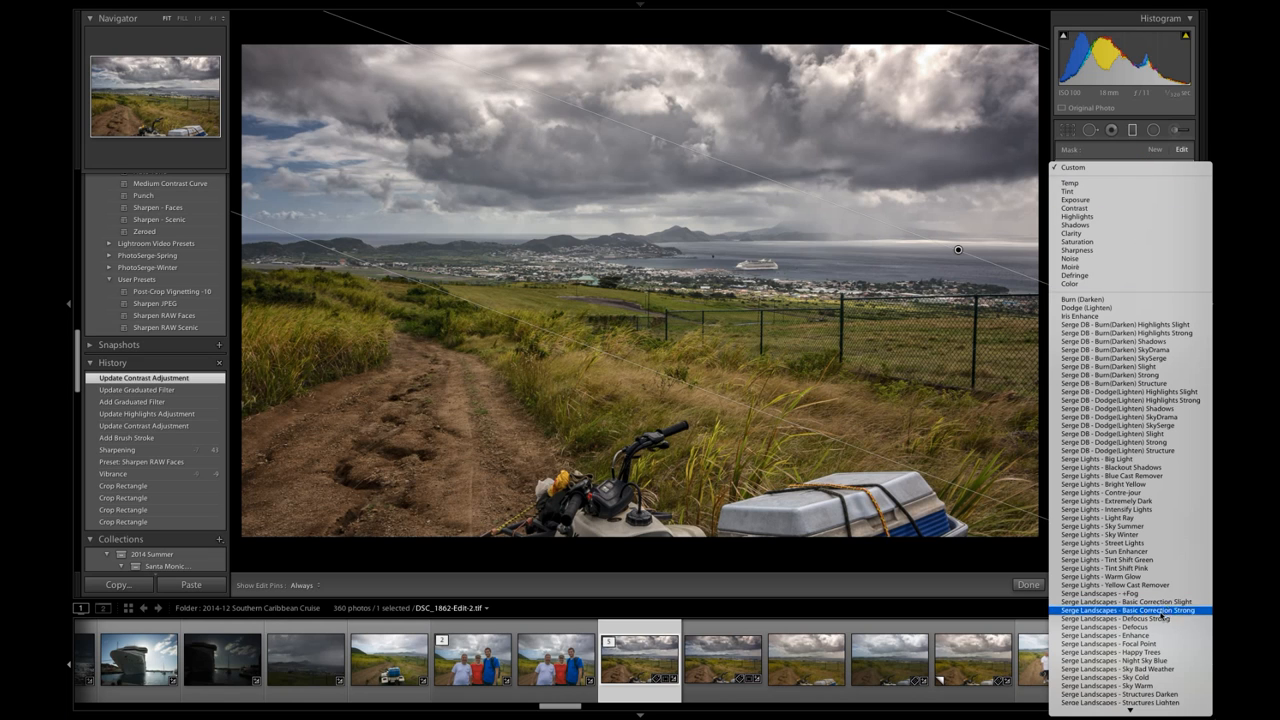
click(1130, 616)
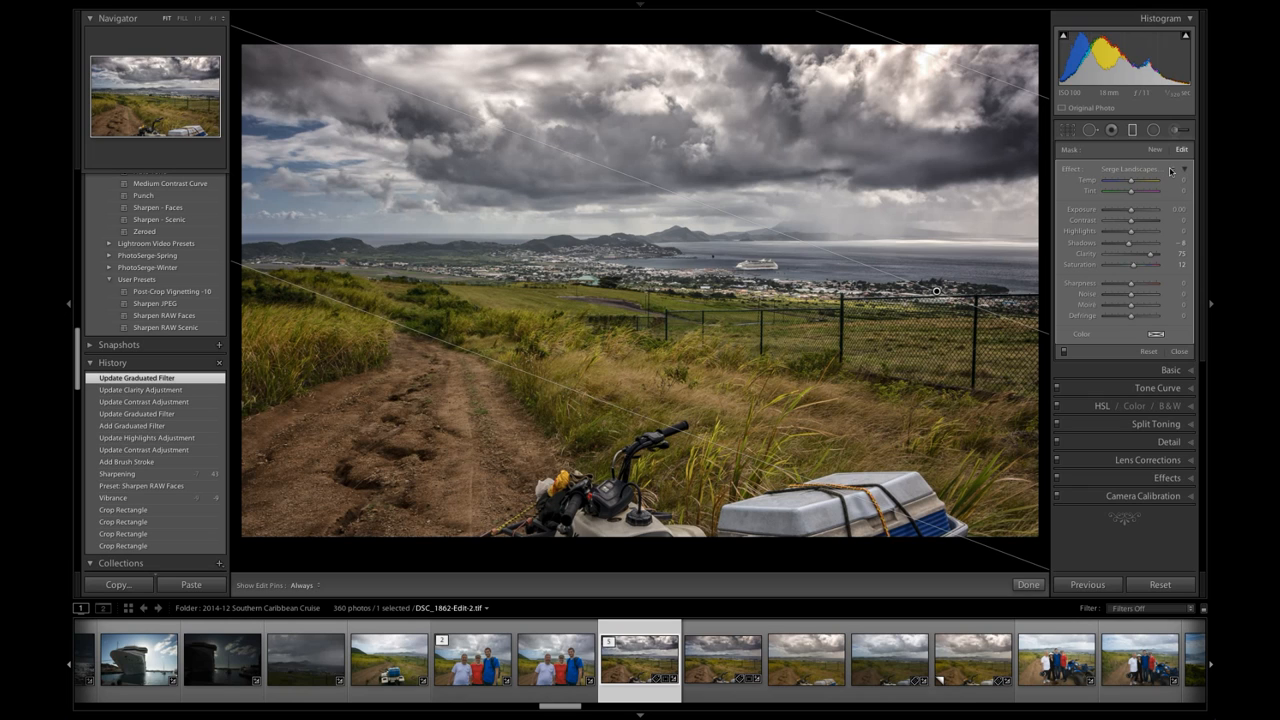
mouse_move(1136, 252)
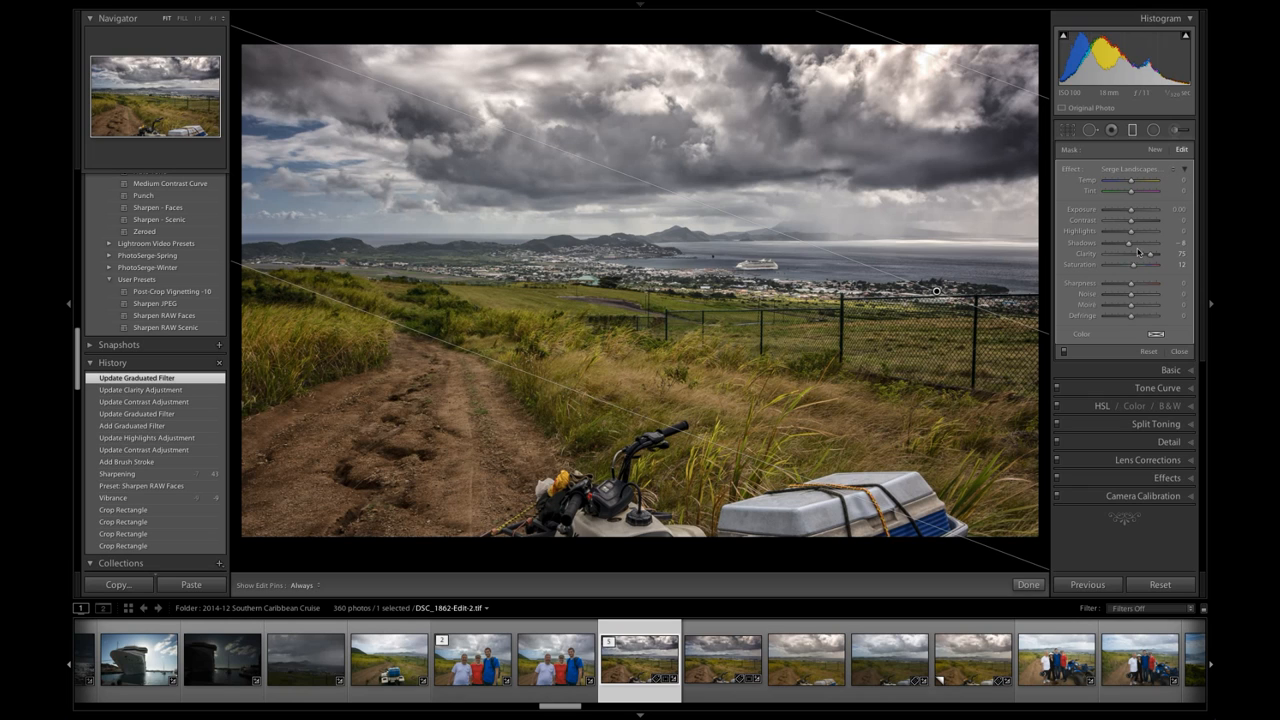
click(1130, 168)
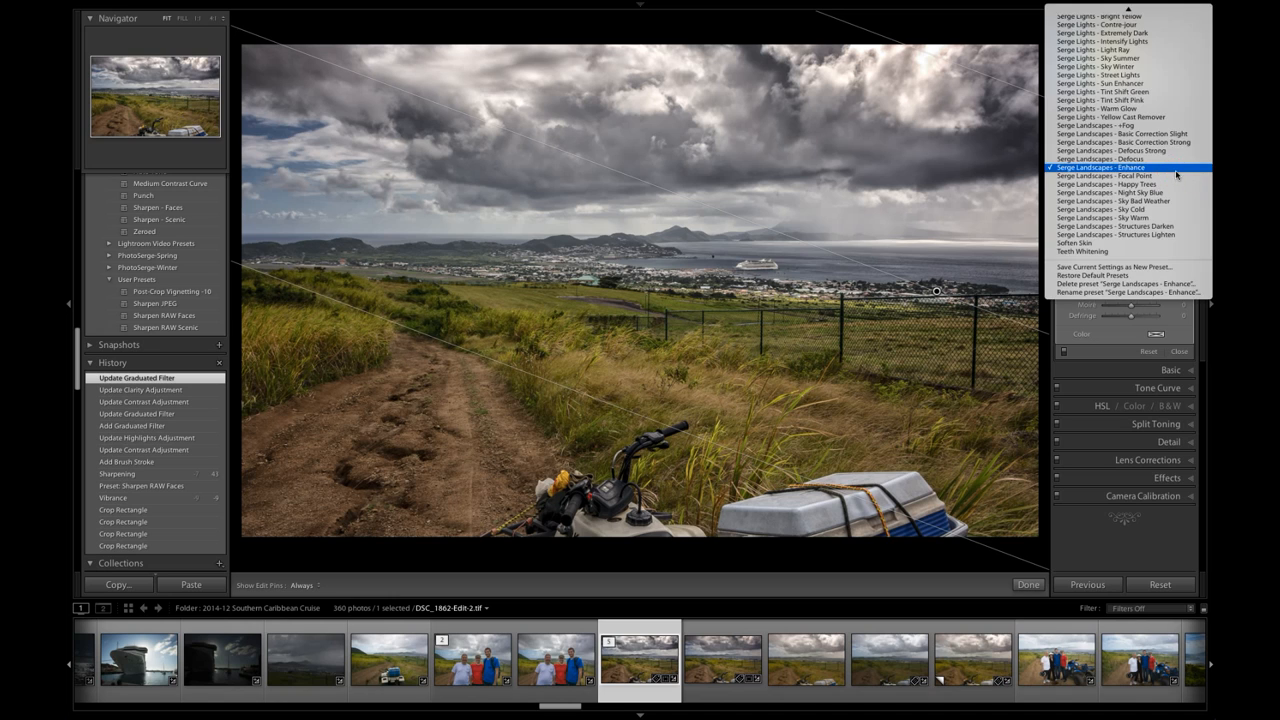
click(1108, 168)
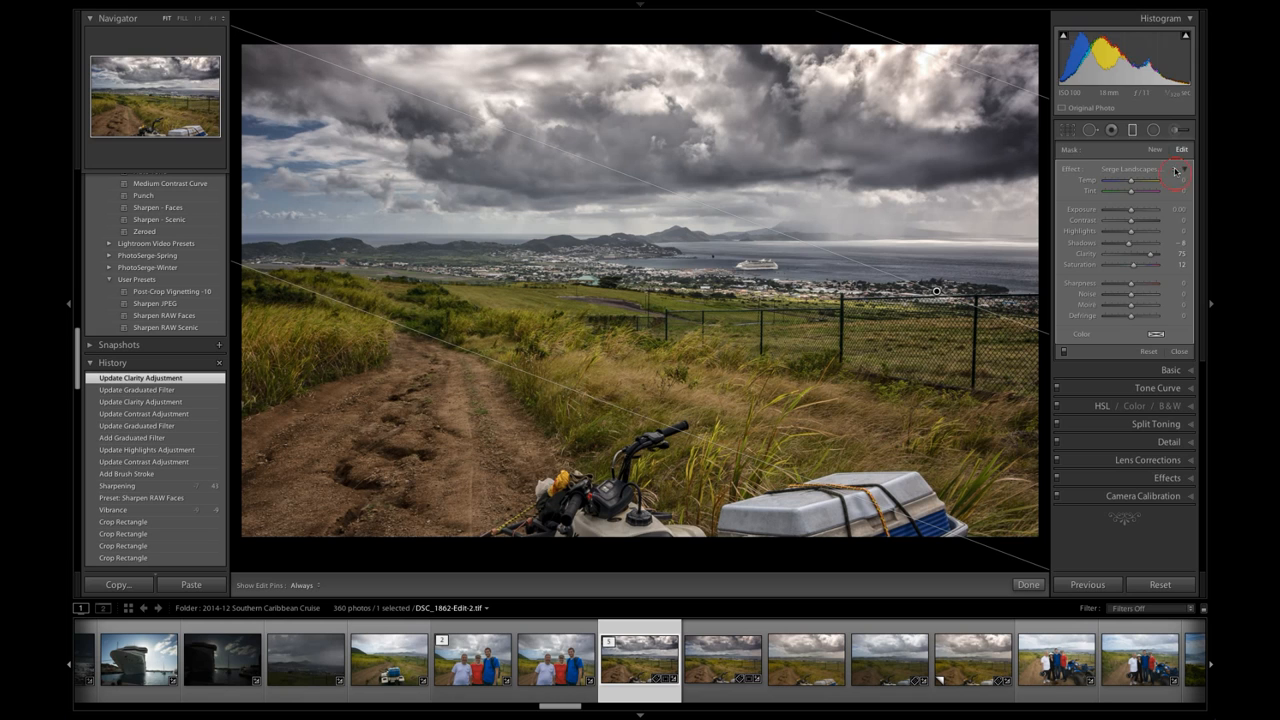
click(1172, 170)
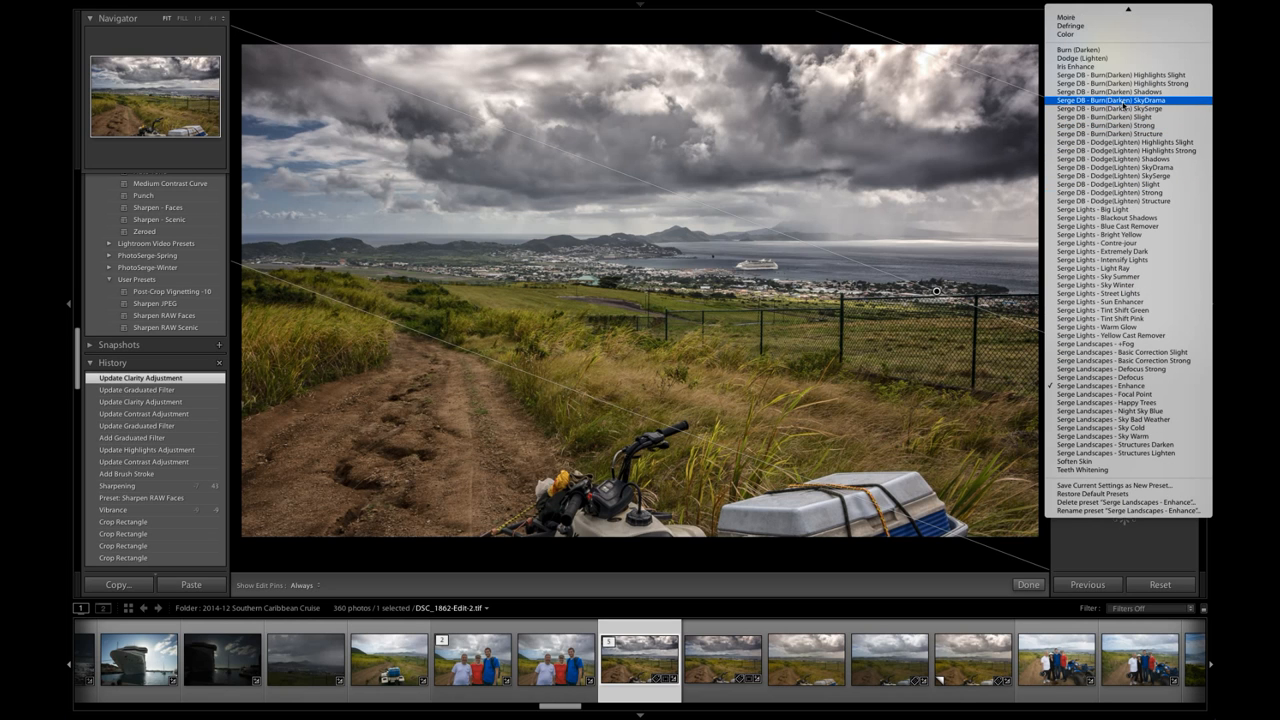
click(1096, 104)
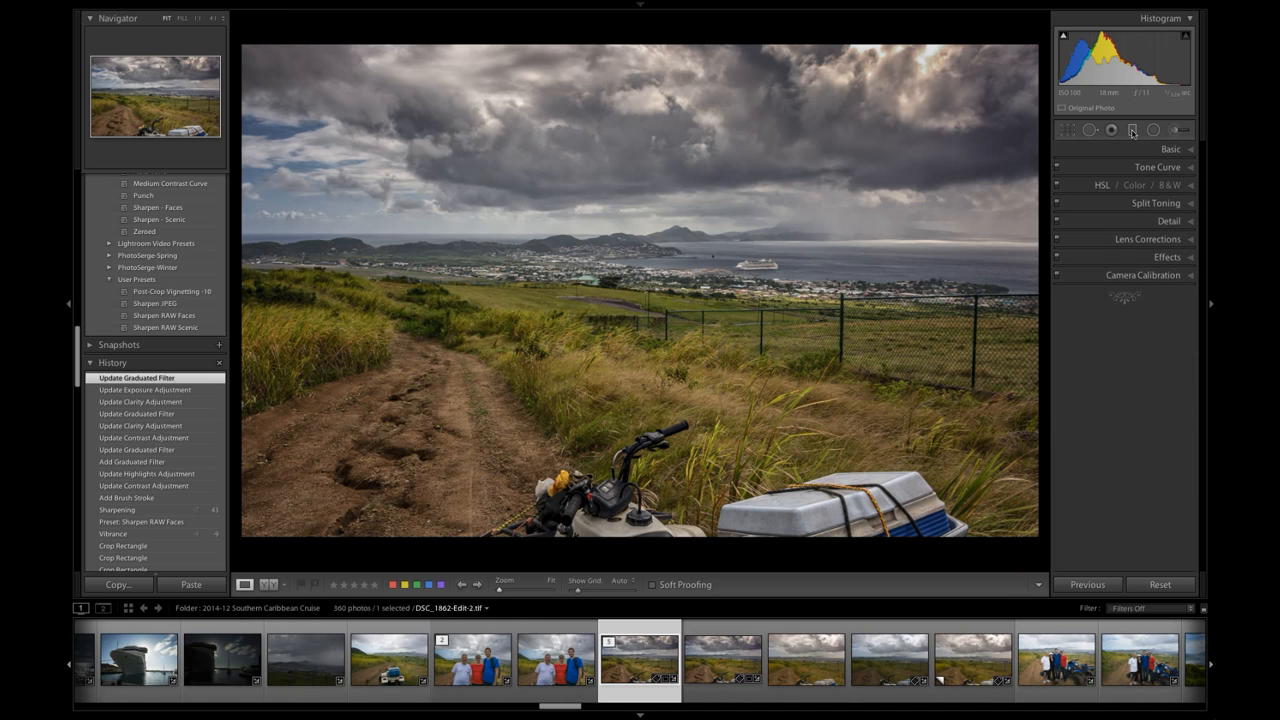
- Add a darkening graduated filter over the stormy sky and retune its exposure, highlights and shadows
click(1132, 130)
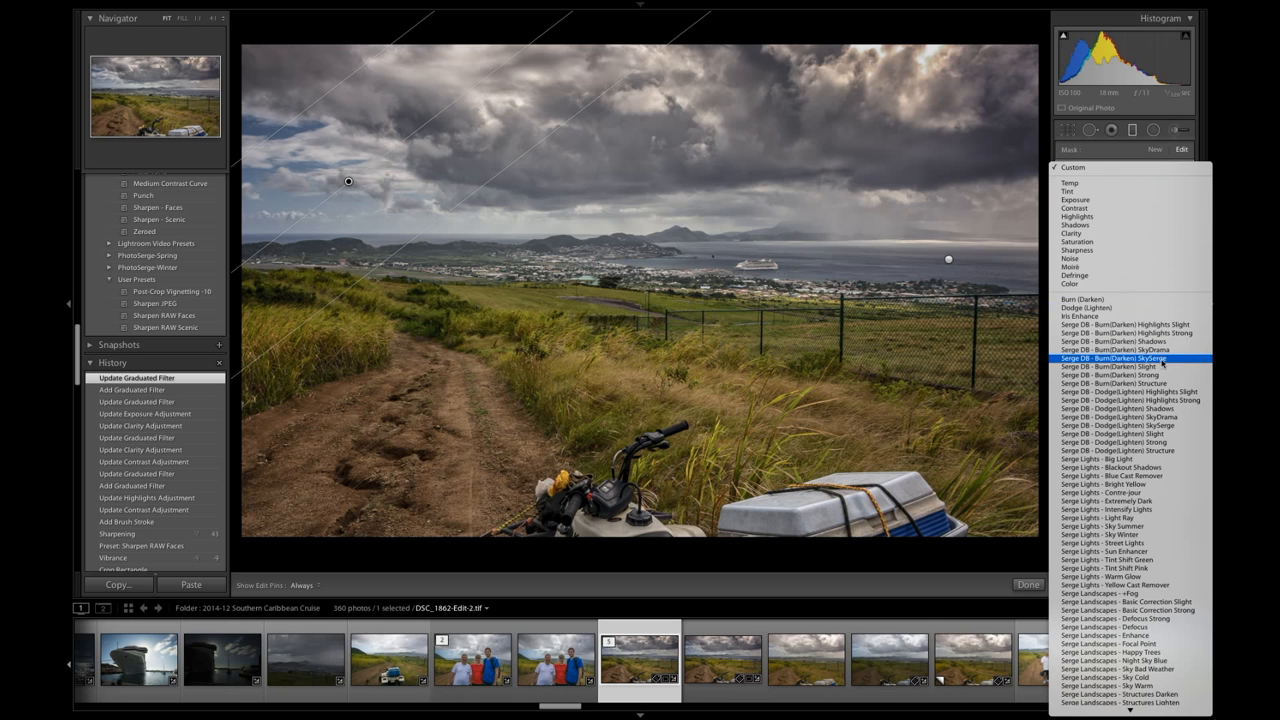
click(1130, 358)
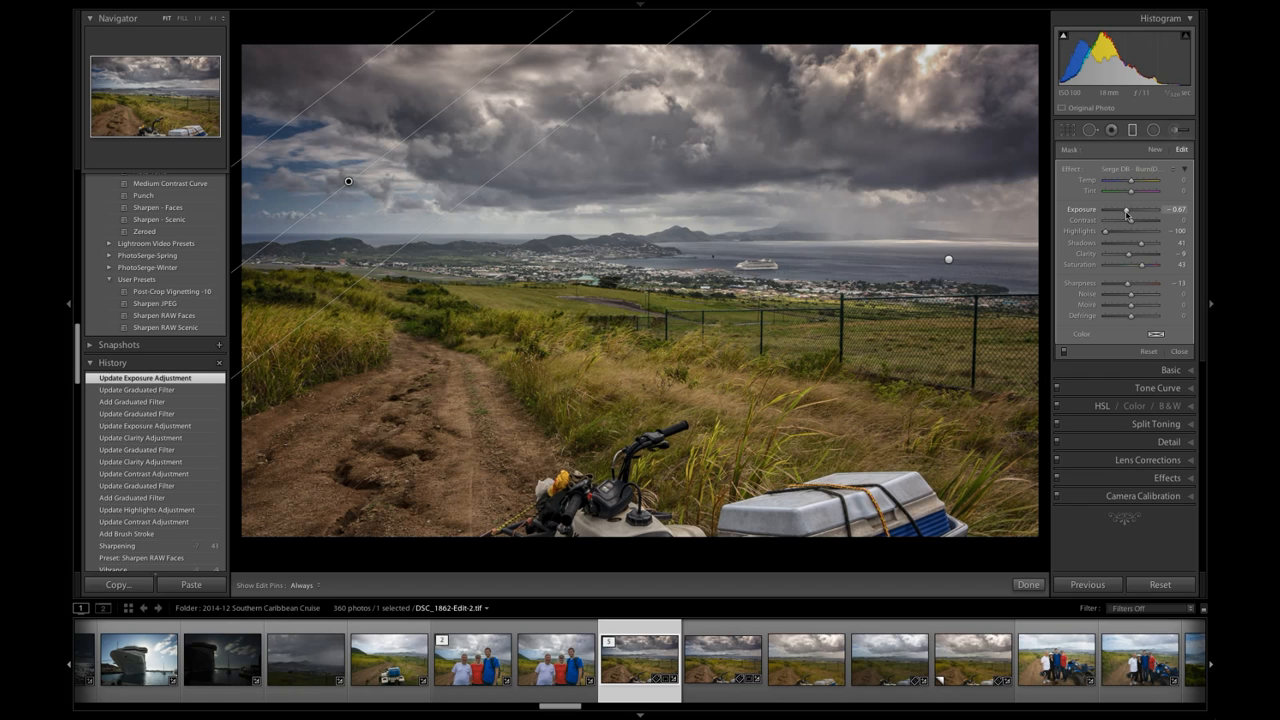
drag(1128, 210, 1132, 210)
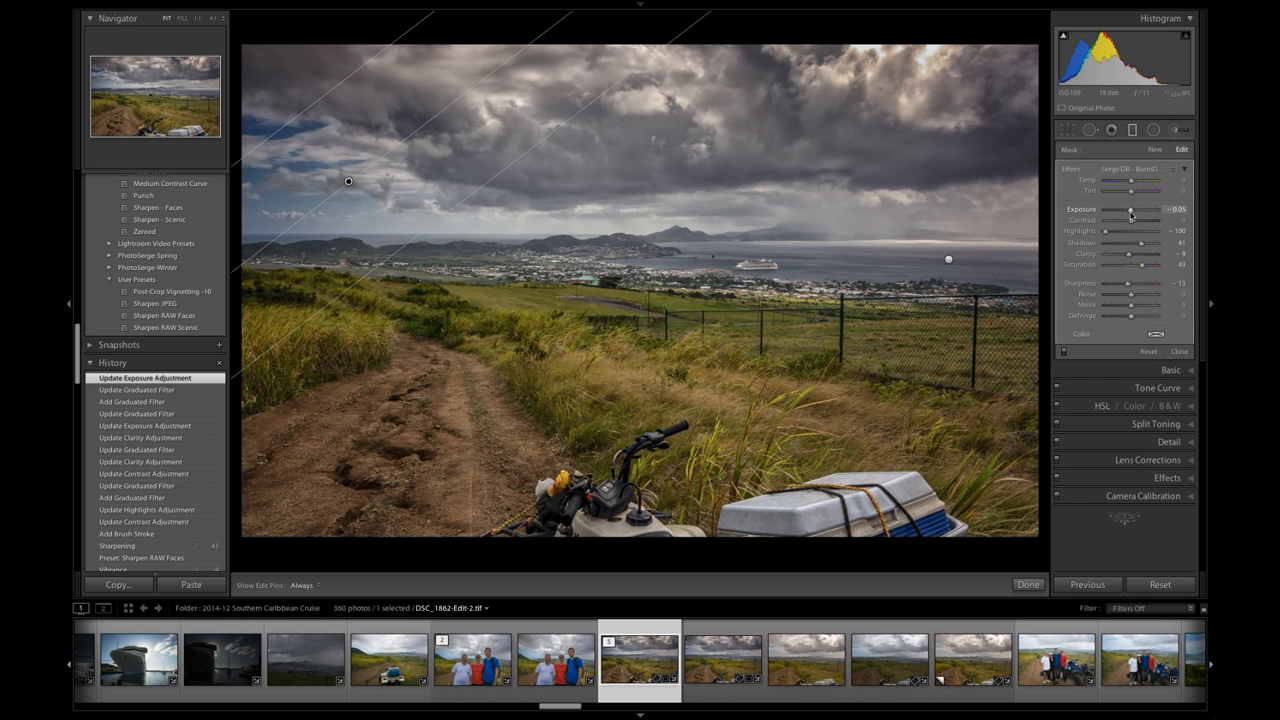
drag(1130, 210, 1140, 210)
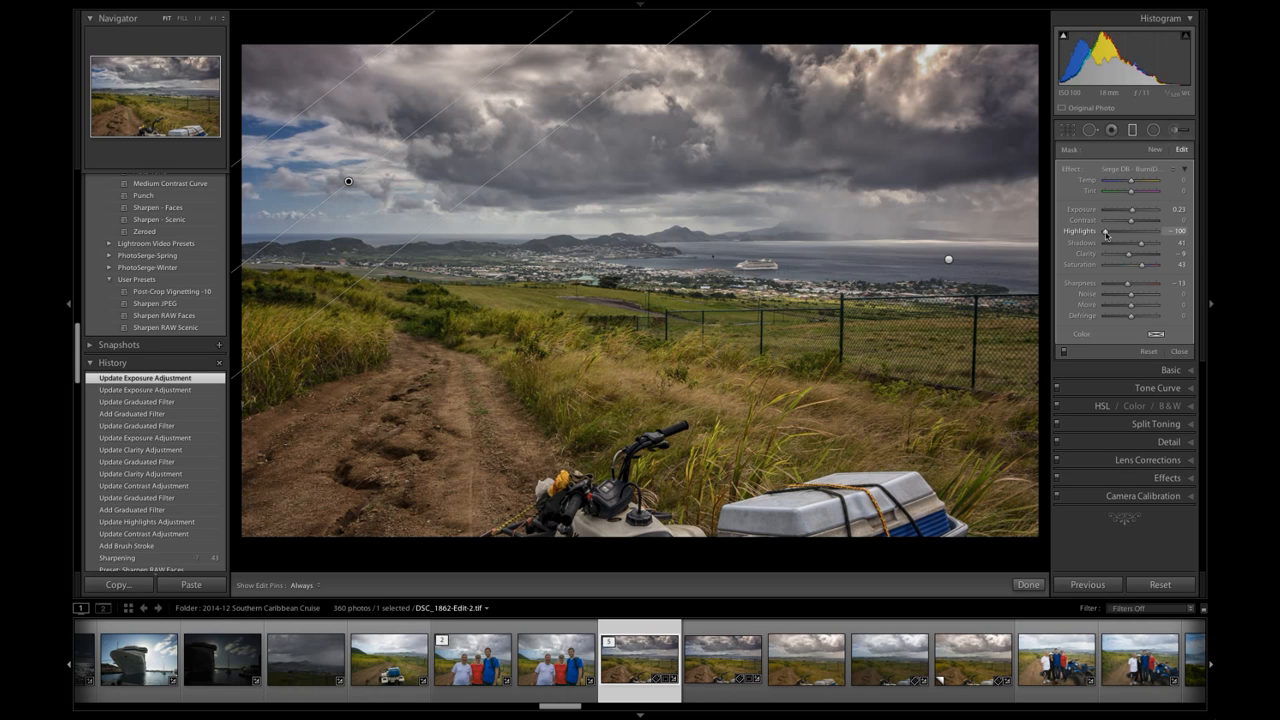
drag(1108, 232, 1136, 232)
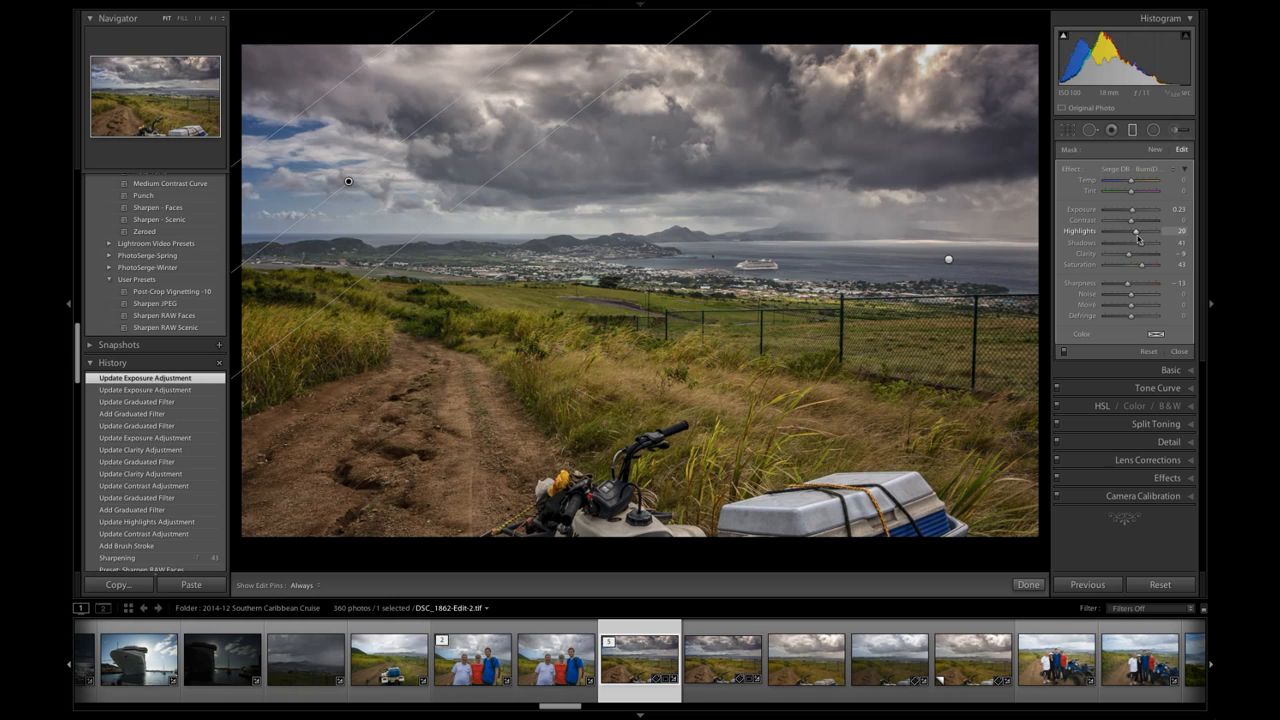
drag(1136, 232, 1136, 232)
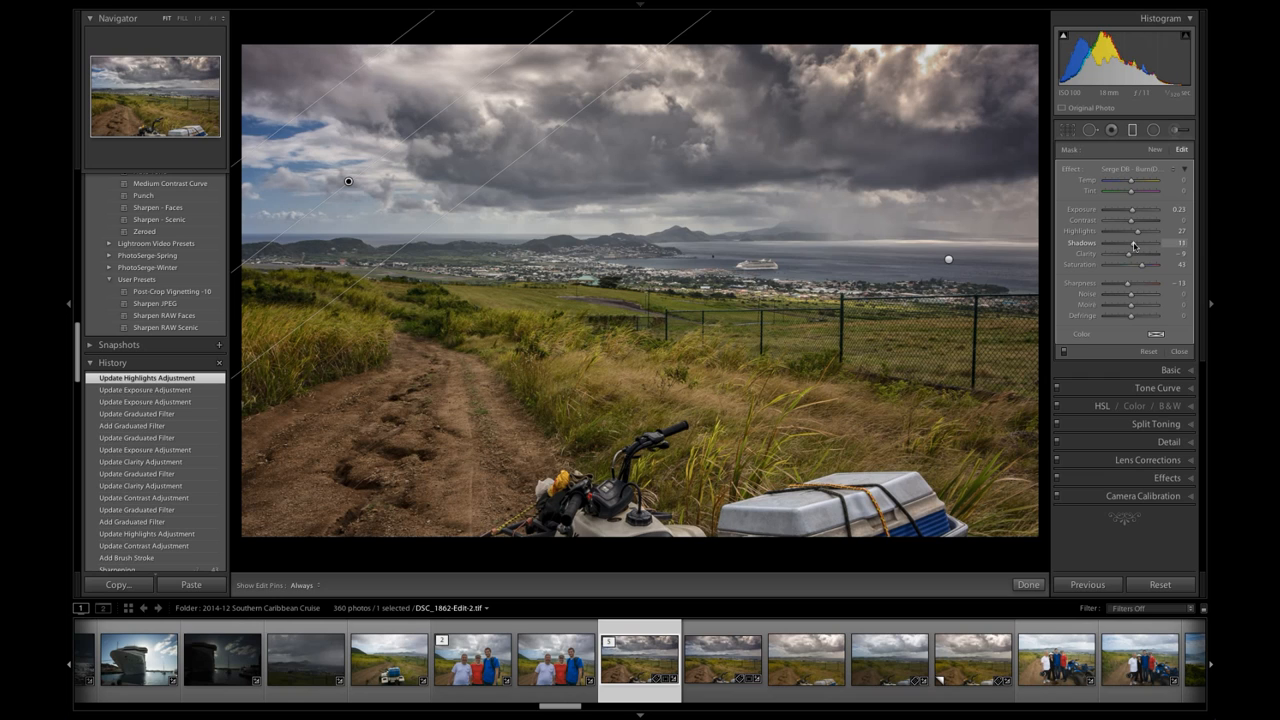
drag(1136, 242, 1136, 242)
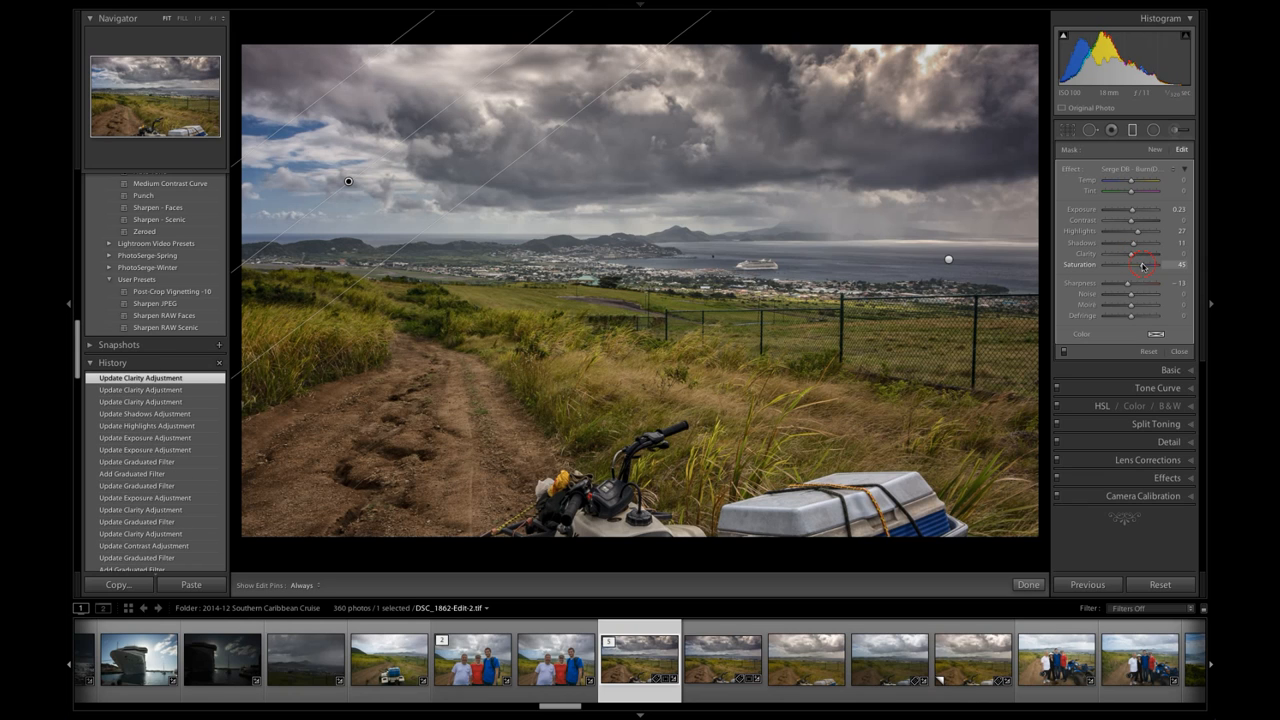
- Lower the sky filter's Saturation and add Sharpness, then finish filter editing
drag(1160, 264, 1132, 264)
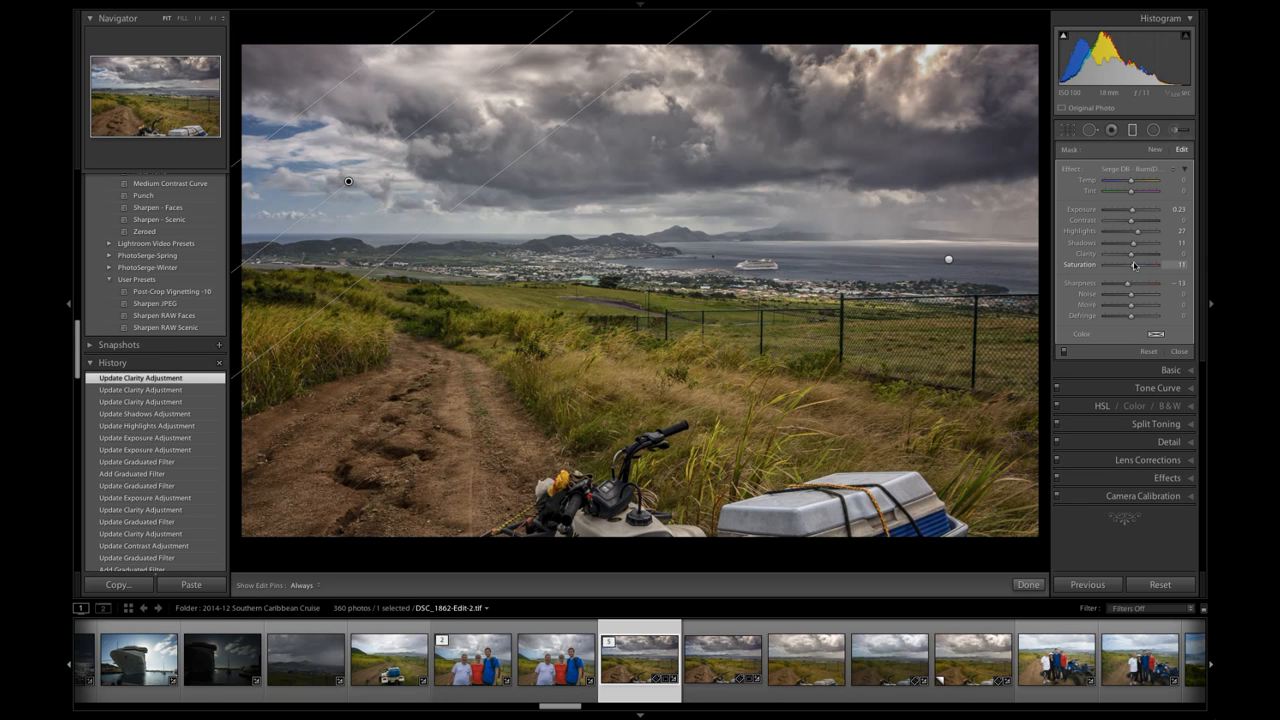
drag(1134, 264, 1134, 264)
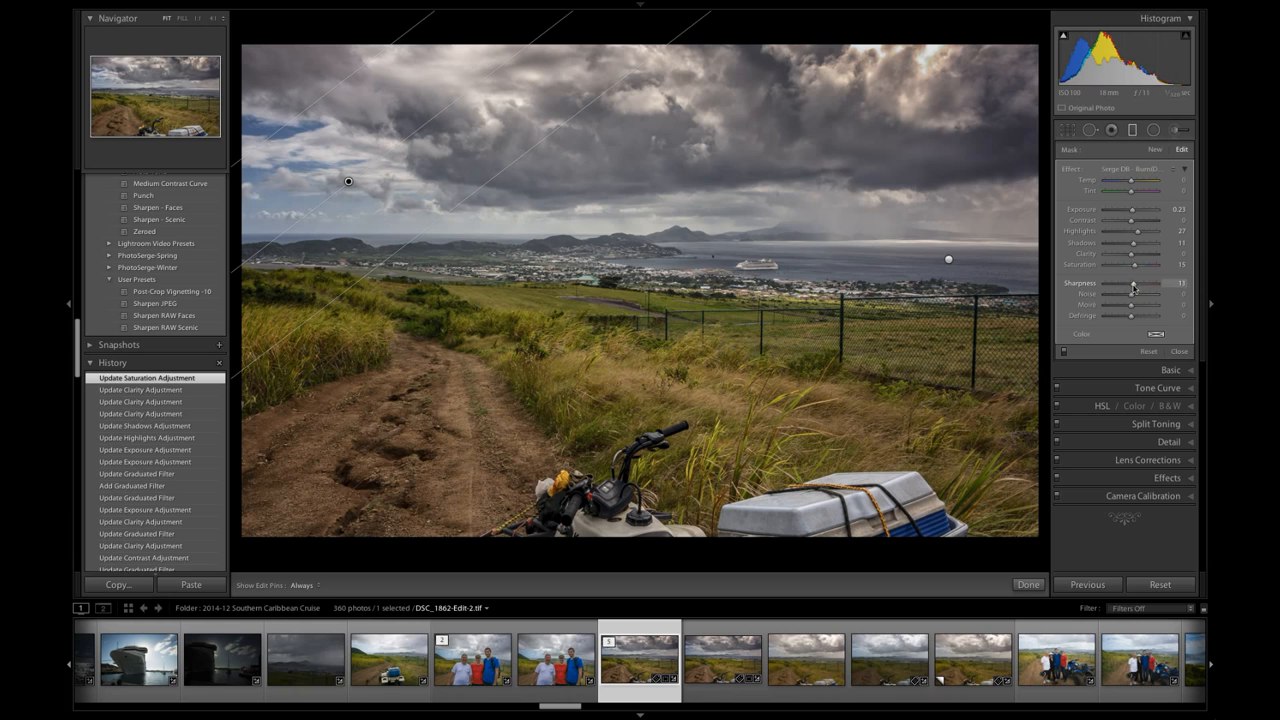
drag(1132, 284, 1140, 284)
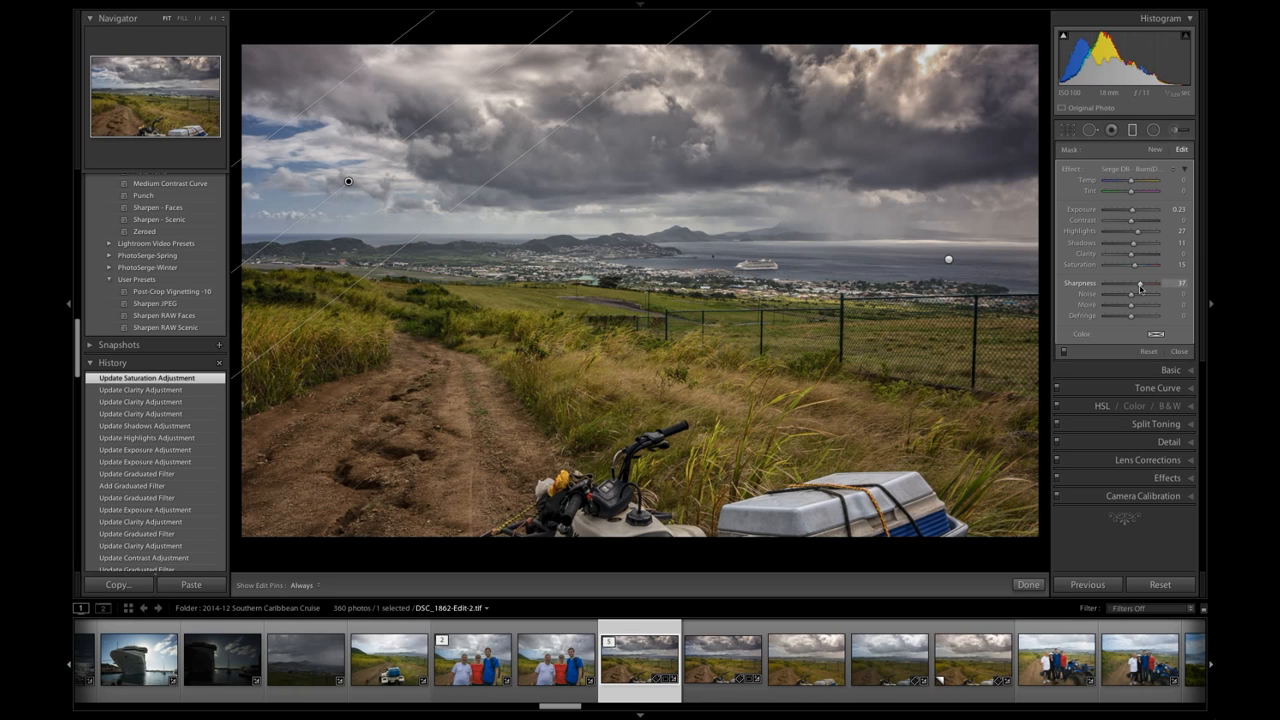
drag(1130, 292, 1140, 292)
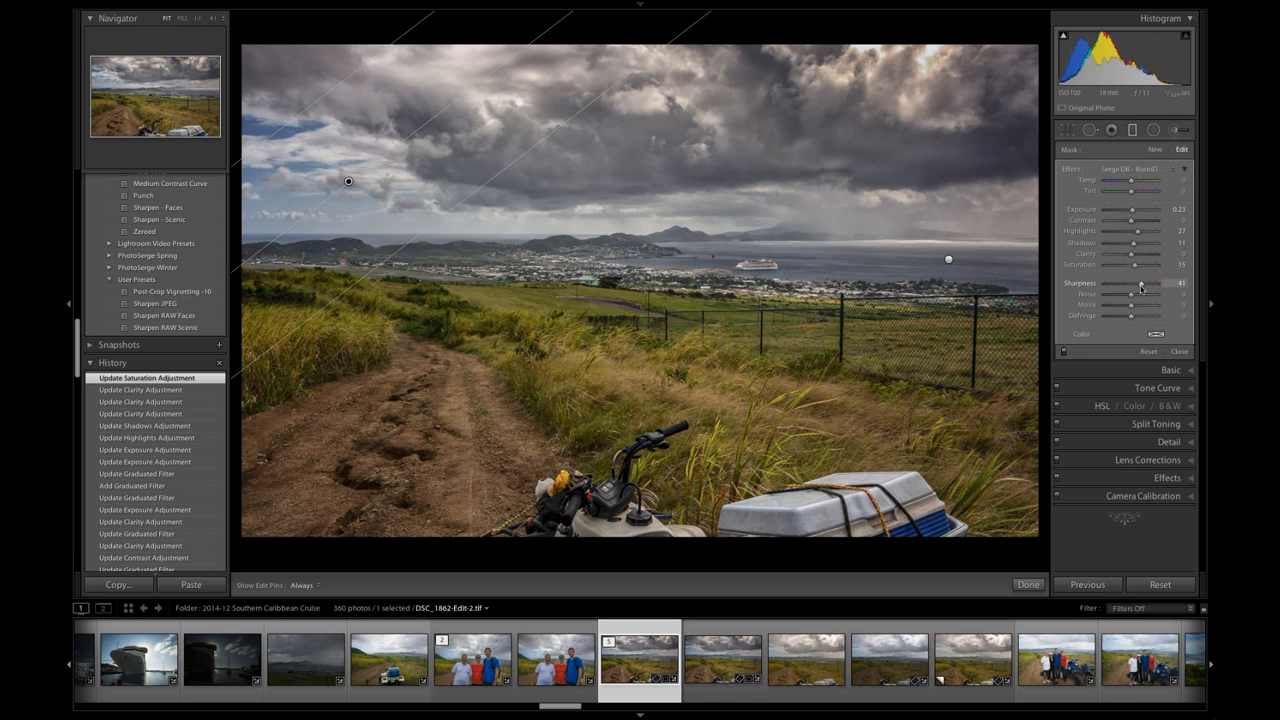
drag(1140, 284, 1130, 284)
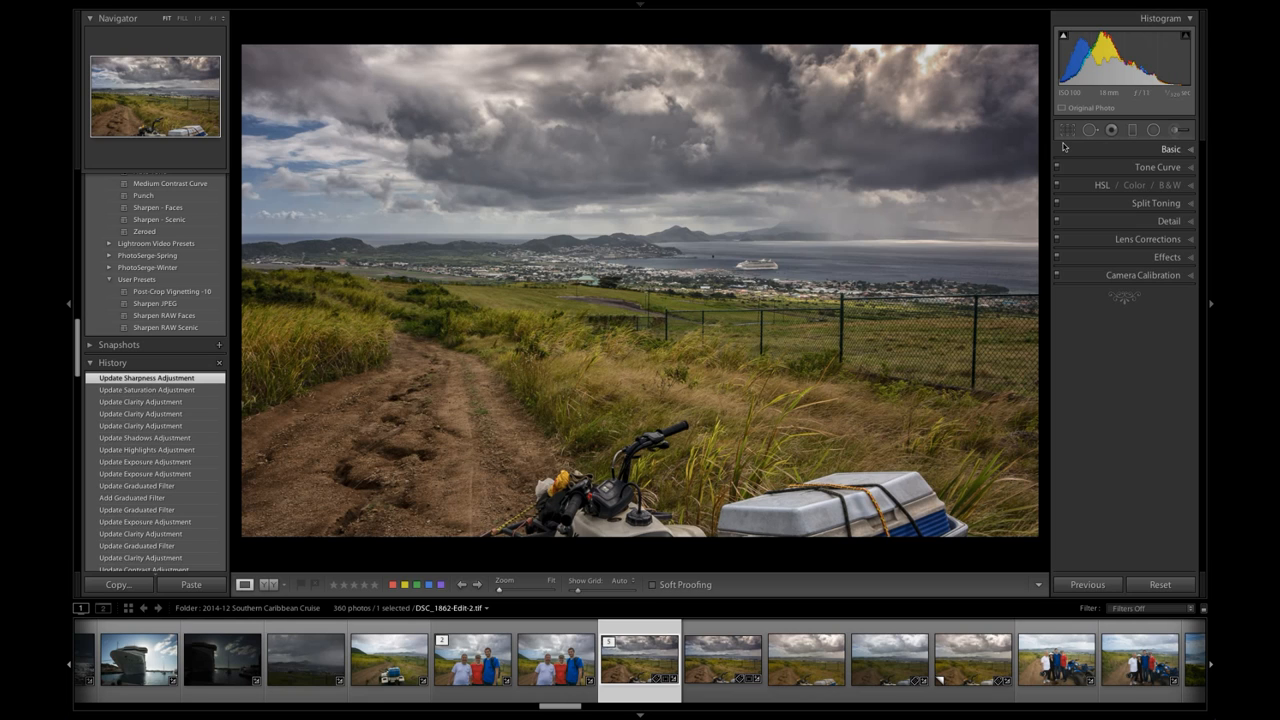
mouse_move(744, 112)
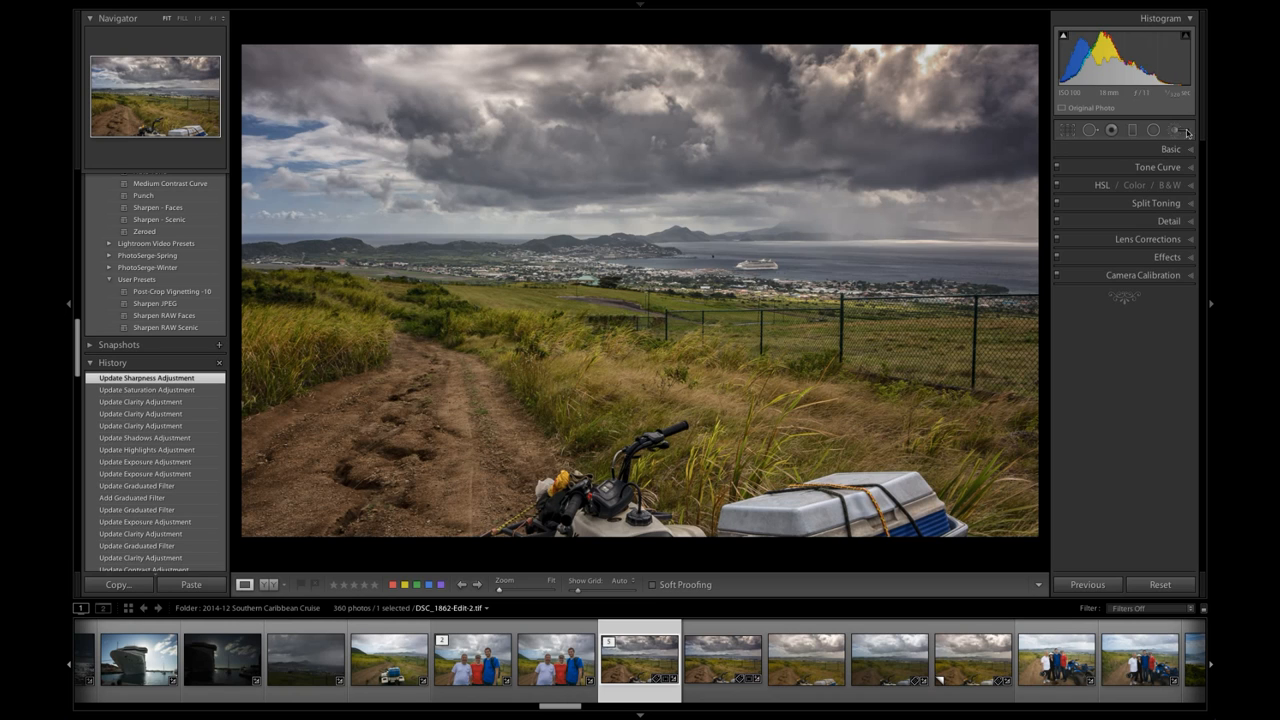
- Brush strokes onto the landscape and warm their colour temperature with the Temp slider
click(1188, 130)
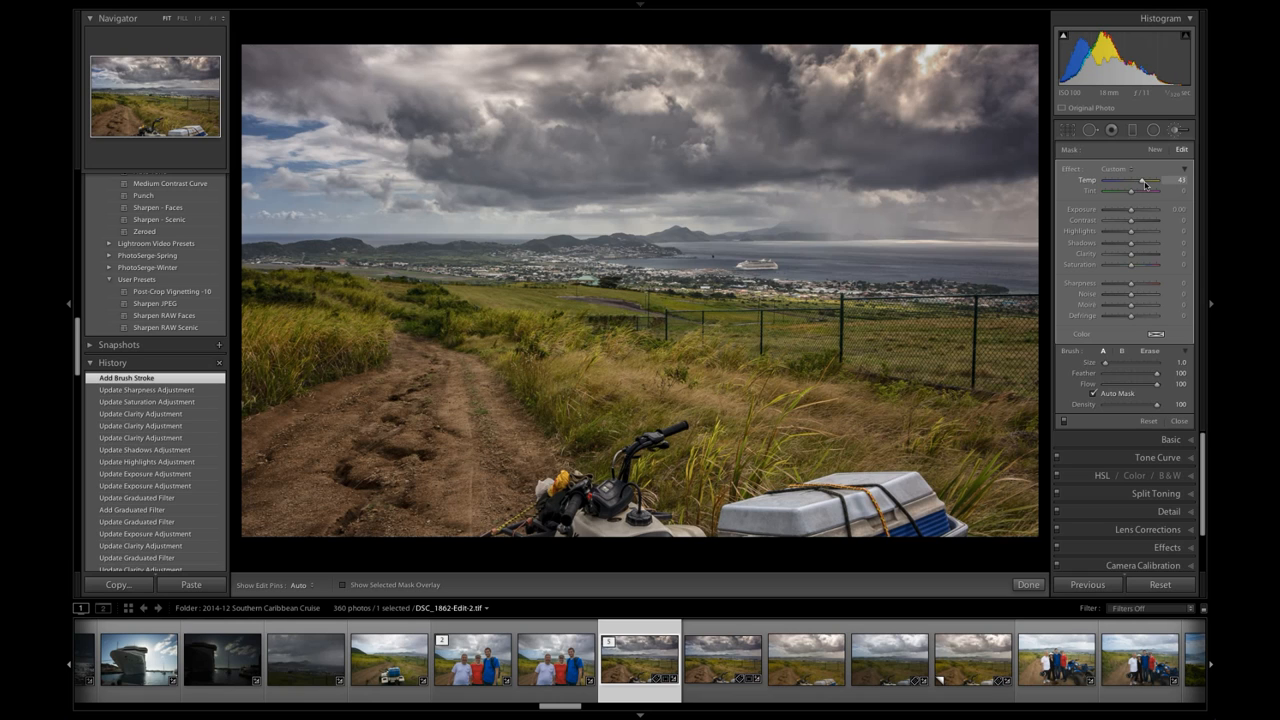
drag(1144, 180, 1150, 180)
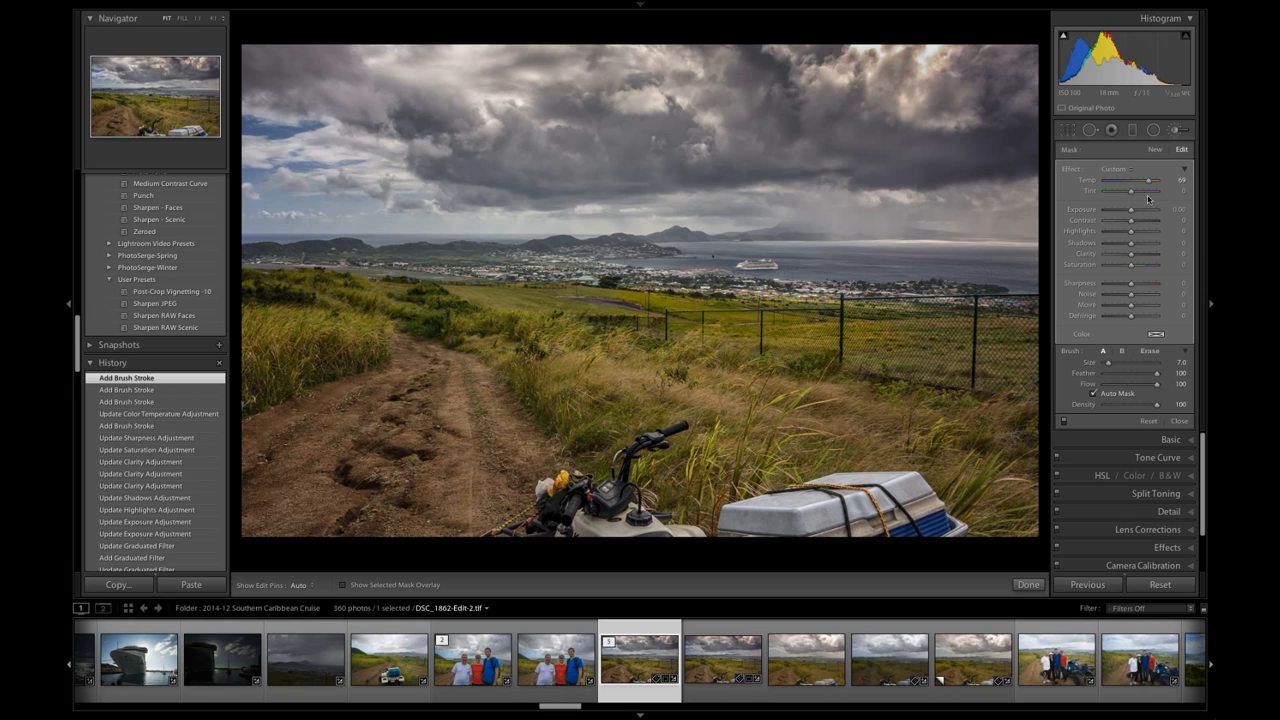
drag(1132, 184, 1144, 184)
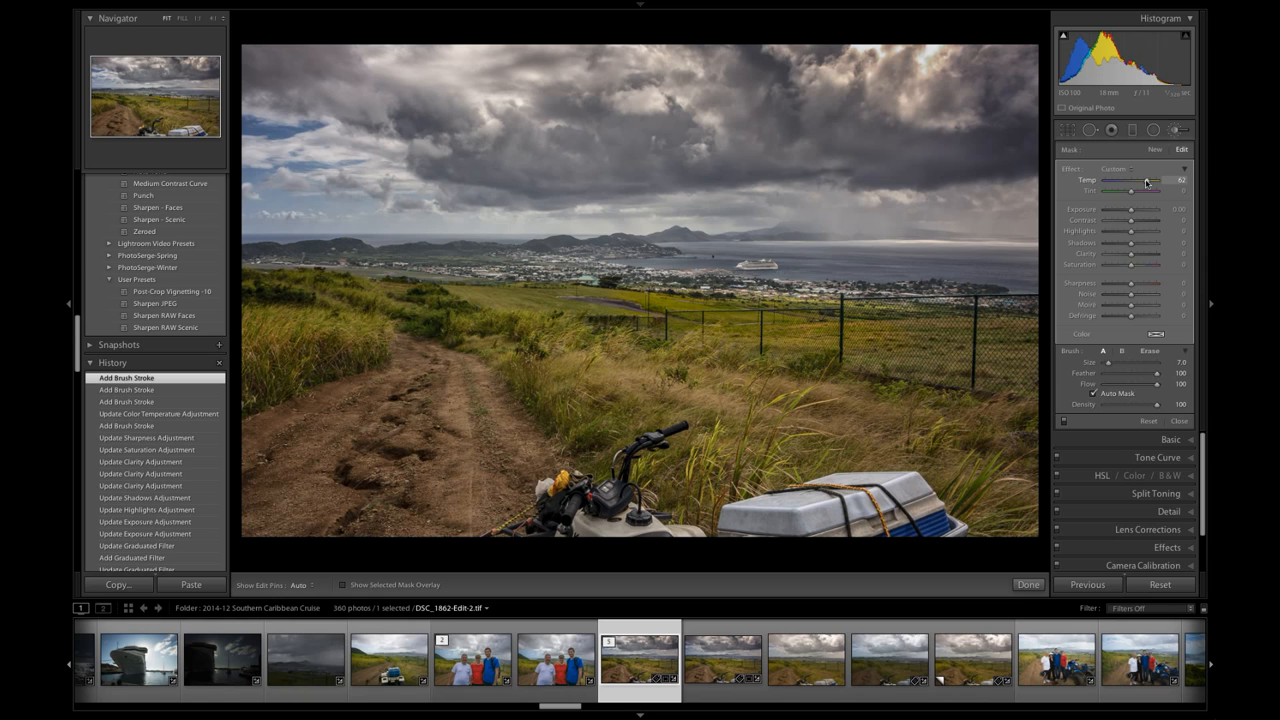
drag(1148, 182, 1160, 182)
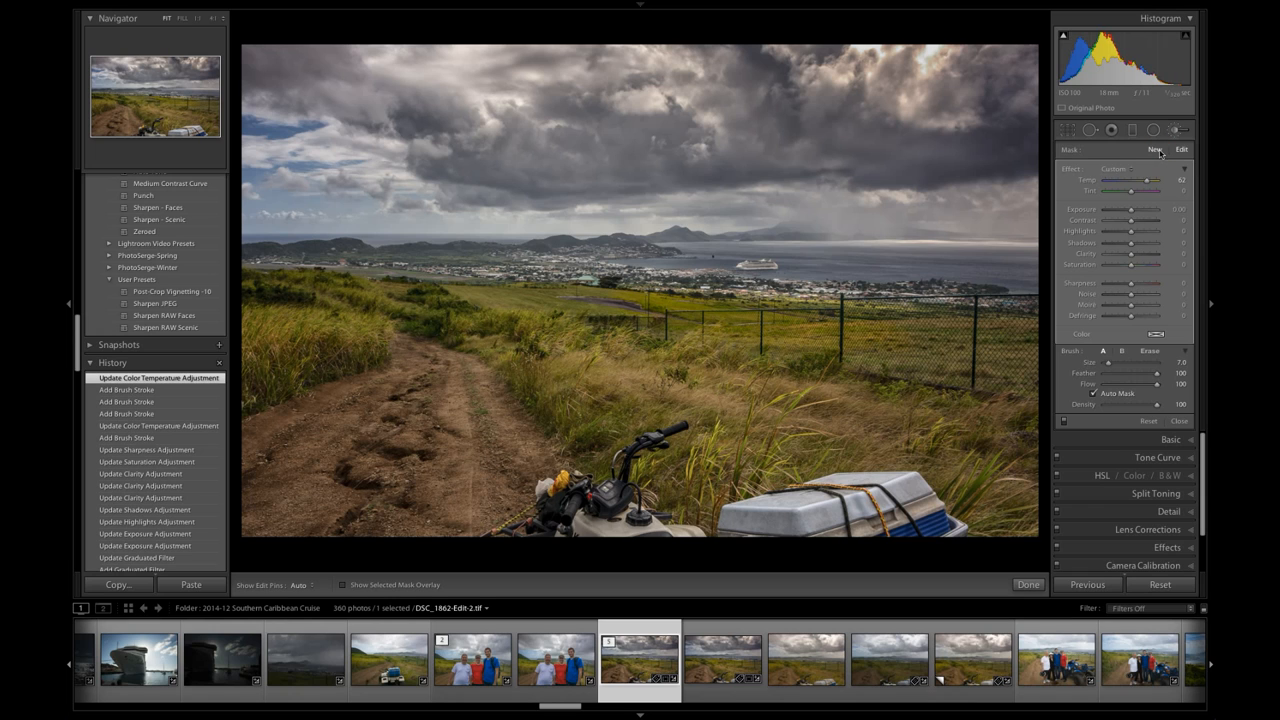
- Paint a new brush mask over the horizon near the cruise ship and retune its contrast, clarity and sharpness
click(1154, 148)
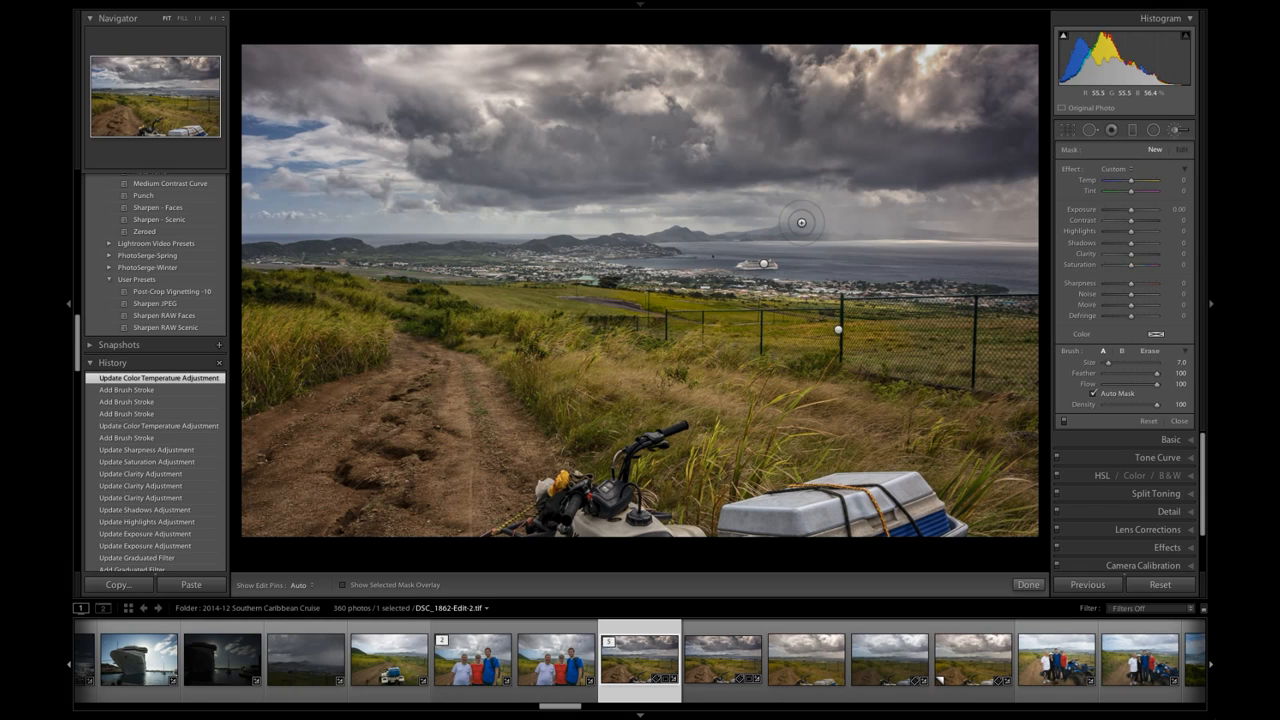
click(794, 224)
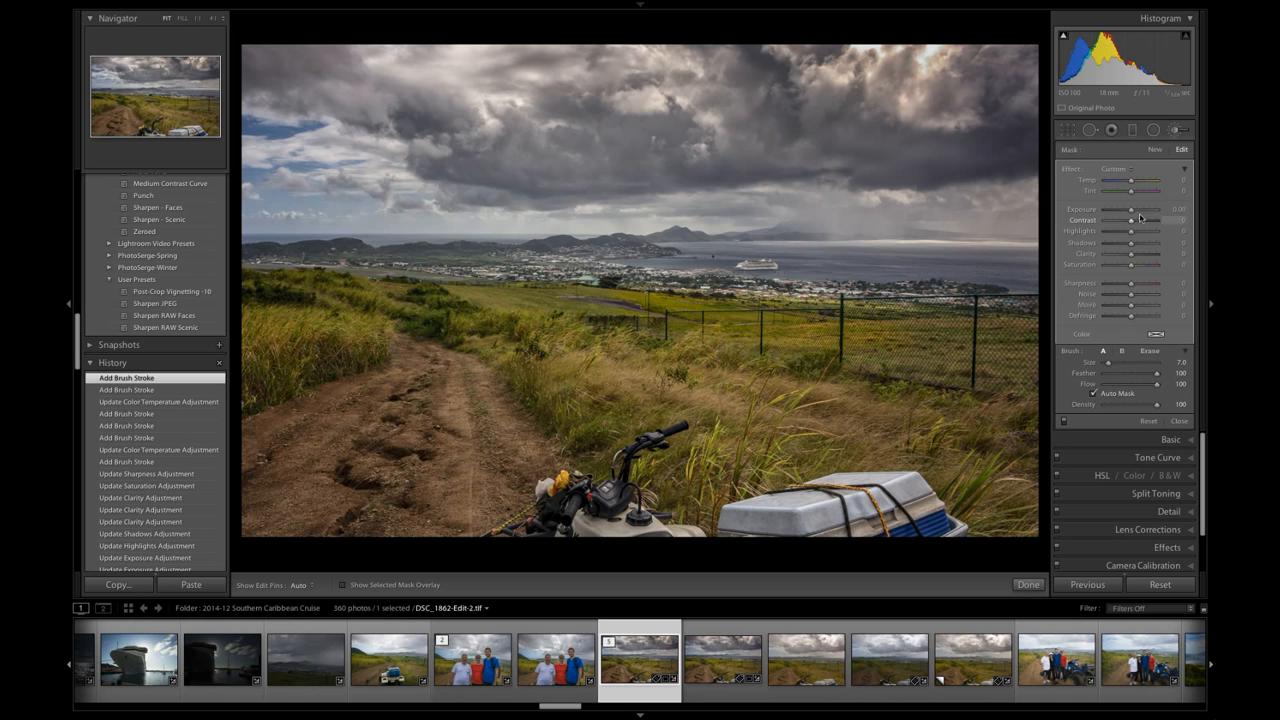
drag(1132, 220, 1136, 220)
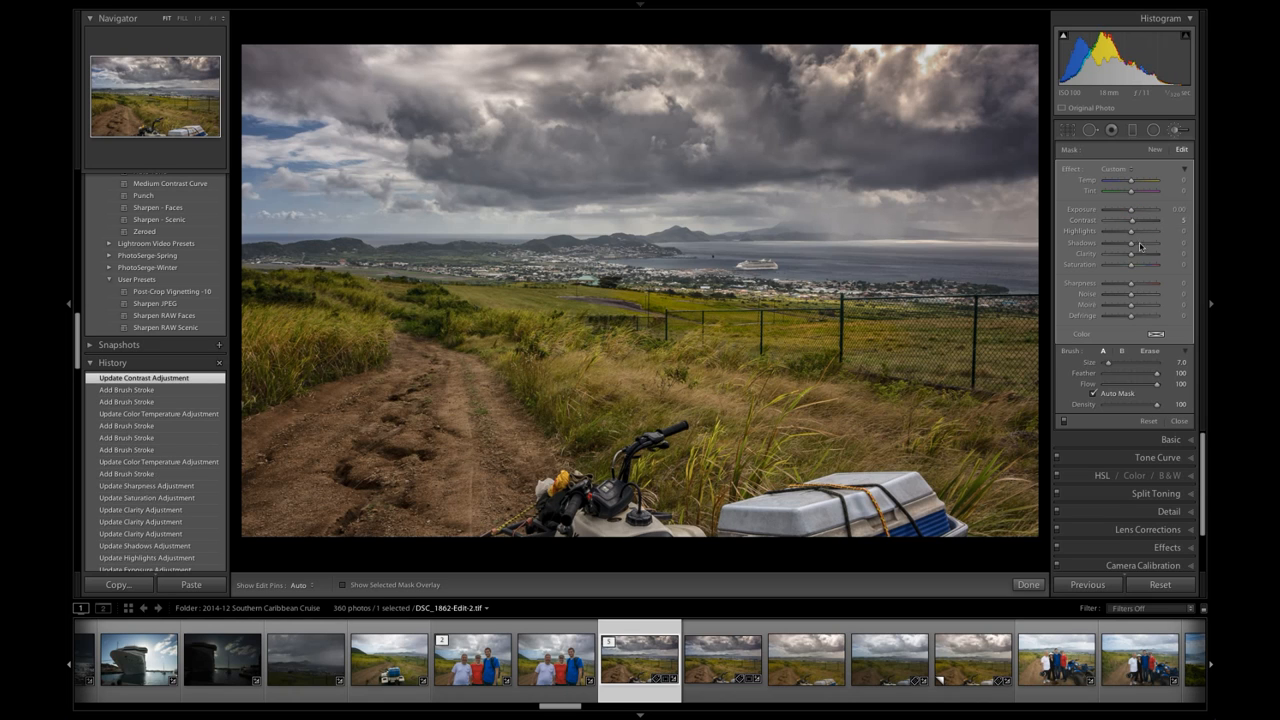
drag(1132, 252, 1150, 252)
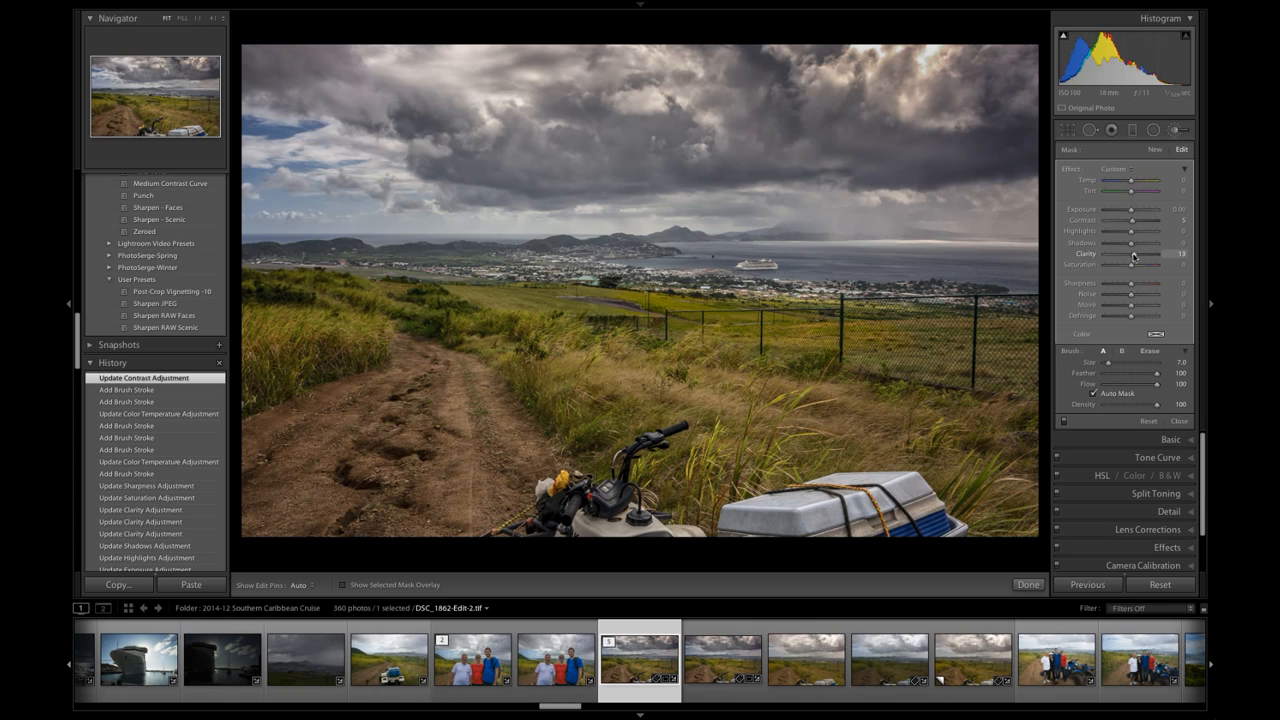
drag(1130, 252, 1150, 252)
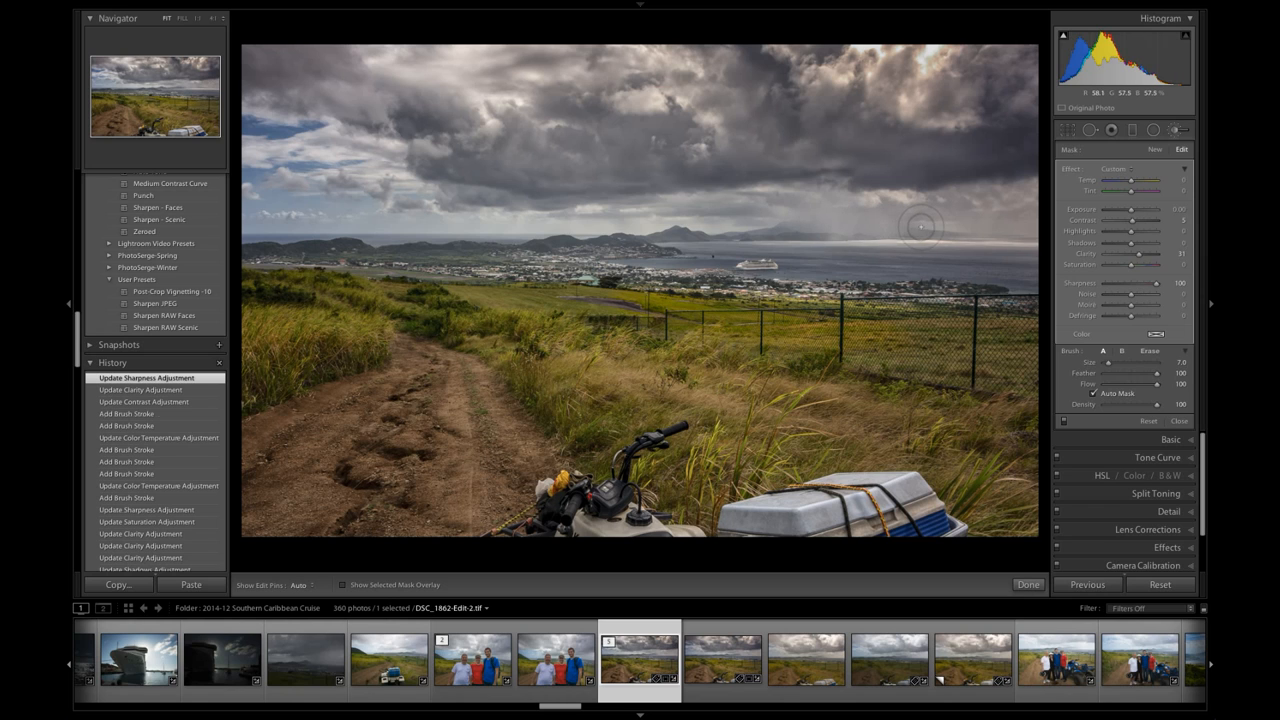
- Extend the stroke over the distant sea and check the mask overlay coverage
click(344, 584)
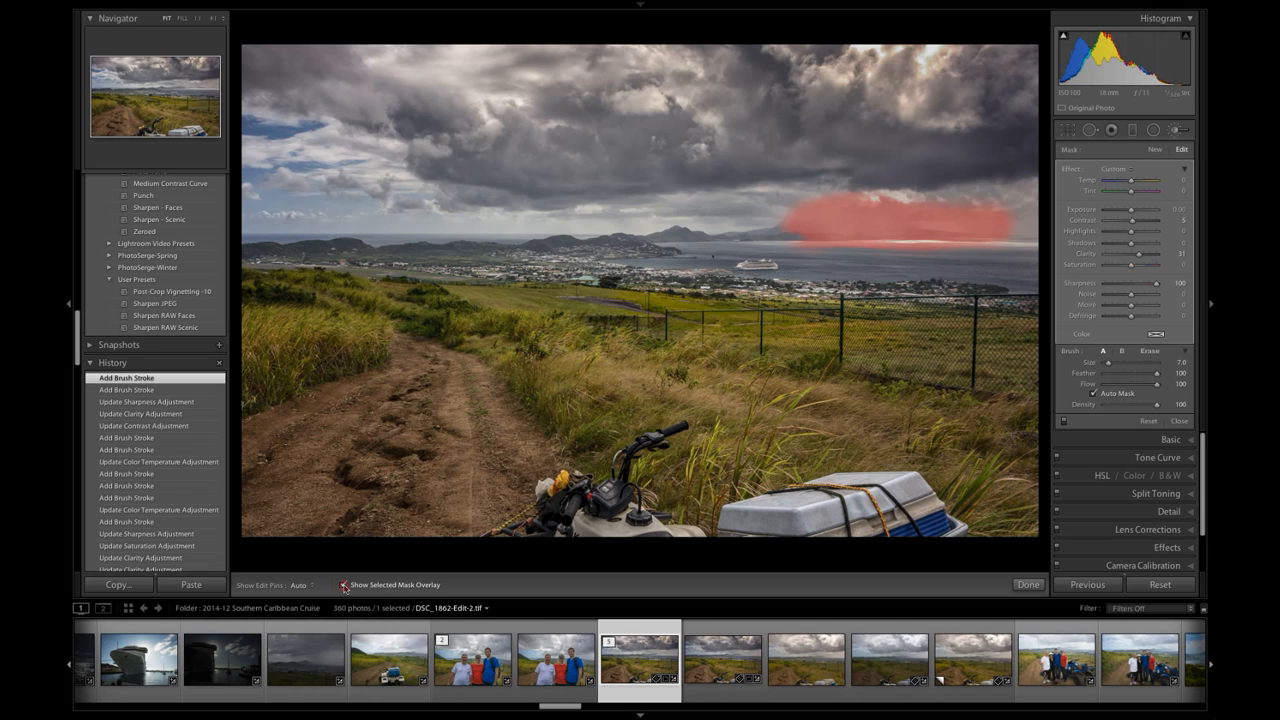
click(344, 584)
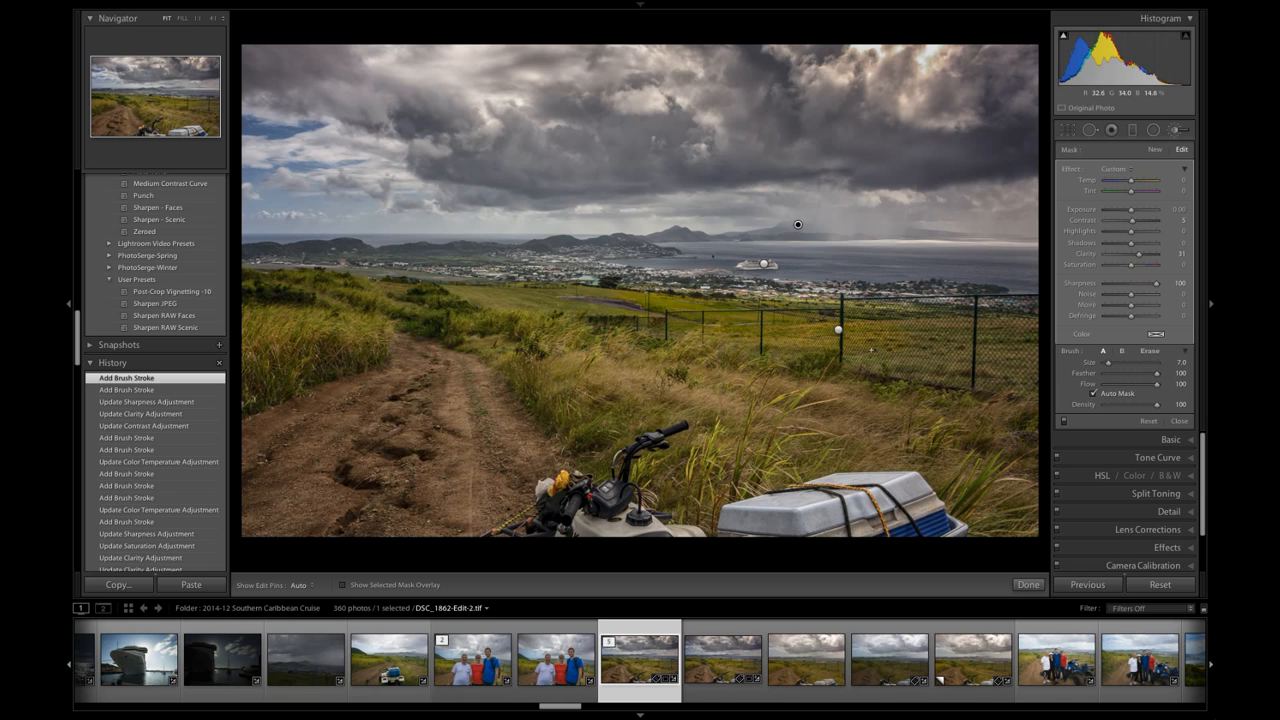
click(936, 192)
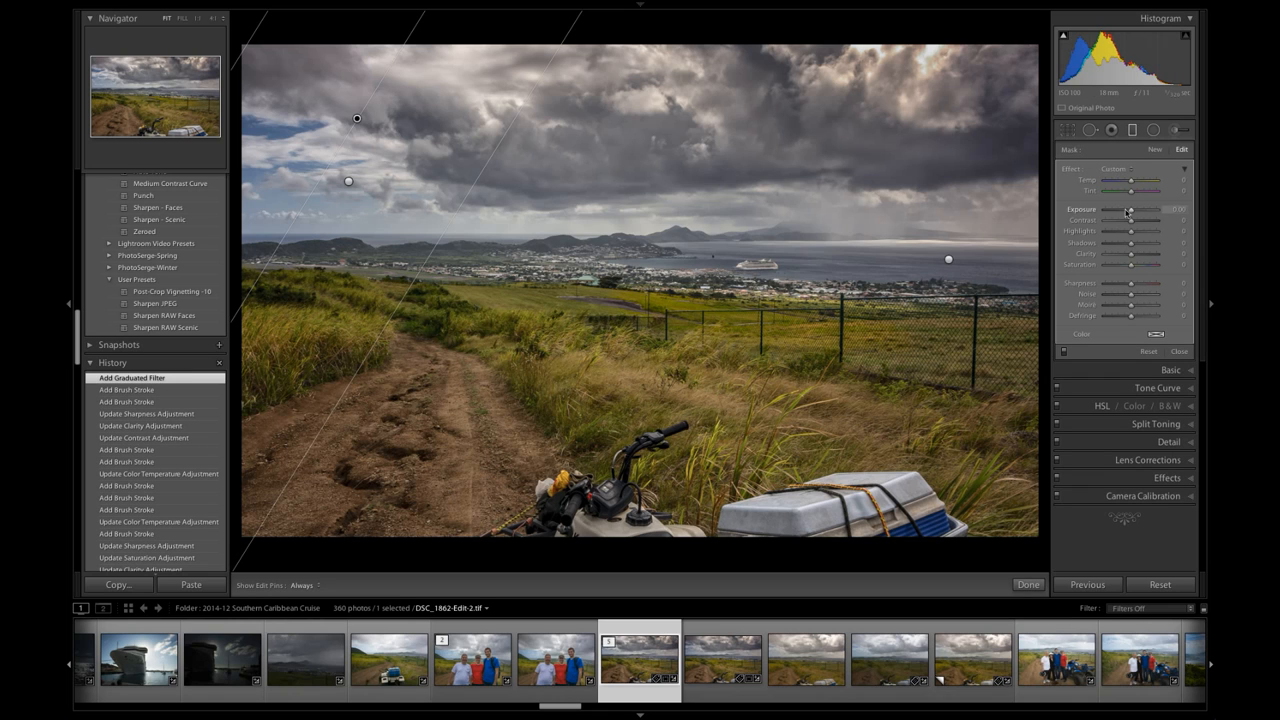
- Darken the second sky graduated filter's exposure and pull back its highlights
drag(1130, 232, 1132, 232)
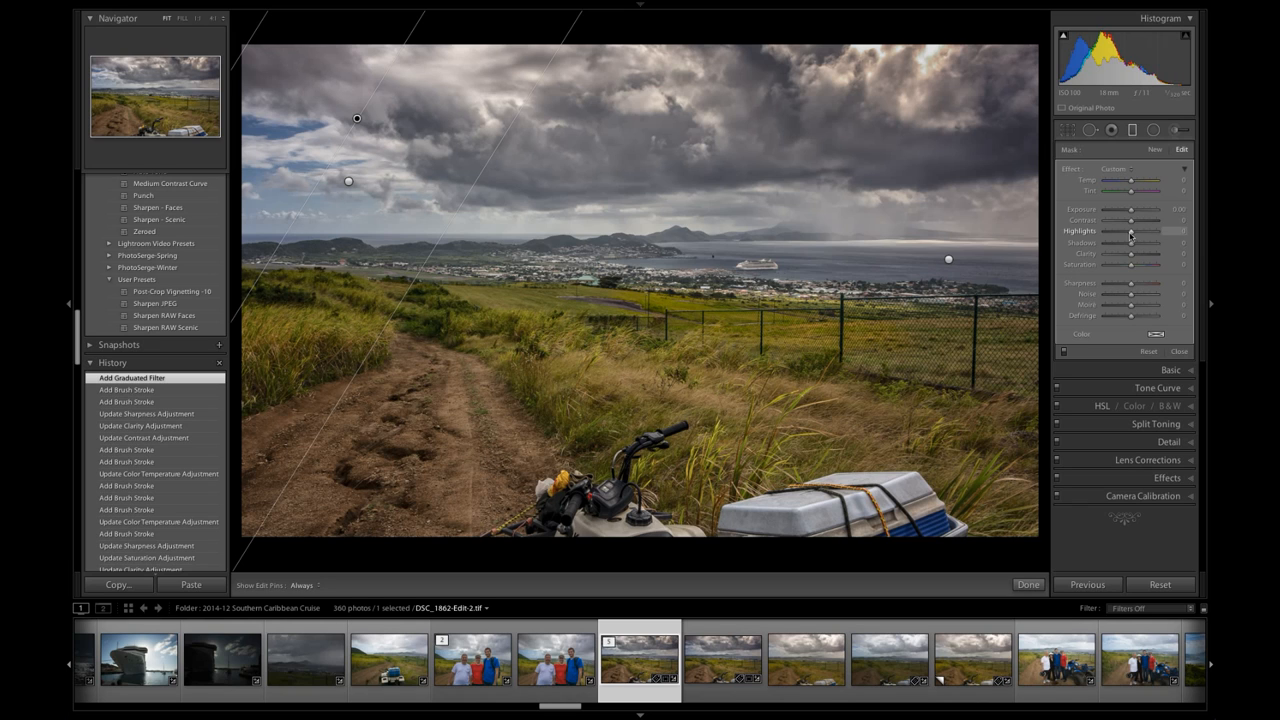
drag(1130, 232, 1132, 232)
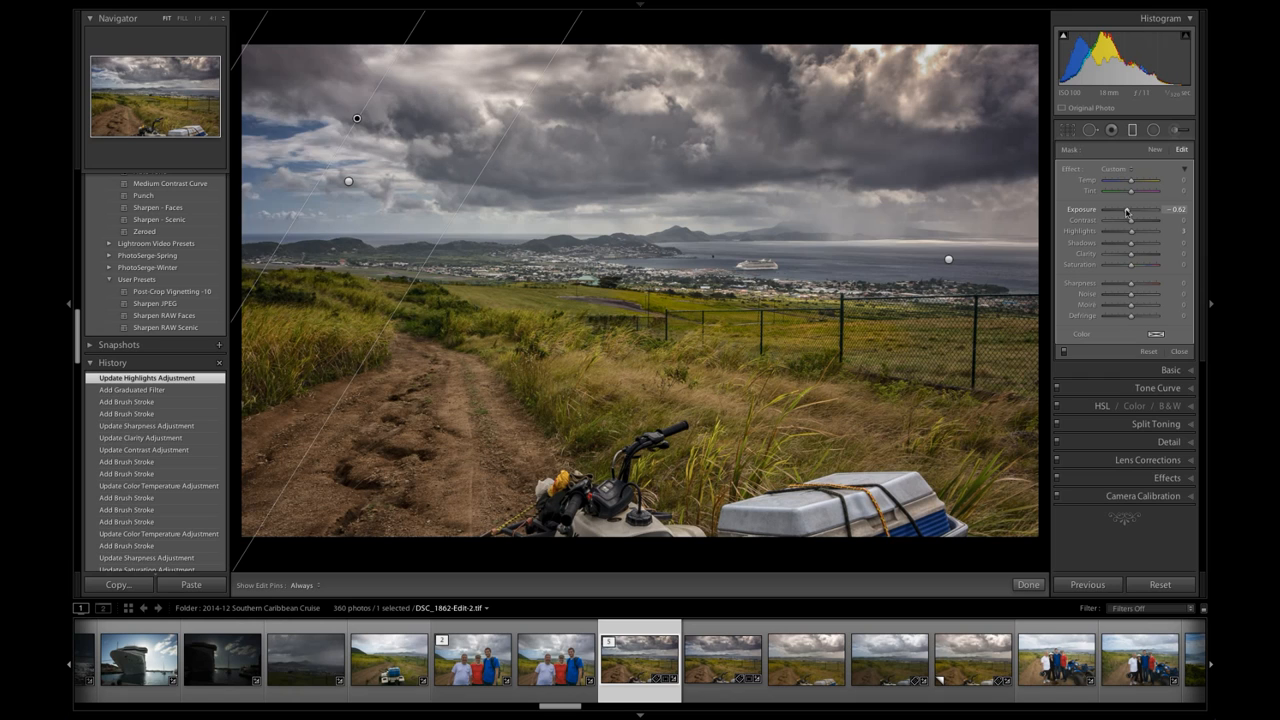
drag(1128, 210, 1136, 210)
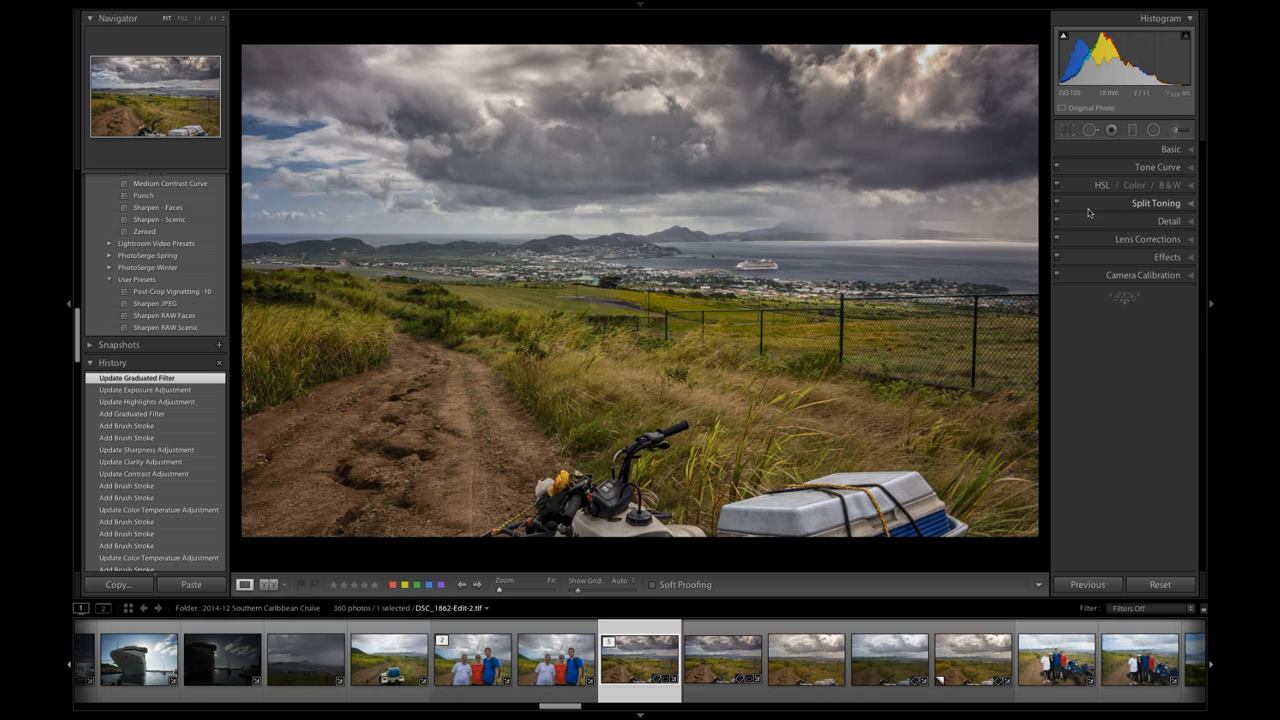
- Place a radial filter around the cruise ship area, lower its highlights, enlarge it and finish editing
click(1152, 128)
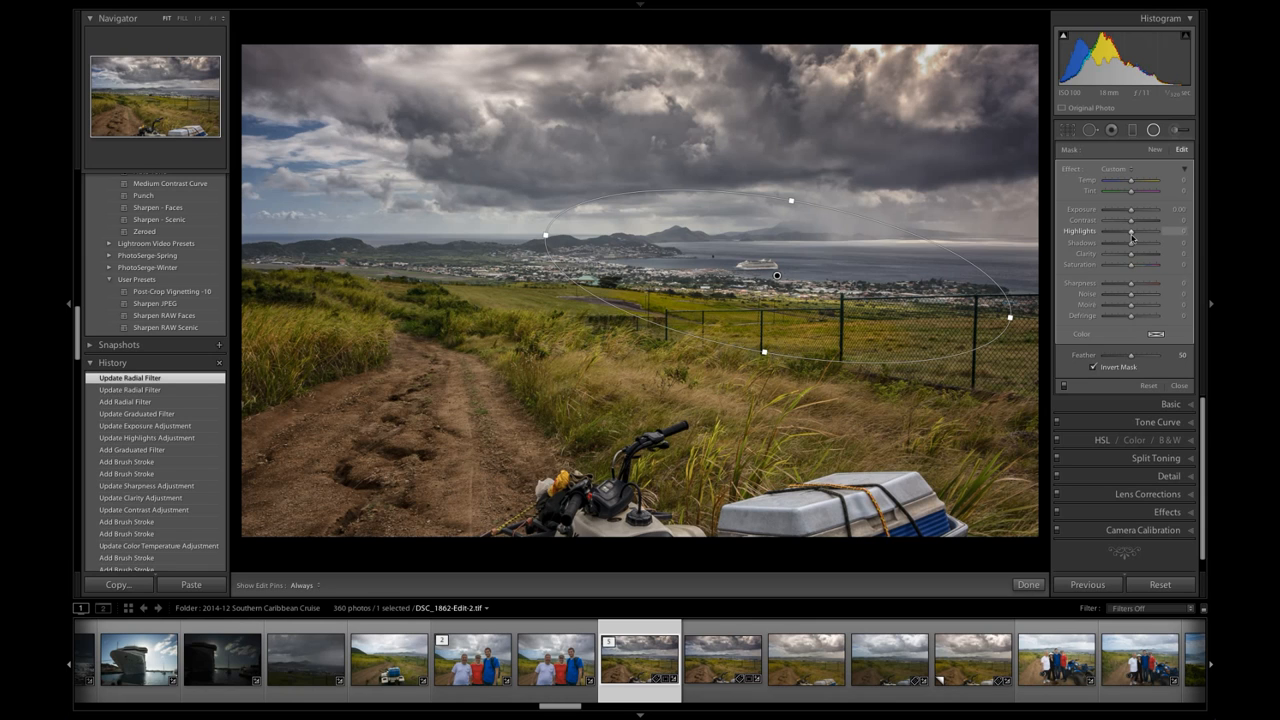
drag(1132, 232, 1142, 232)
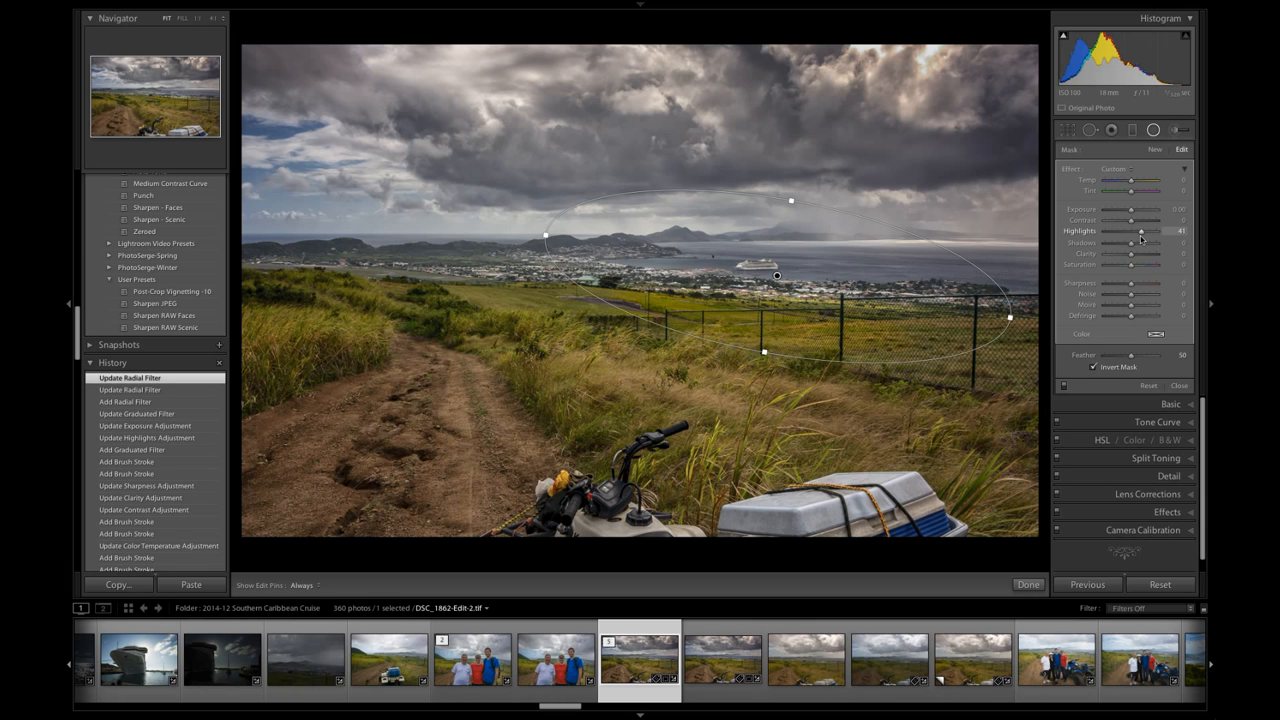
drag(1142, 232, 1144, 232)
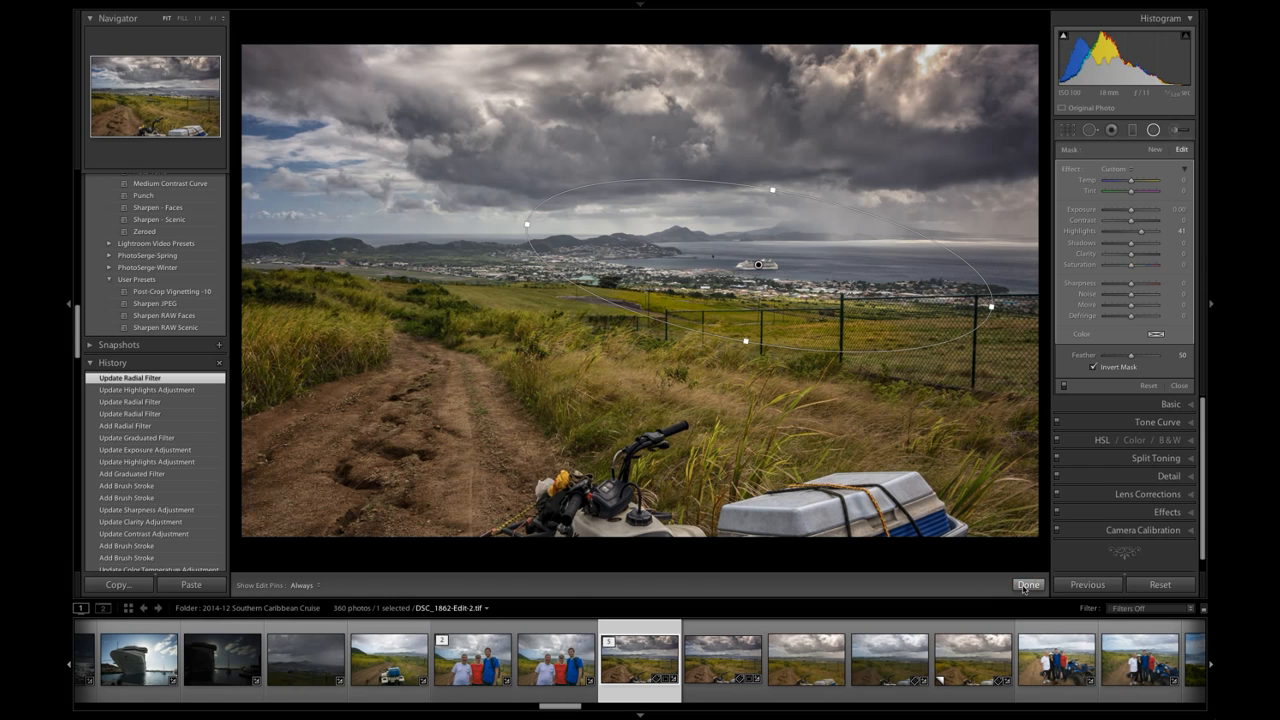
click(1028, 584)
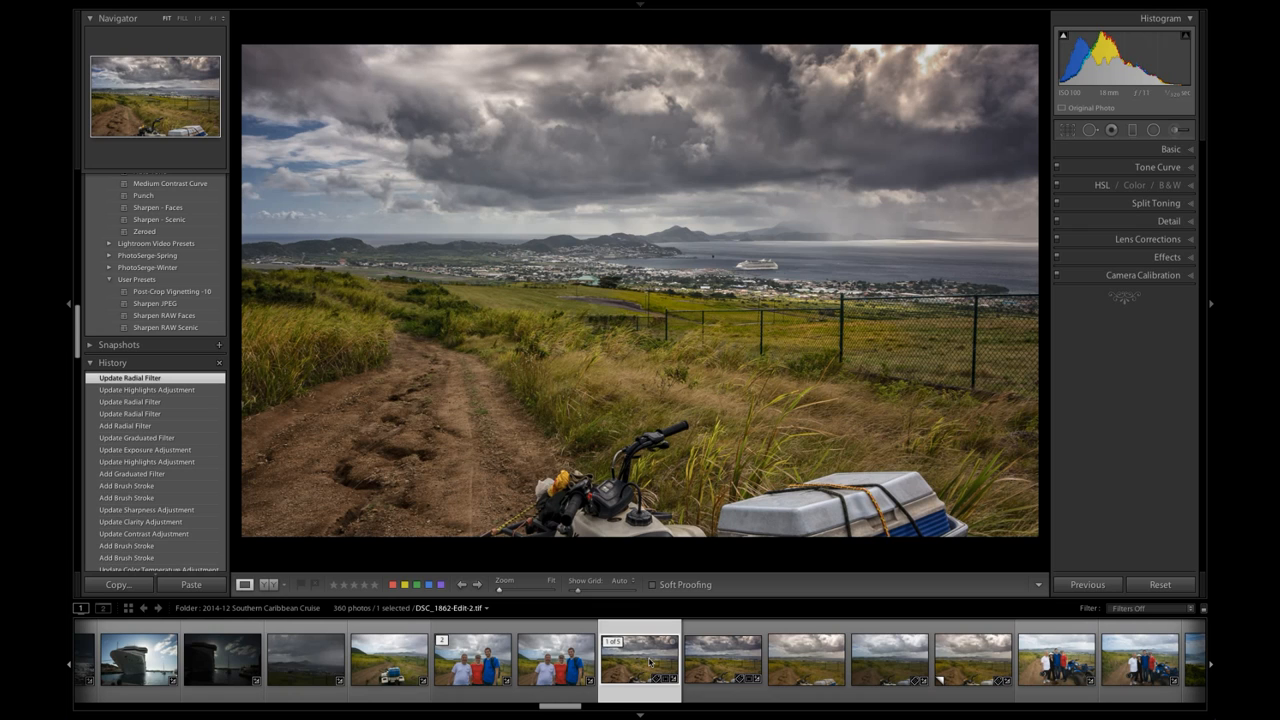
click(726, 670)
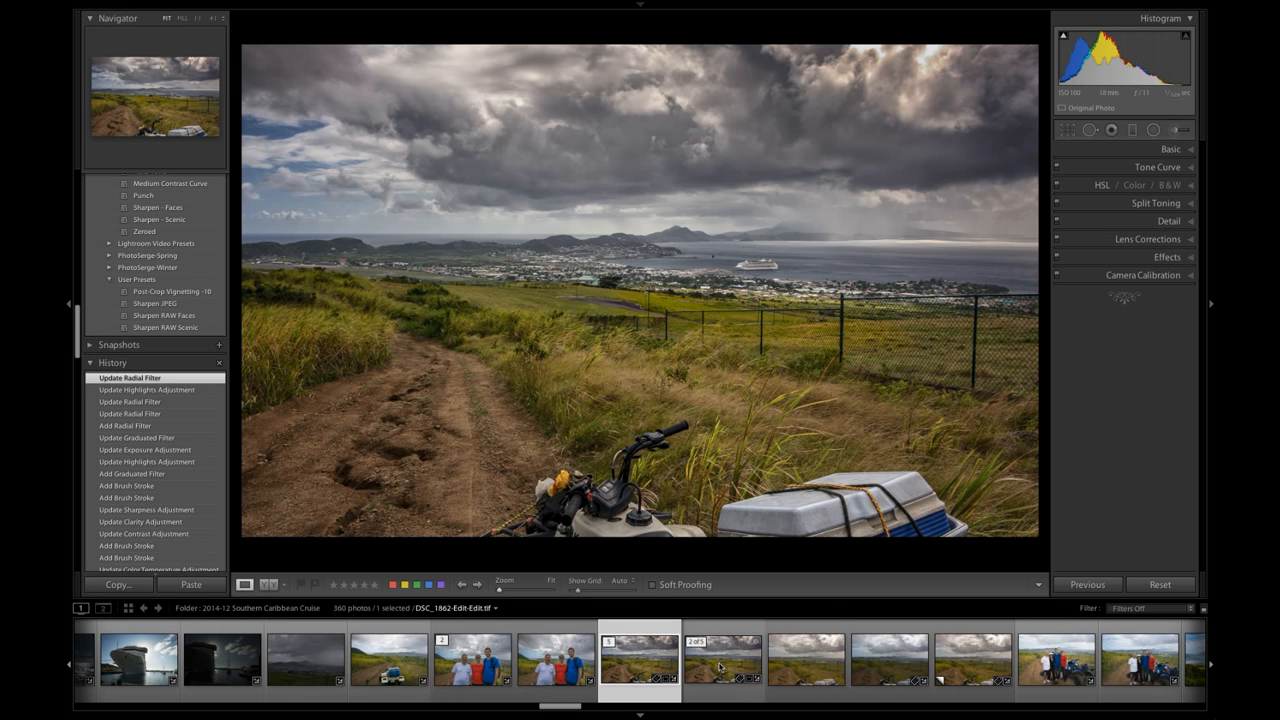
click(716, 670)
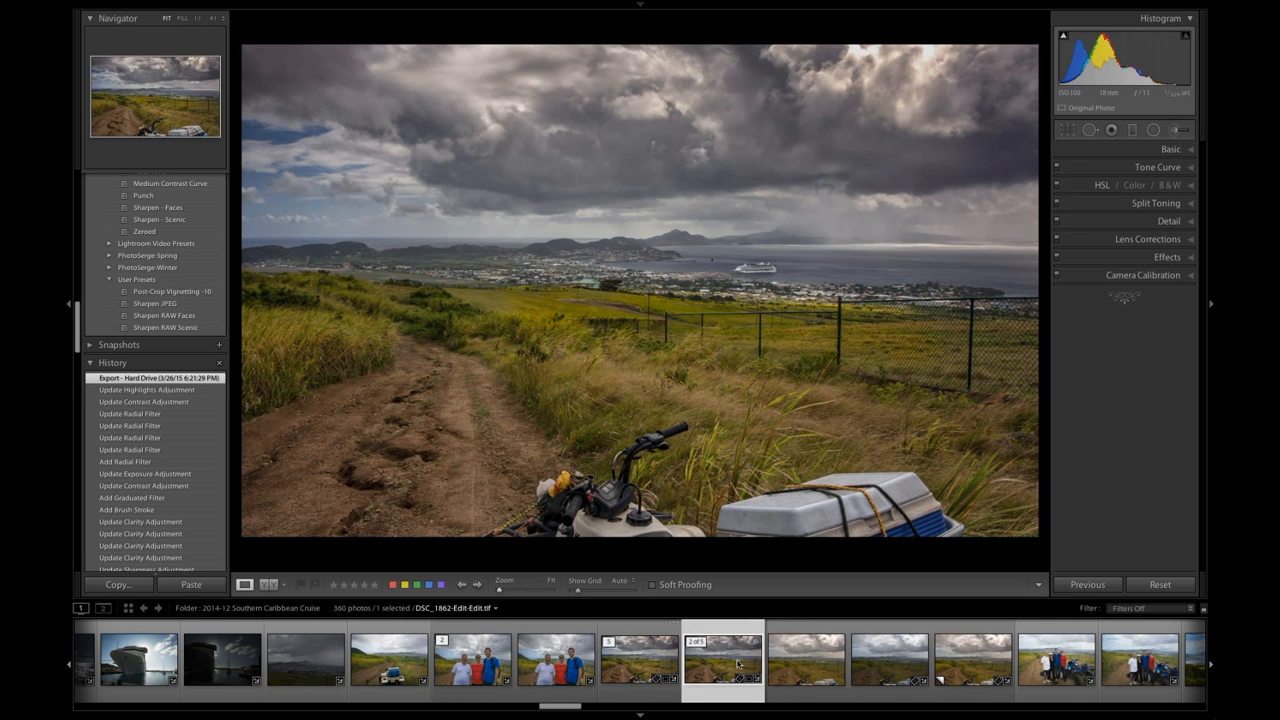
click(640, 678)
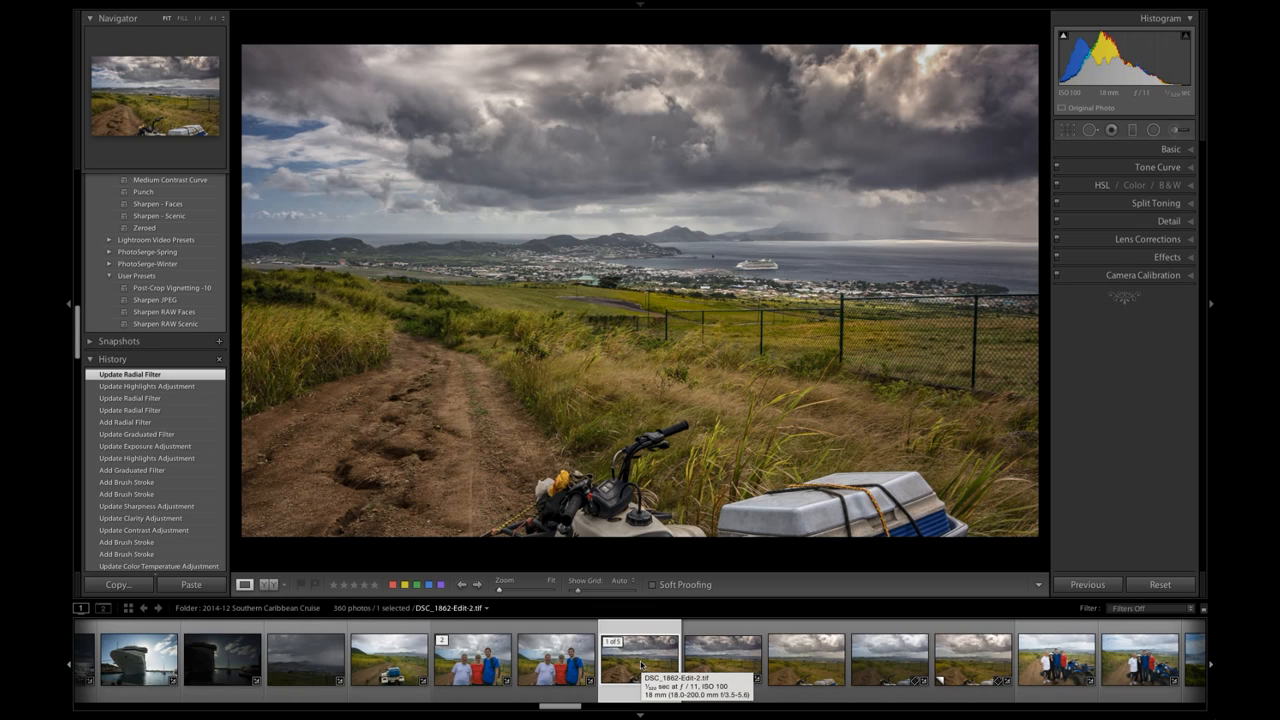
mouse_move(640, 664)
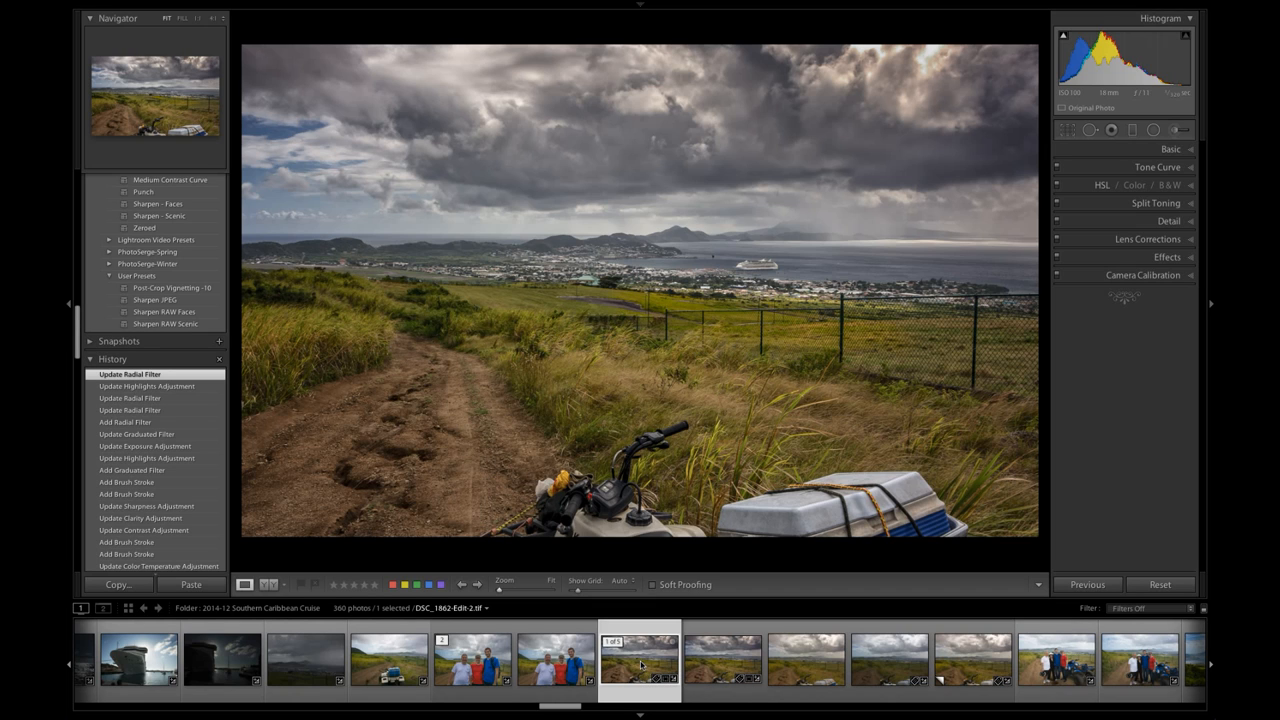